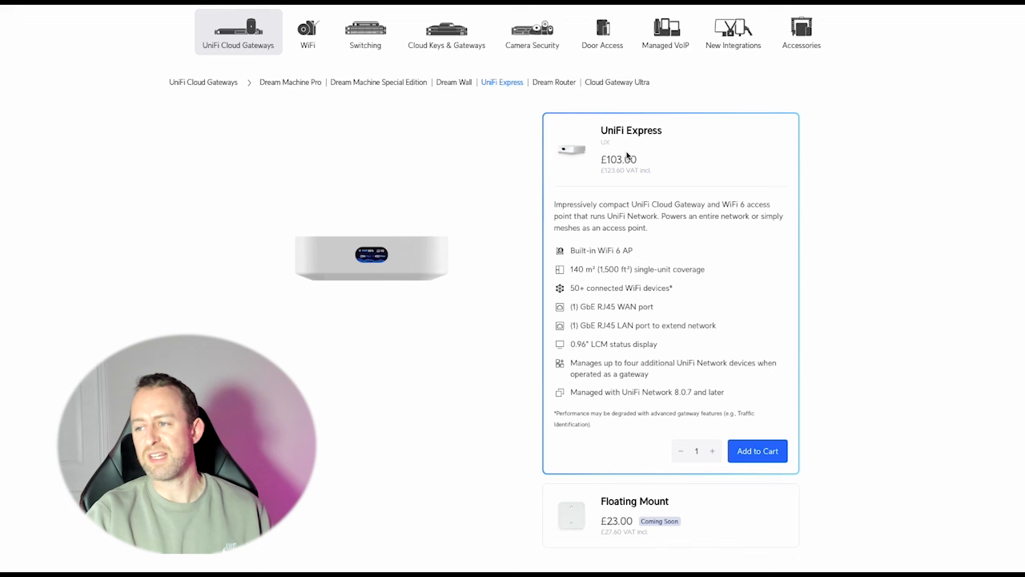
{"action": "mouse_move", "coordinate": [615, 177]}
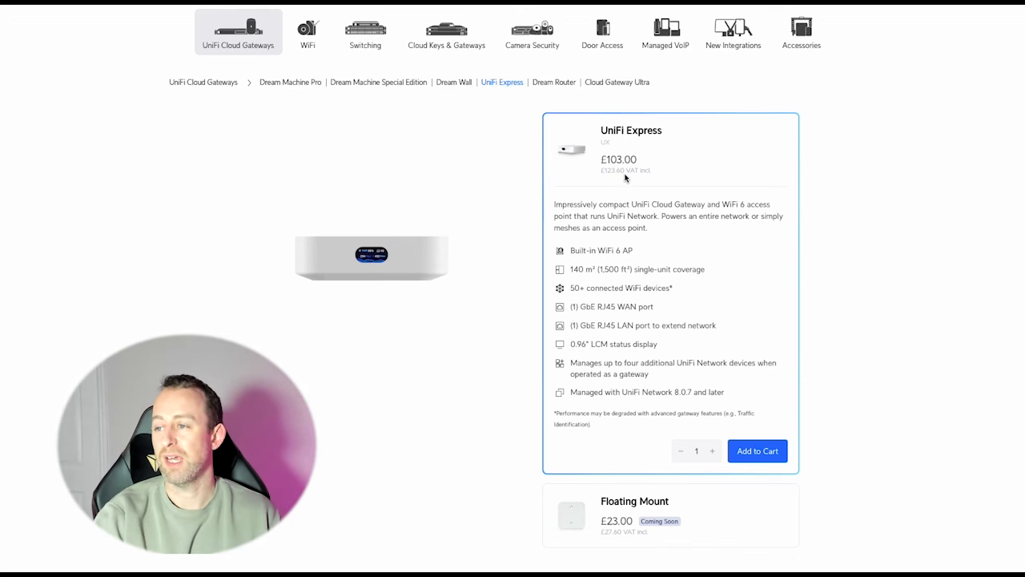
{"action": "mouse_move", "coordinate": [605, 173]}
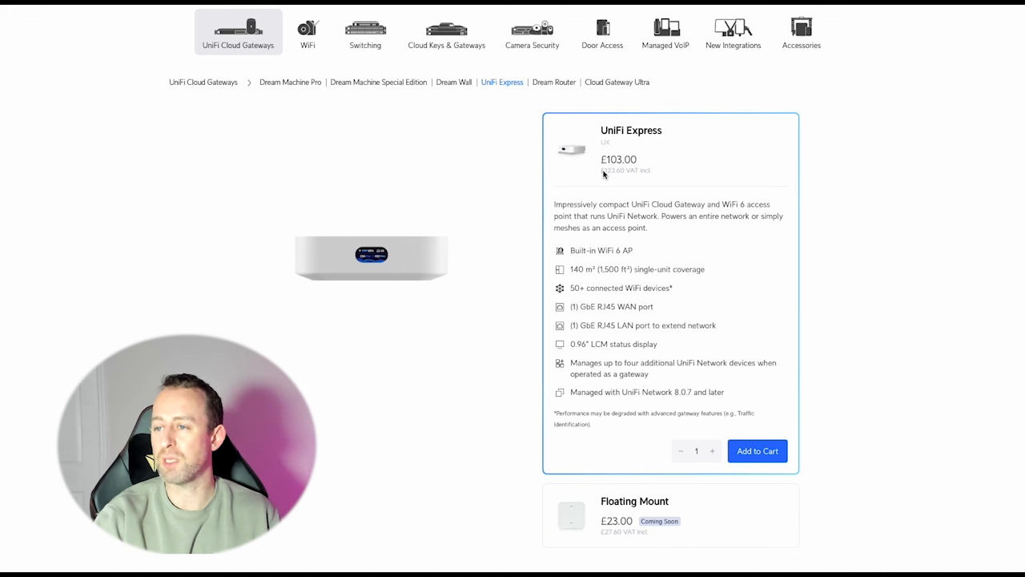
{"action": "mouse_move", "coordinate": [190, 95]}
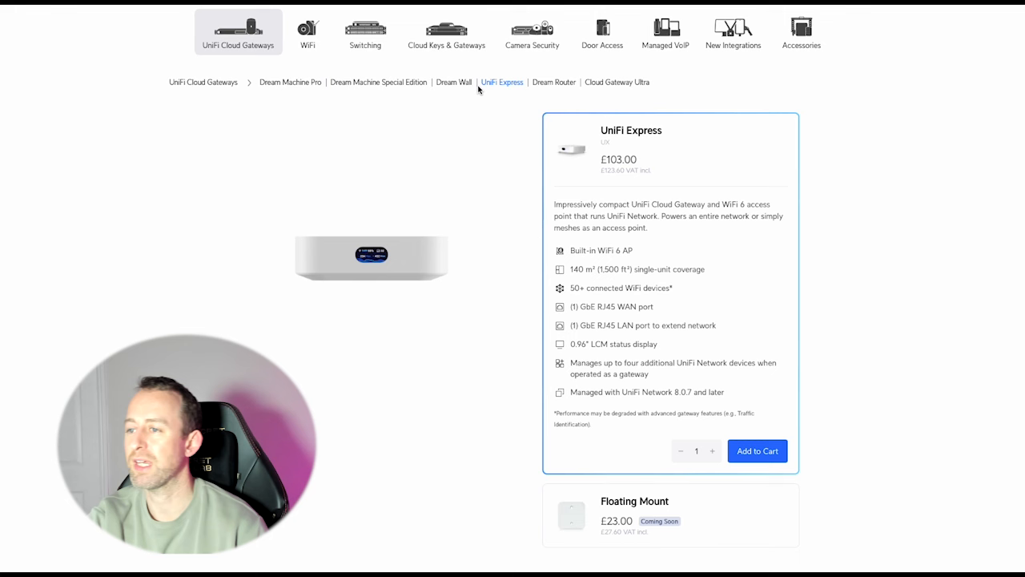
{"action": "mouse_move", "coordinate": [551, 141]}
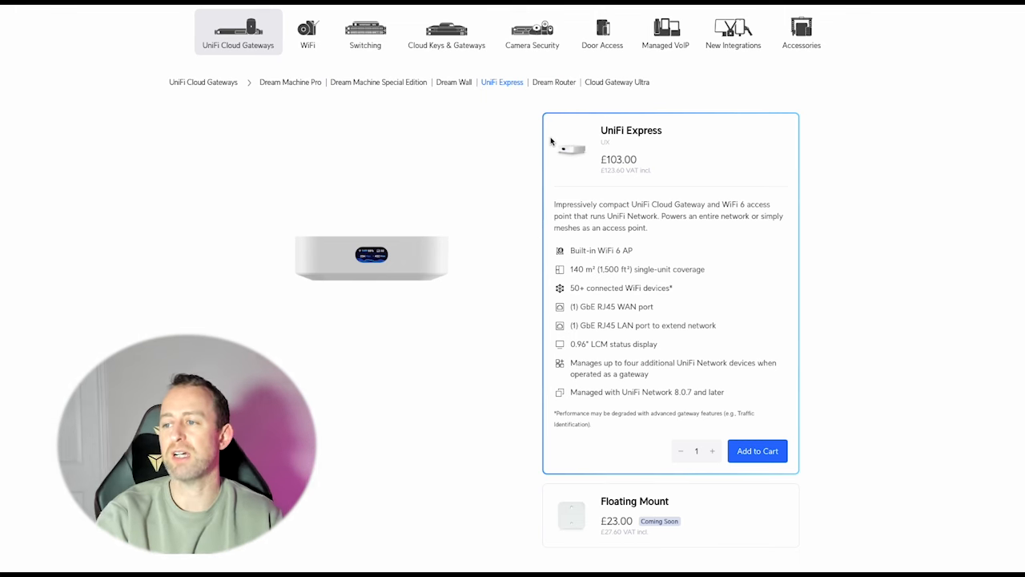
Glance at the Dream Router product page and return to the UniFi Express details.
{"action": "left_click", "coordinate": [553, 82]}
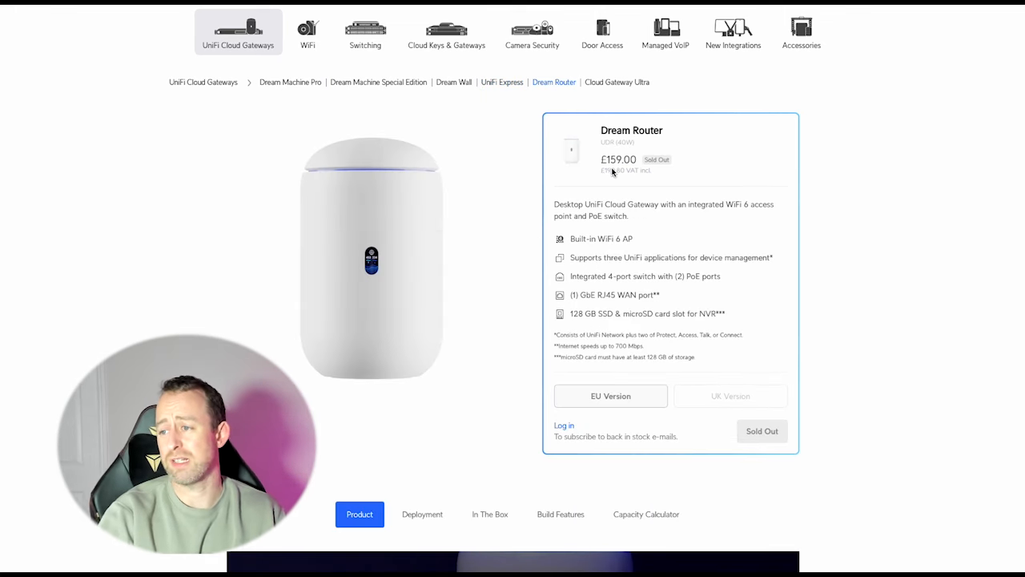
{"action": "mouse_move", "coordinate": [644, 182]}
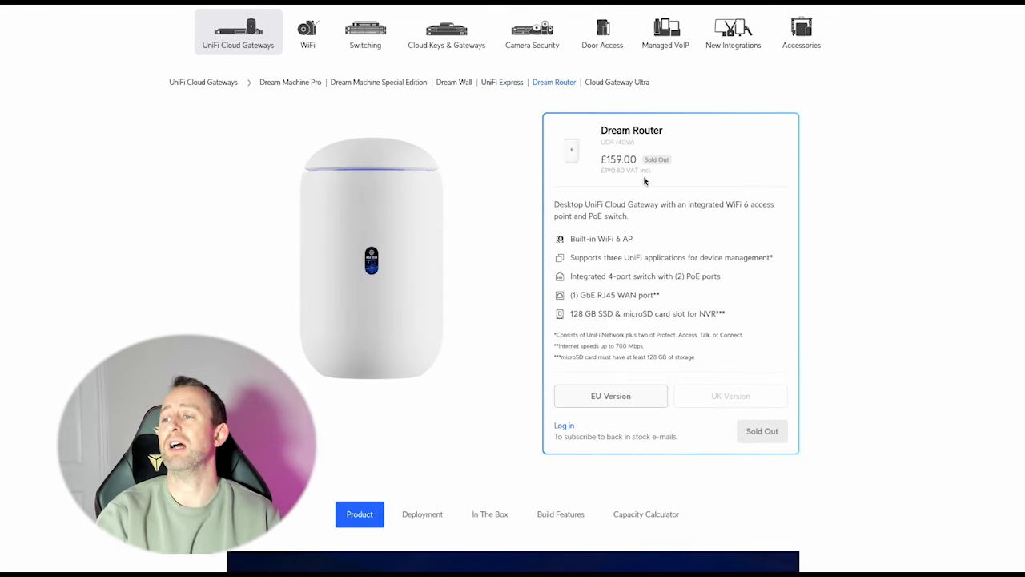
{"action": "mouse_move", "coordinate": [813, 186]}
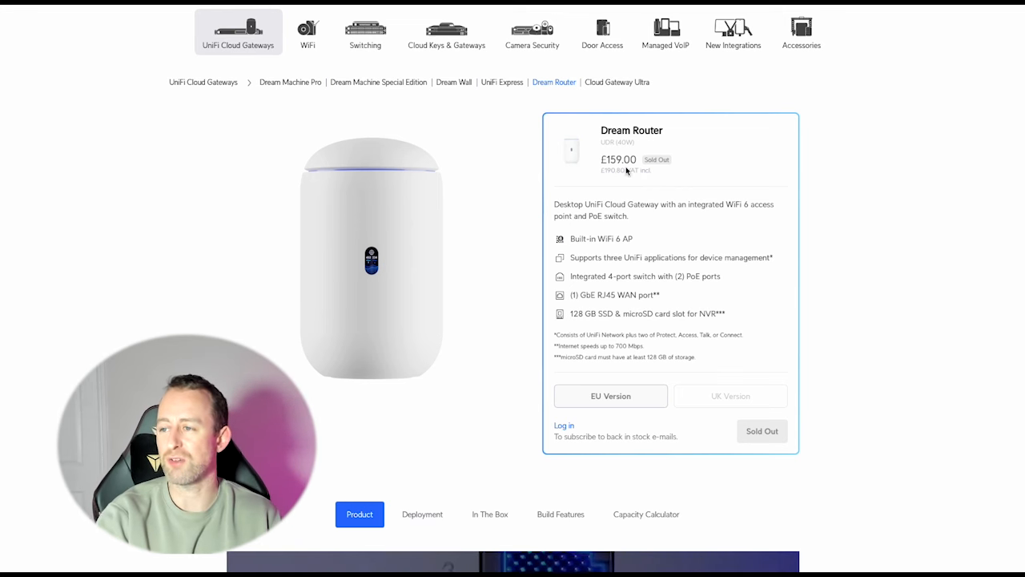
{"action": "mouse_move", "coordinate": [602, 181]}
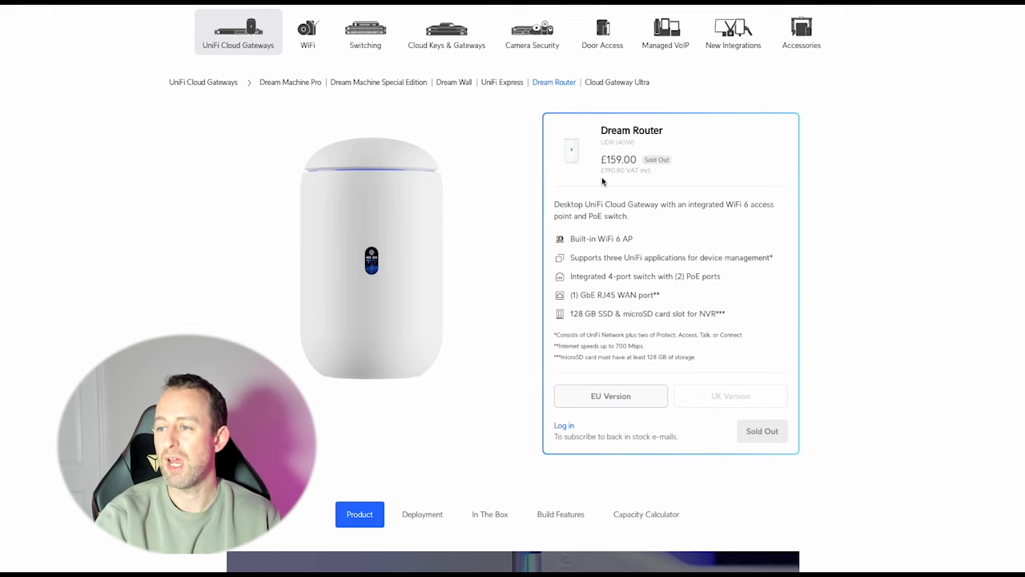
{"action": "mouse_move", "coordinate": [502, 82]}
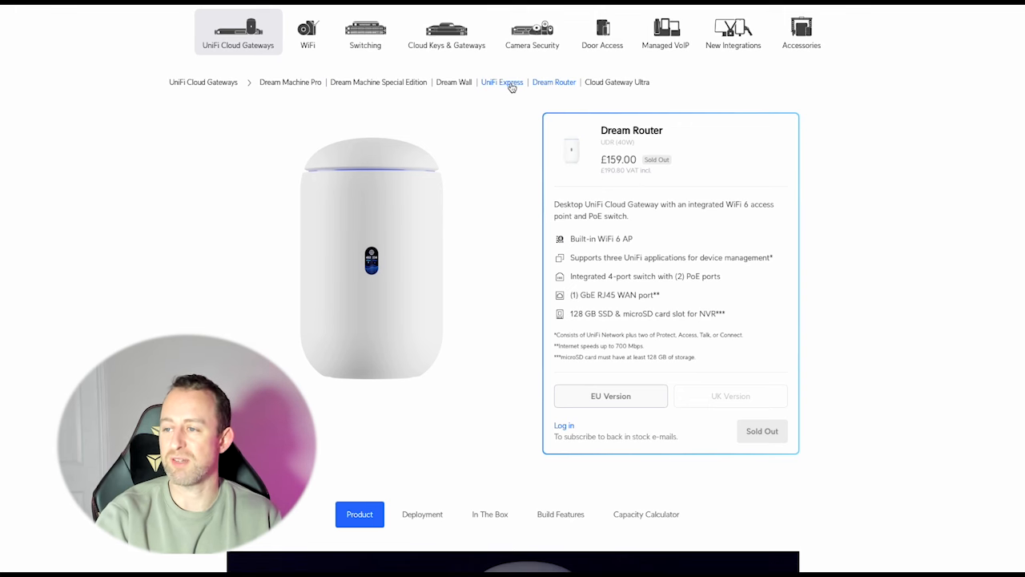
{"action": "left_click", "coordinate": [502, 82]}
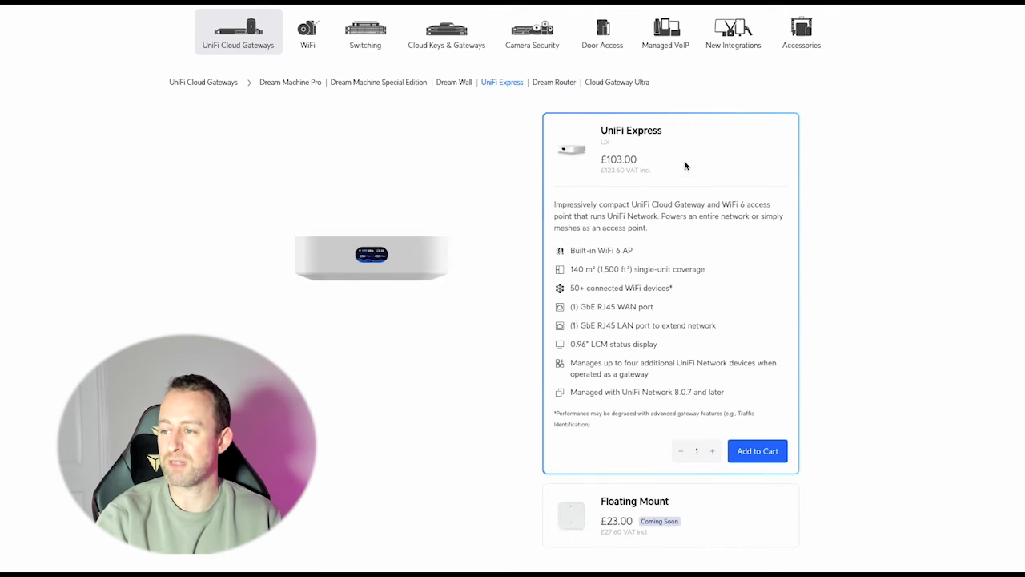
{"action": "mouse_move", "coordinate": [708, 182]}
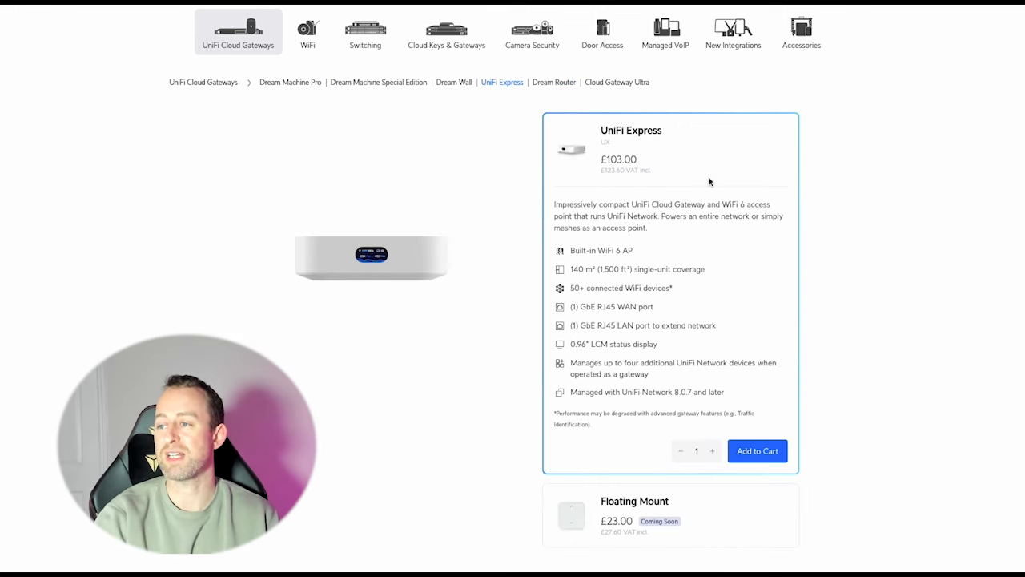
{"action": "mouse_move", "coordinate": [694, 170]}
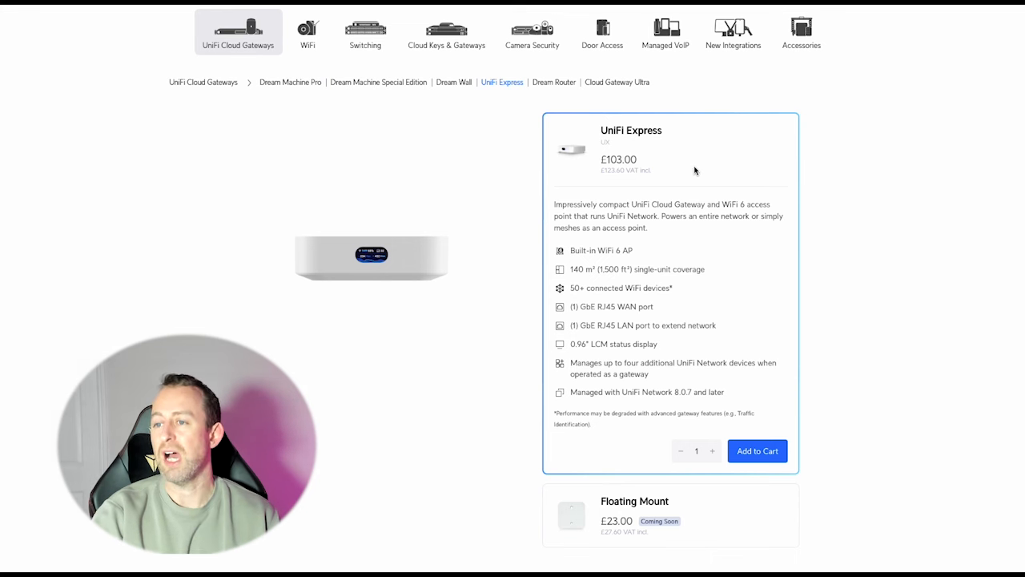
{"action": "mouse_move", "coordinate": [417, 116]}
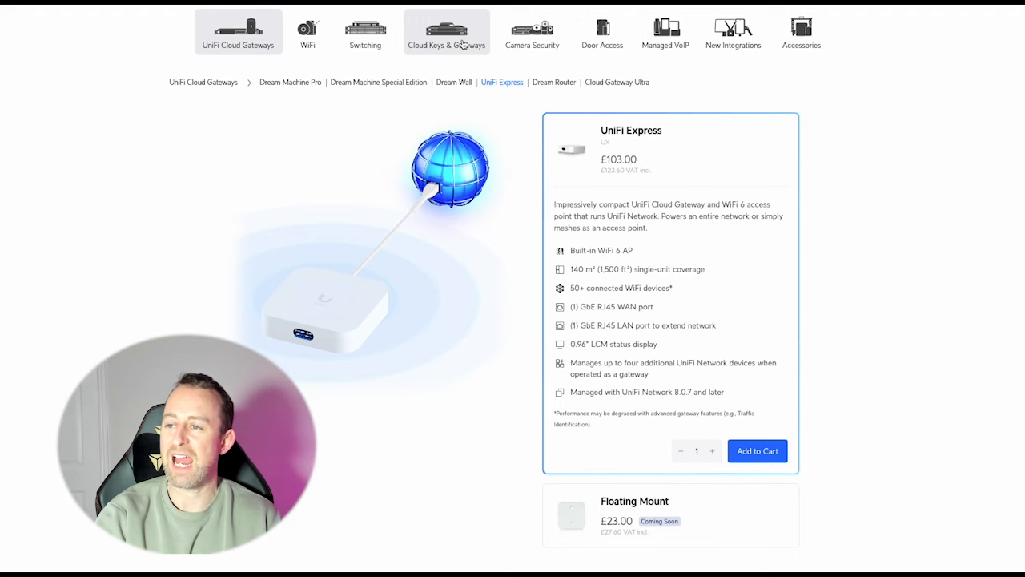
Browse Cloud Keys & Gateways, then list the full UniFi Cloud Gateways range.
{"action": "left_click", "coordinate": [446, 32]}
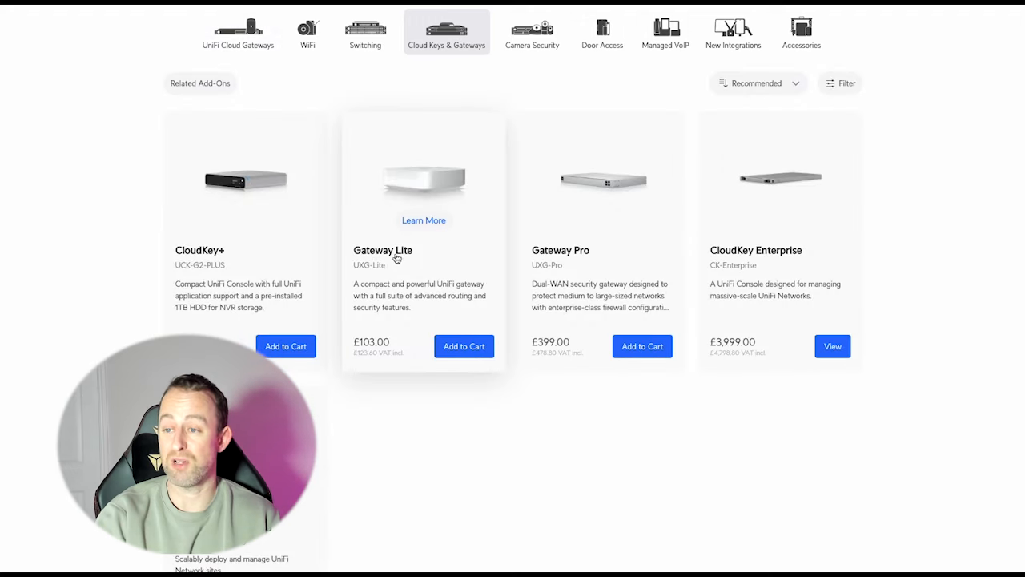
{"action": "mouse_move", "coordinate": [430, 195]}
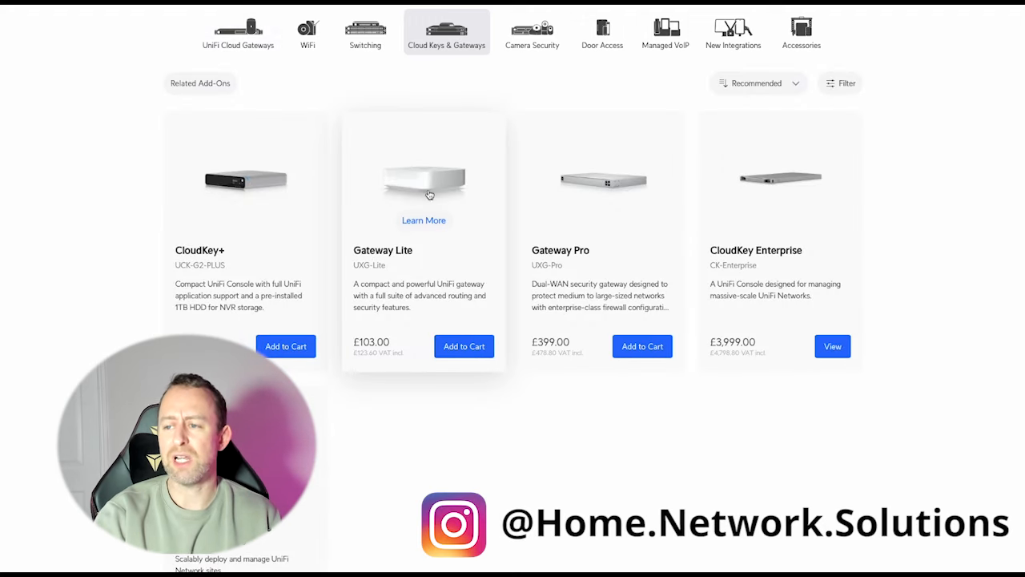
{"action": "mouse_move", "coordinate": [401, 328]}
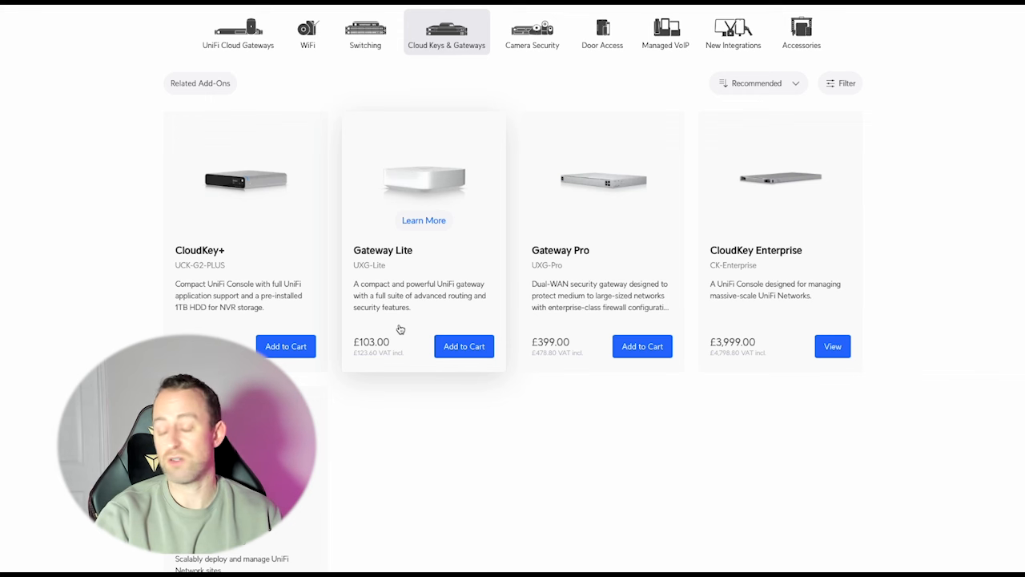
{"action": "mouse_move", "coordinate": [462, 309]}
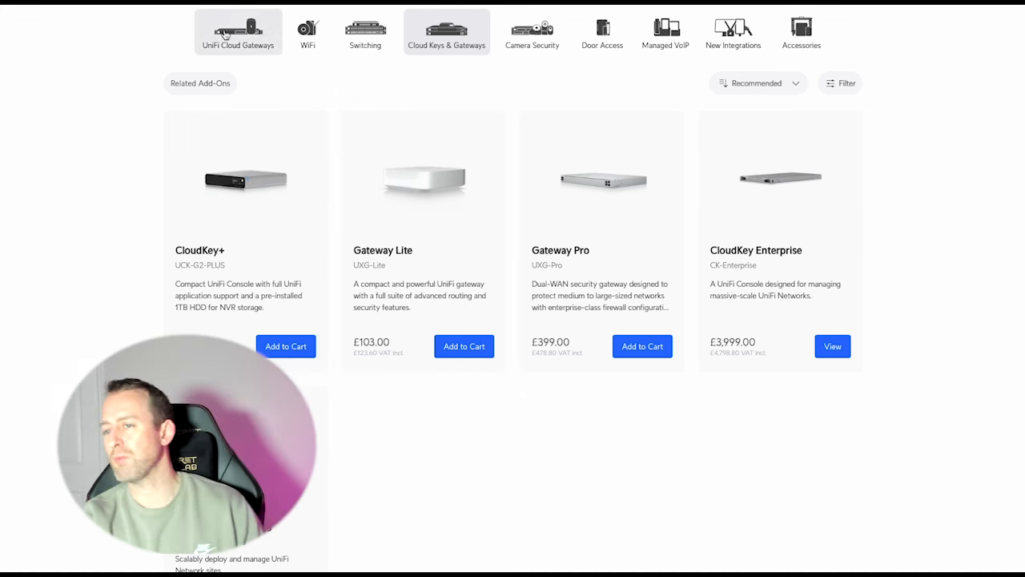
{"action": "left_click", "coordinate": [238, 32]}
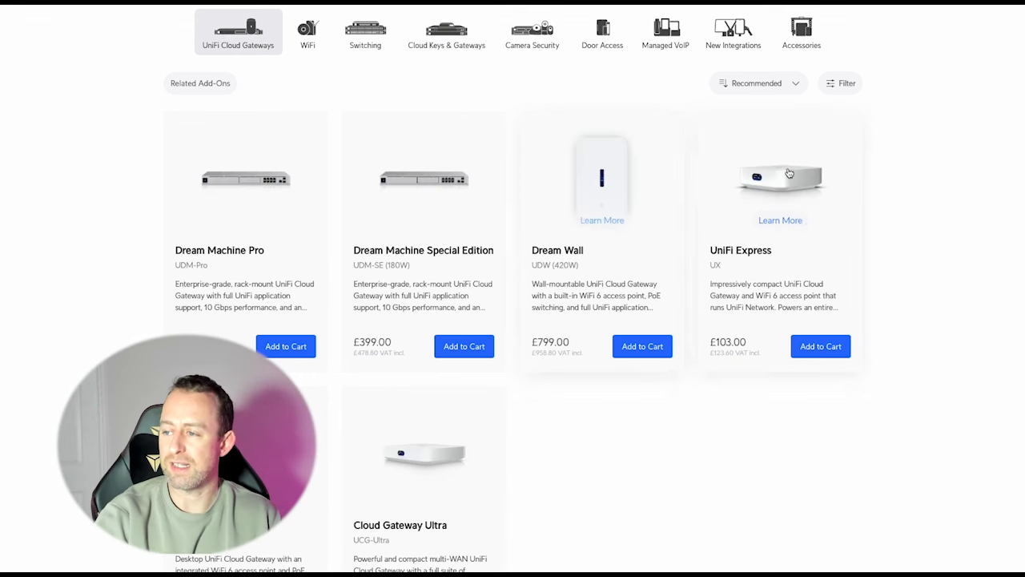
{"action": "mouse_move", "coordinate": [788, 173]}
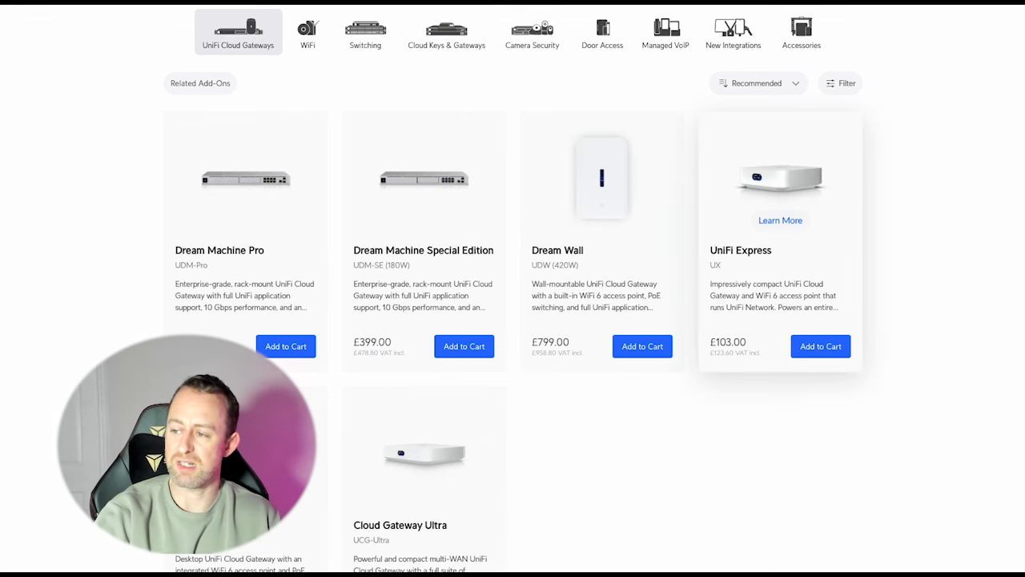
{"action": "mouse_move", "coordinate": [767, 185]}
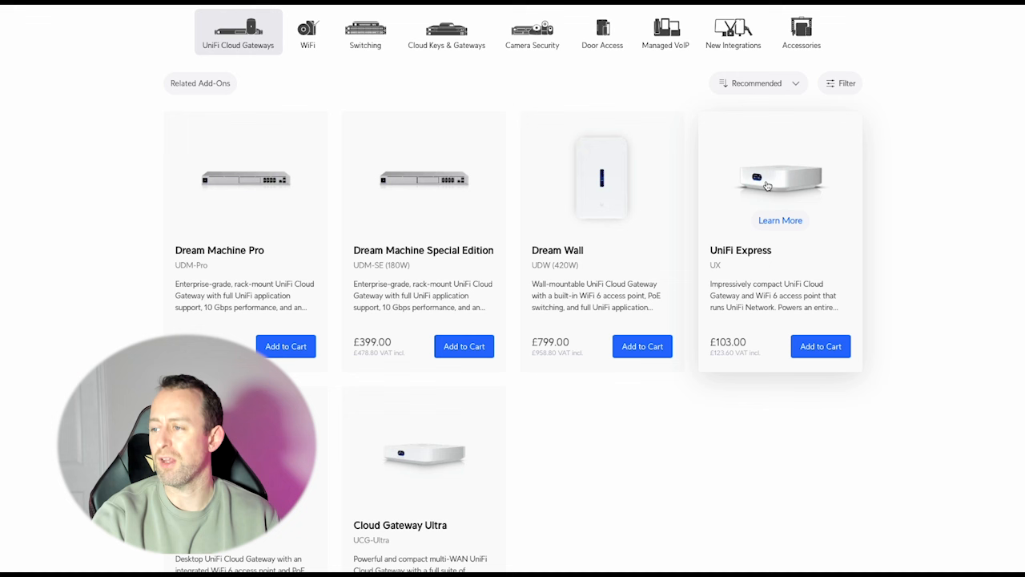
{"action": "mouse_move", "coordinate": [786, 192]}
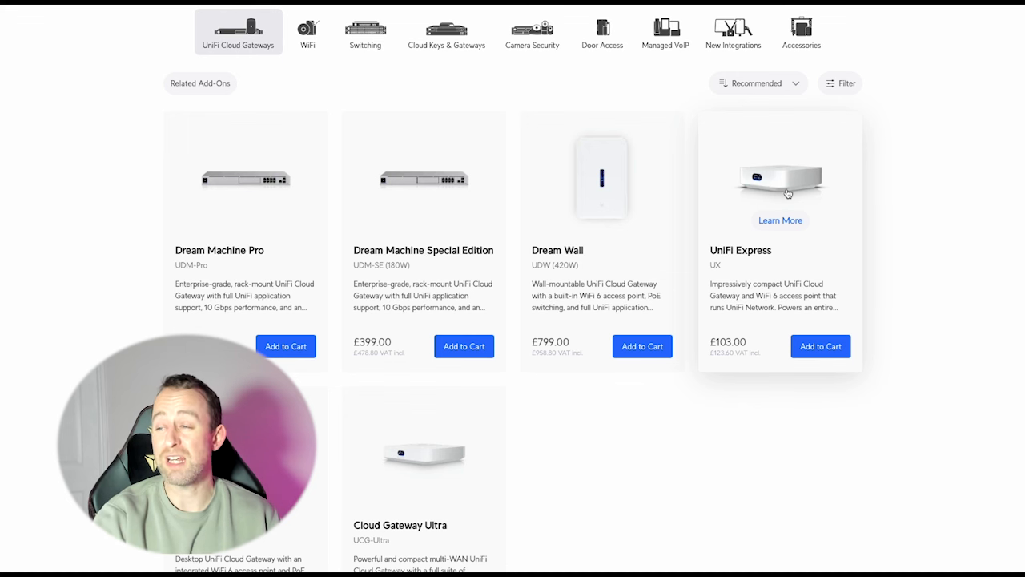
{"action": "mouse_move", "coordinate": [780, 197]}
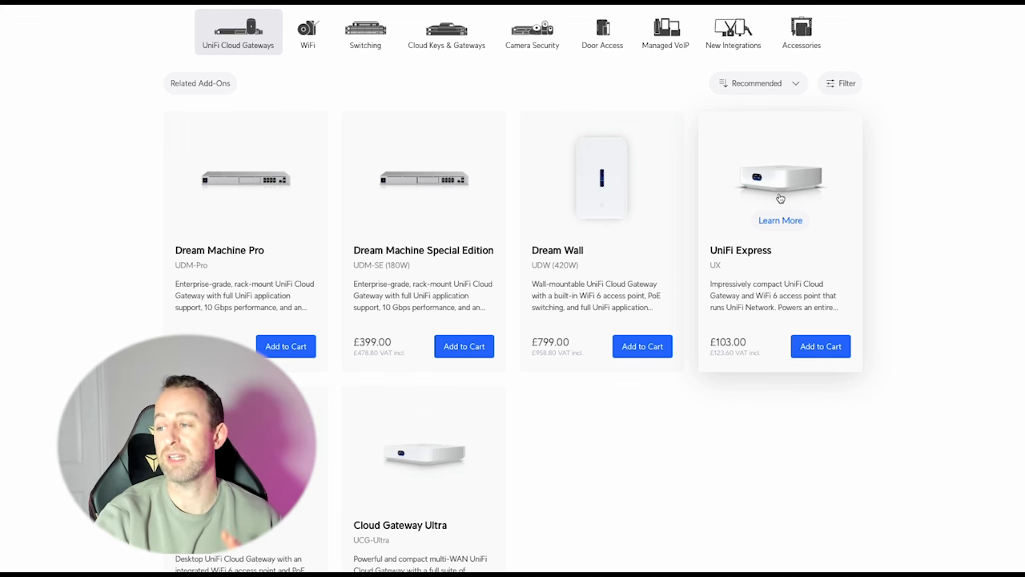
{"action": "mouse_move", "coordinate": [776, 194]}
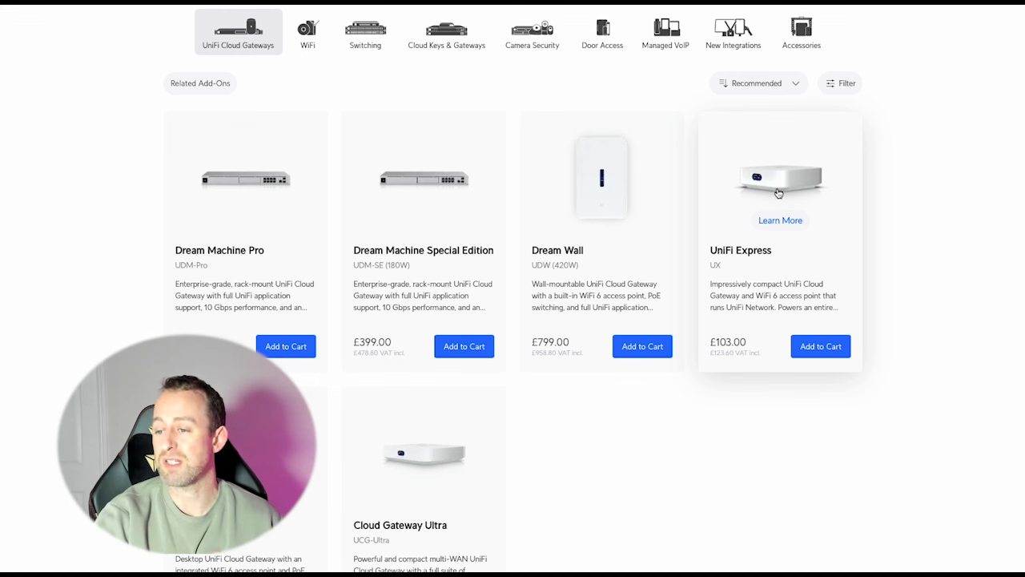
{"action": "mouse_move", "coordinate": [749, 334]}
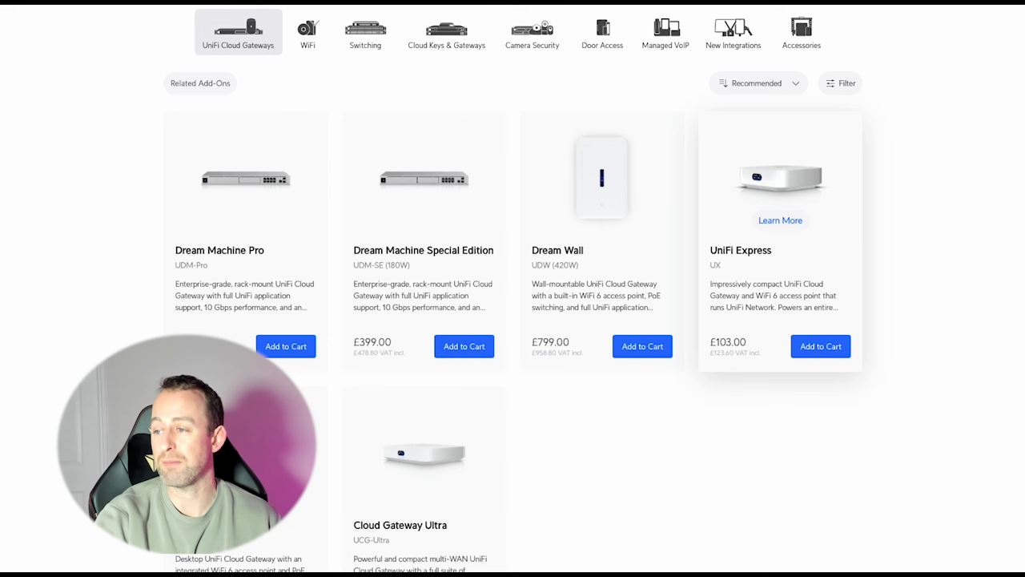
{"action": "left_click", "coordinate": [780, 221]}
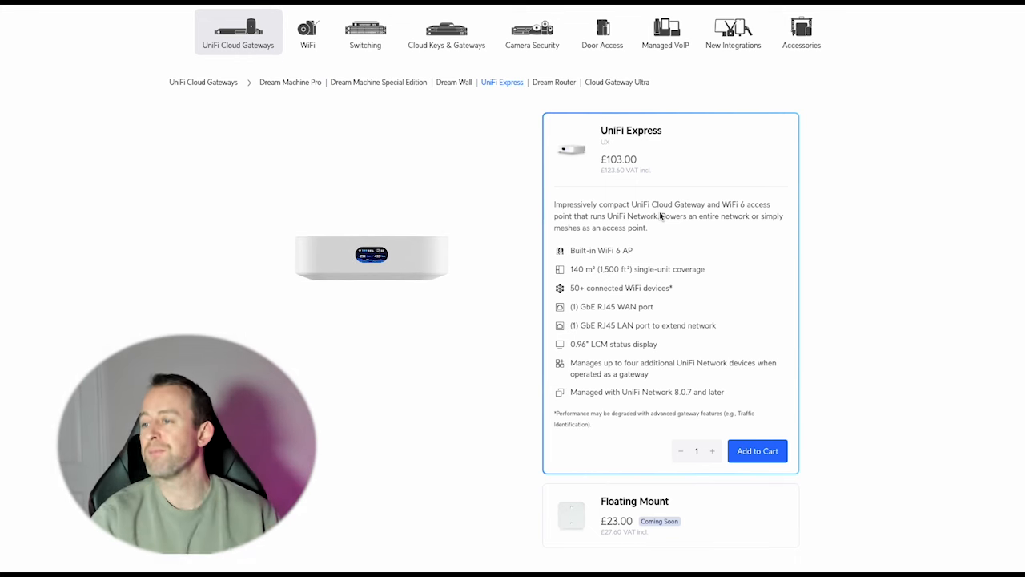
{"action": "mouse_move", "coordinate": [584, 261]}
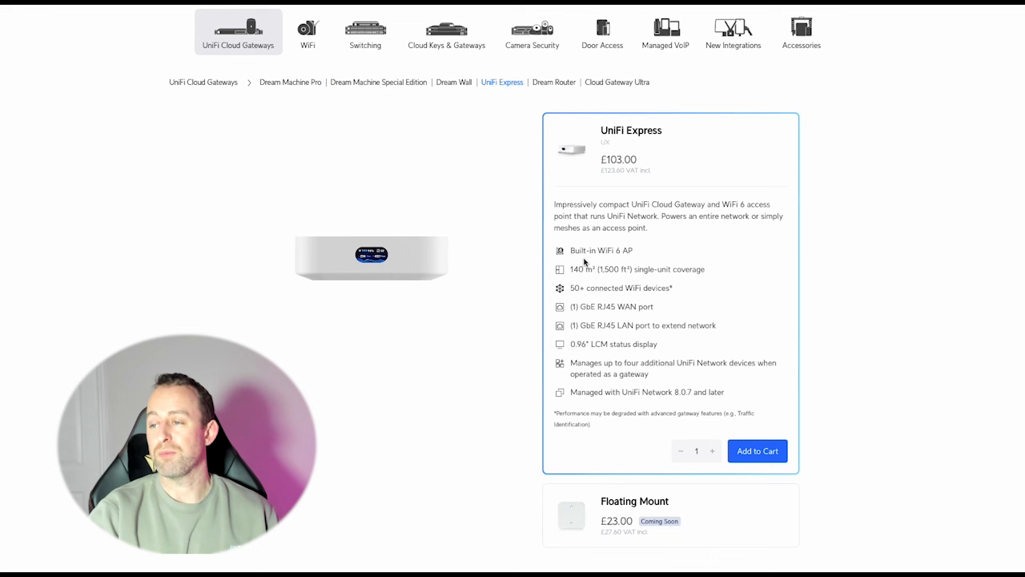
{"action": "mouse_move", "coordinate": [623, 263]}
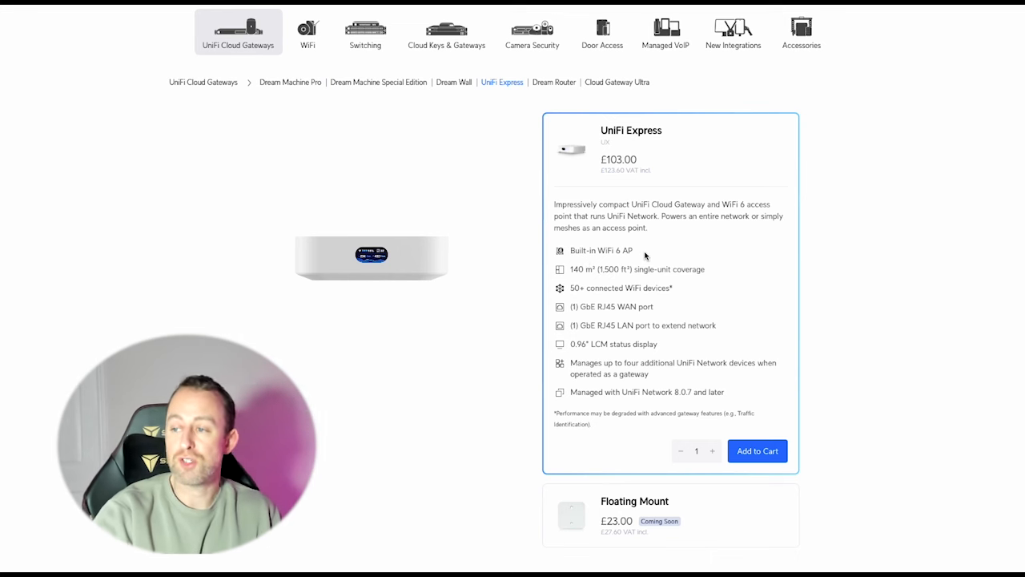
{"action": "mouse_move", "coordinate": [585, 287]}
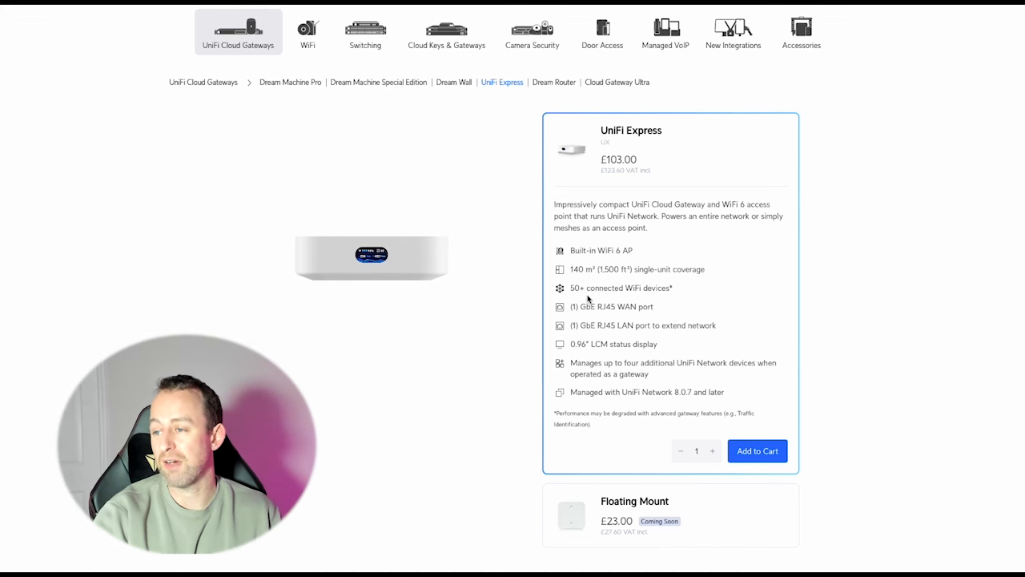
{"action": "mouse_move", "coordinate": [576, 318]}
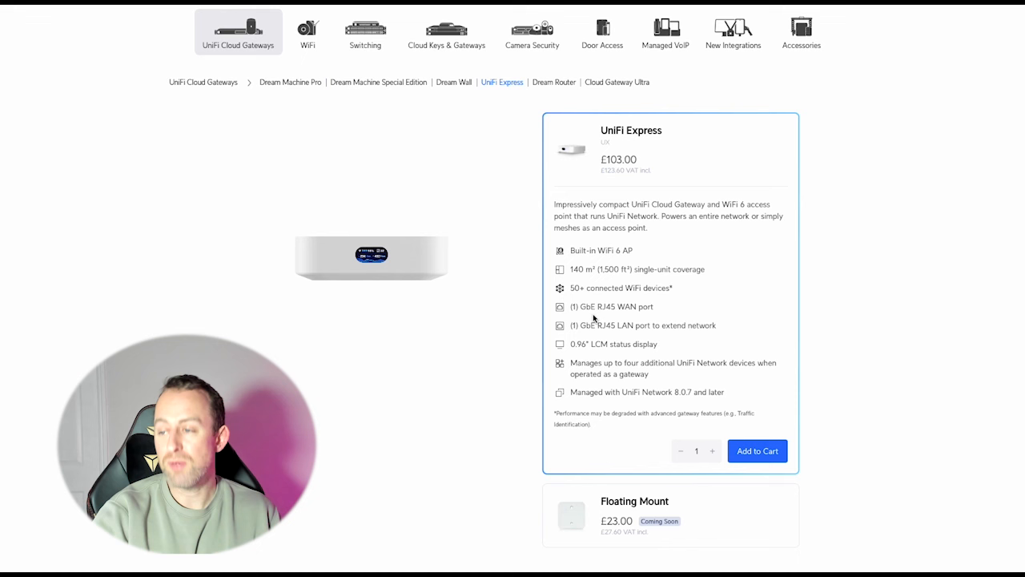
{"action": "mouse_move", "coordinate": [645, 320]}
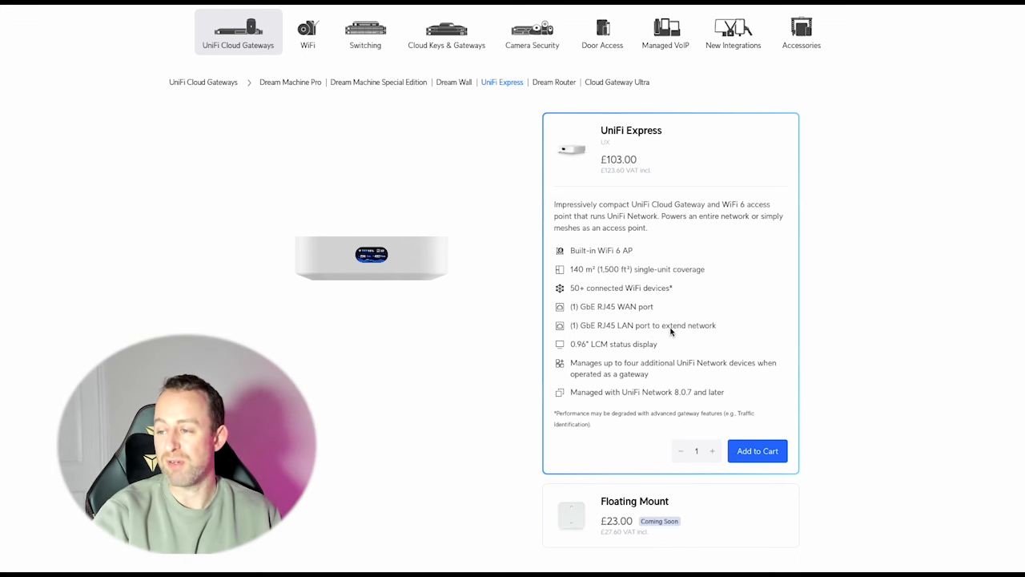
{"action": "mouse_move", "coordinate": [710, 333]}
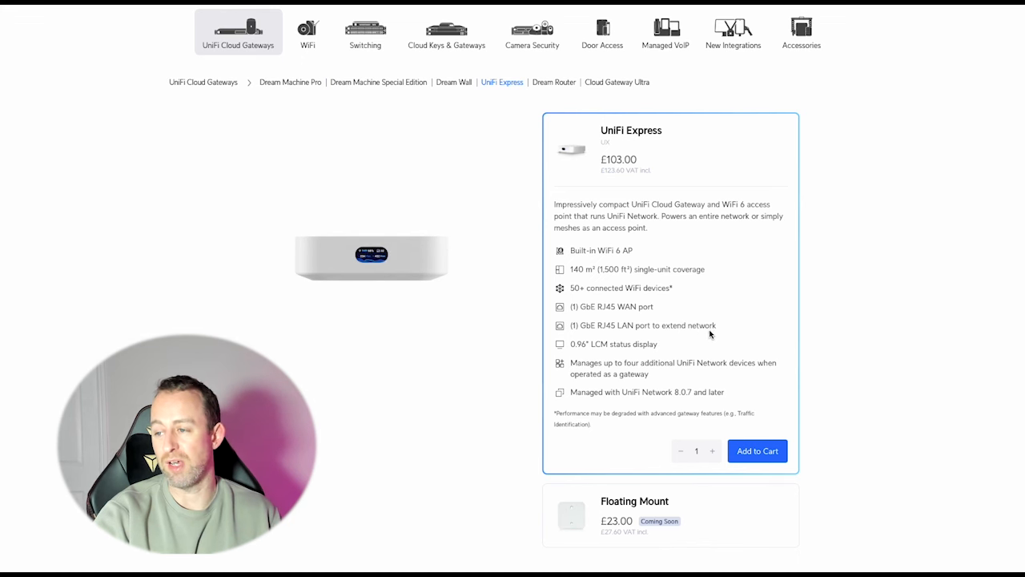
{"action": "mouse_move", "coordinate": [675, 330]}
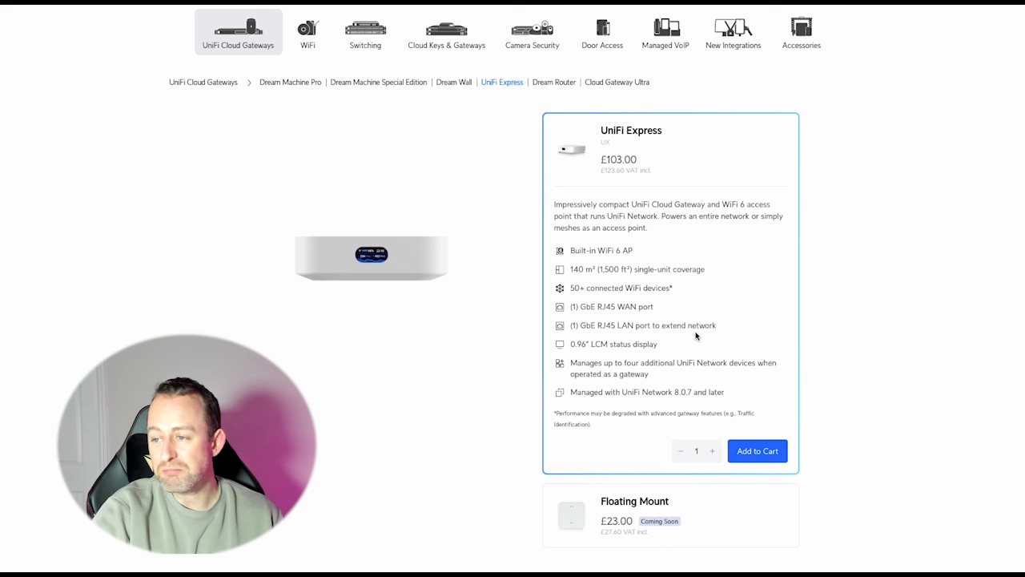
{"action": "mouse_move", "coordinate": [681, 312]}
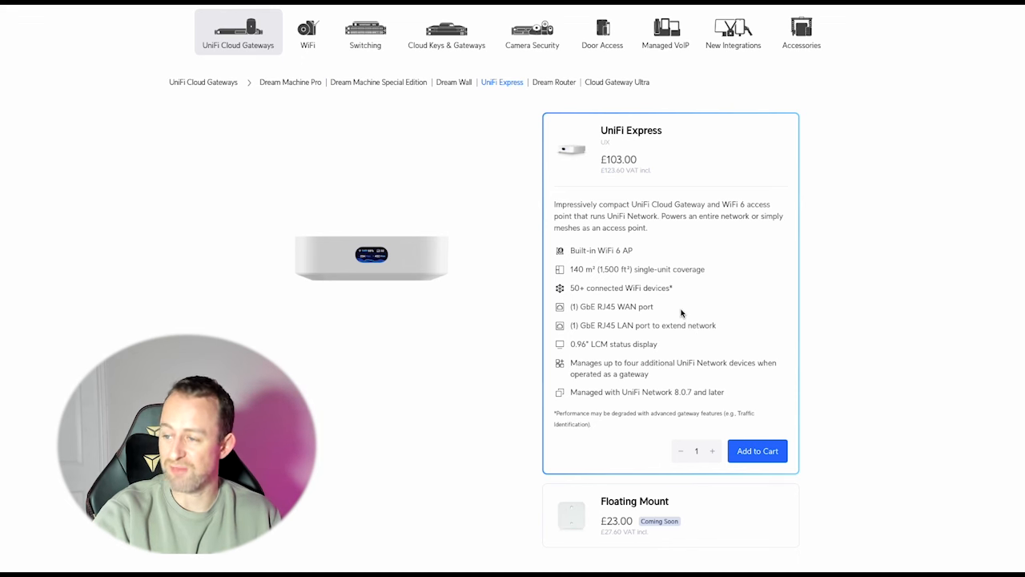
{"action": "mouse_move", "coordinate": [693, 344]}
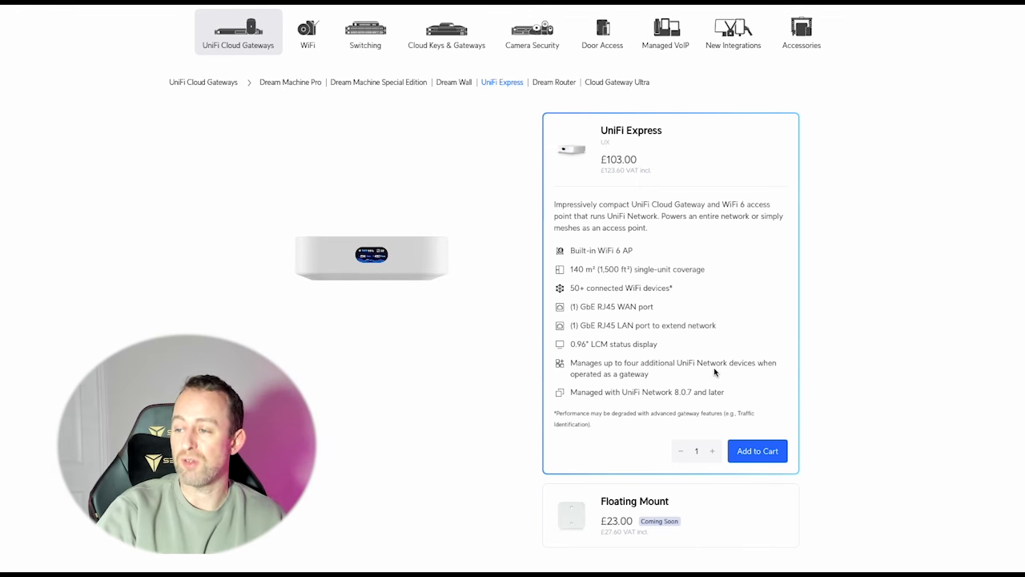
{"action": "mouse_move", "coordinate": [750, 370]}
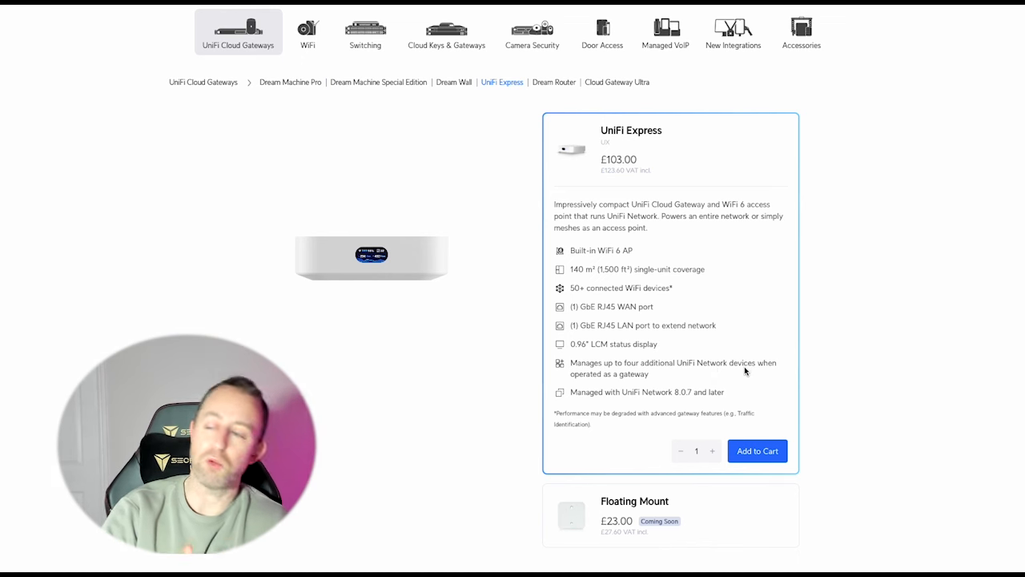
{"action": "mouse_move", "coordinate": [633, 358]}
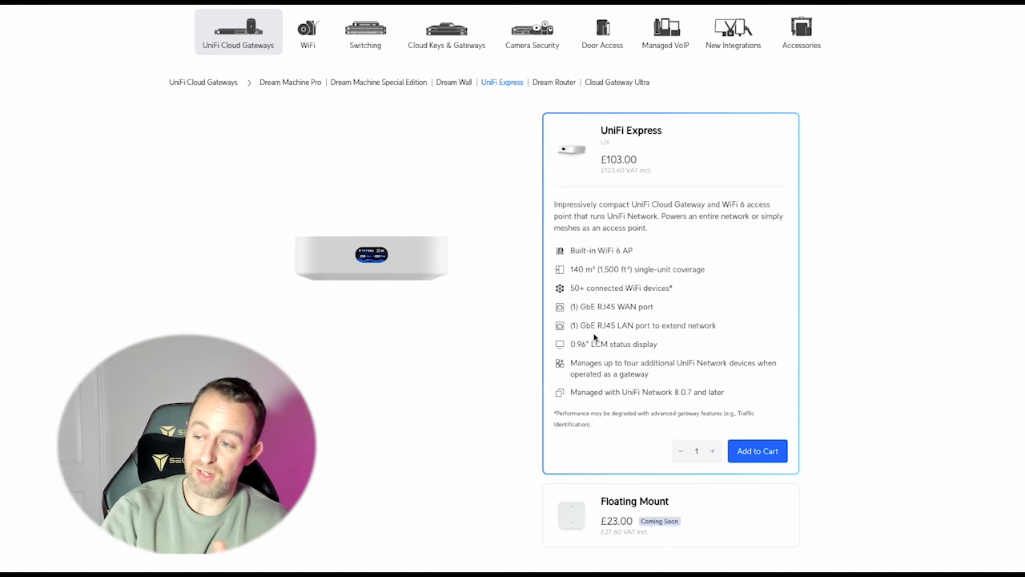
{"action": "mouse_move", "coordinate": [621, 327]}
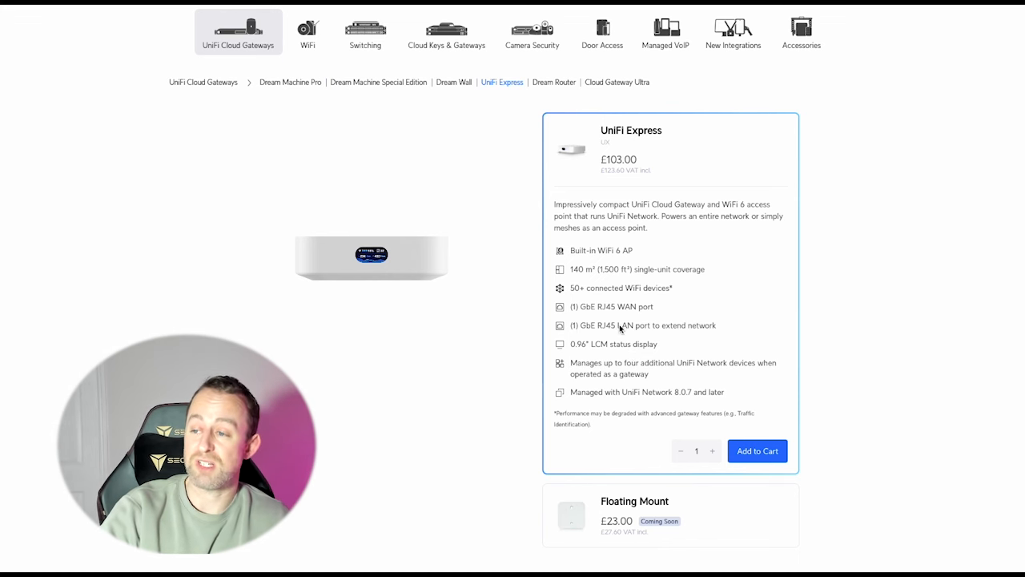
{"action": "mouse_move", "coordinate": [613, 329]}
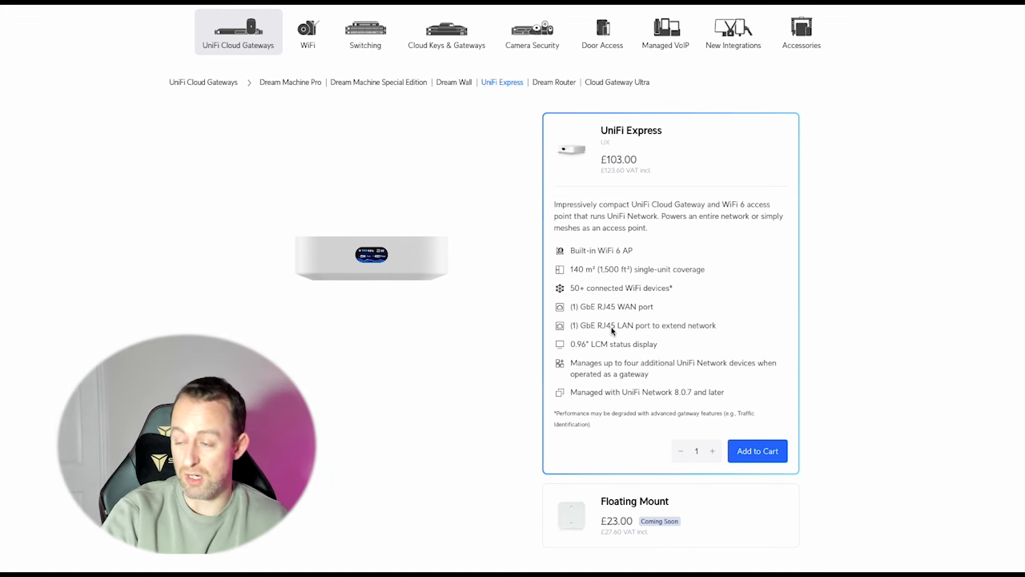
{"action": "mouse_move", "coordinate": [566, 335]}
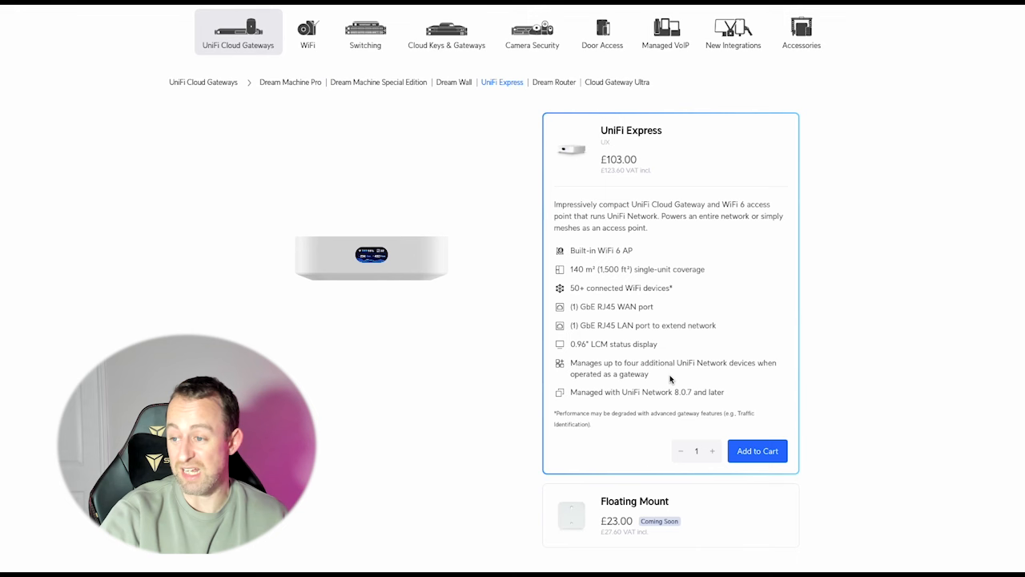
{"action": "mouse_move", "coordinate": [649, 375]}
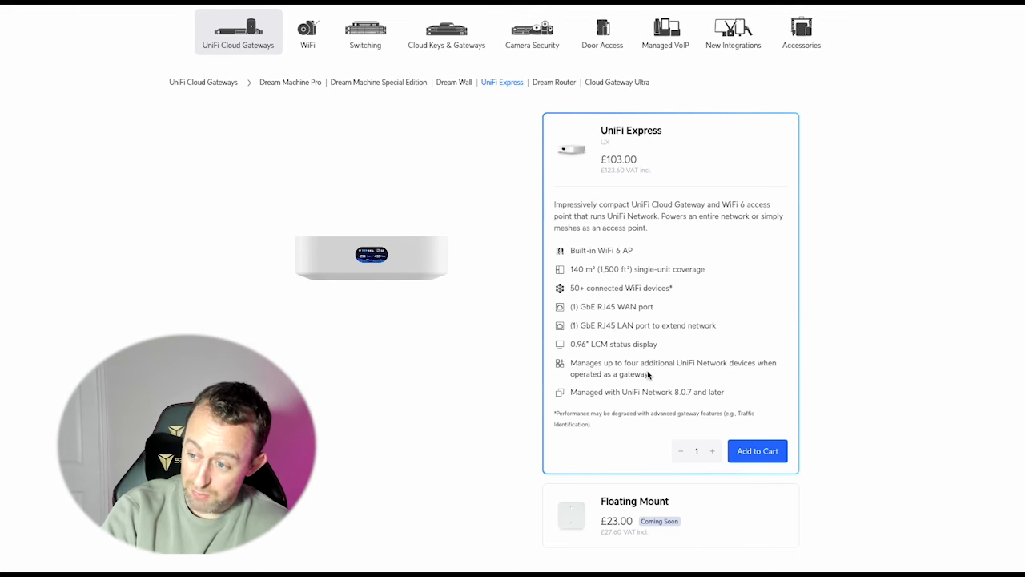
{"action": "mouse_move", "coordinate": [685, 373]}
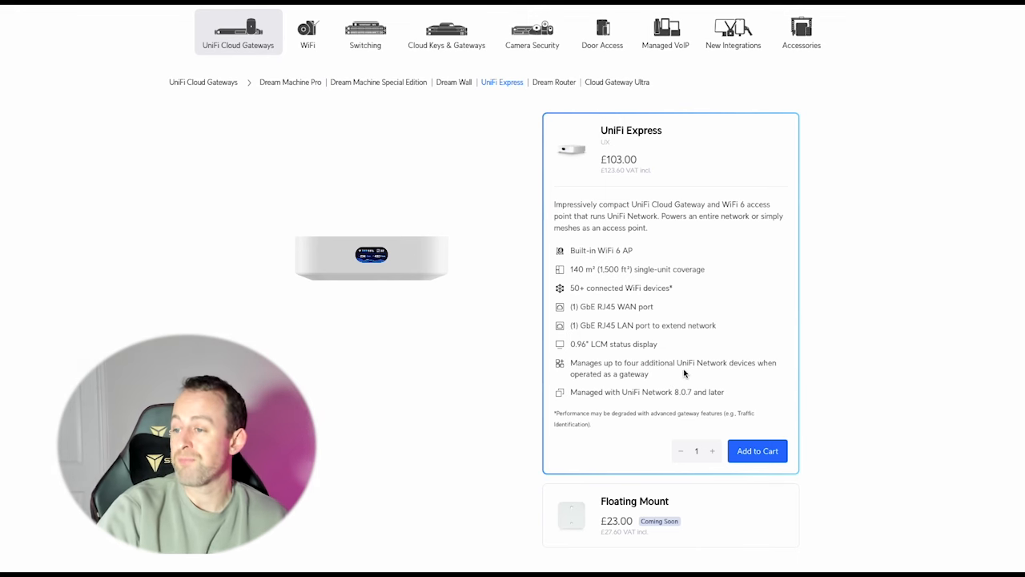
{"action": "mouse_move", "coordinate": [536, 400]}
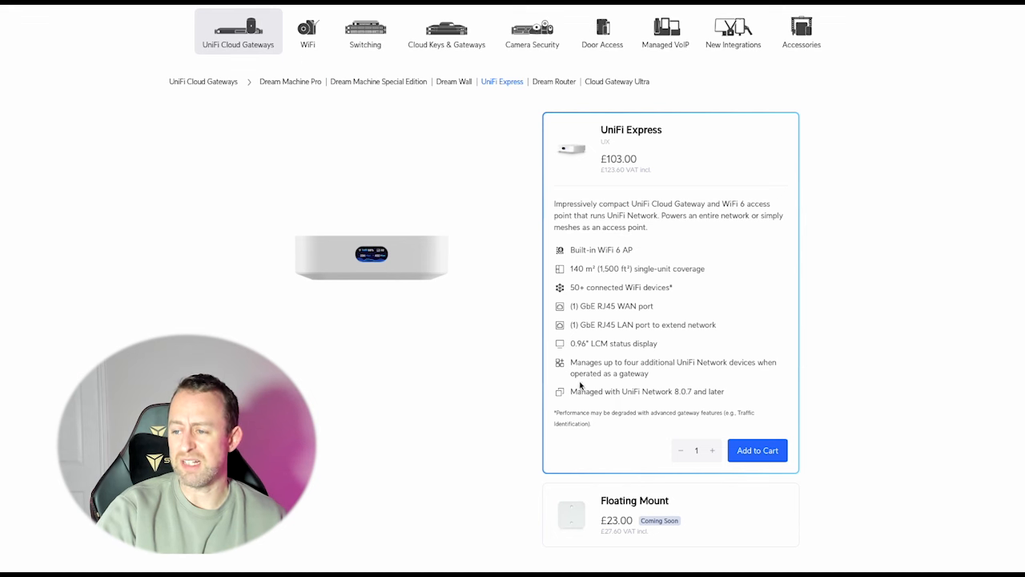
{"action": "mouse_move", "coordinate": [631, 386]}
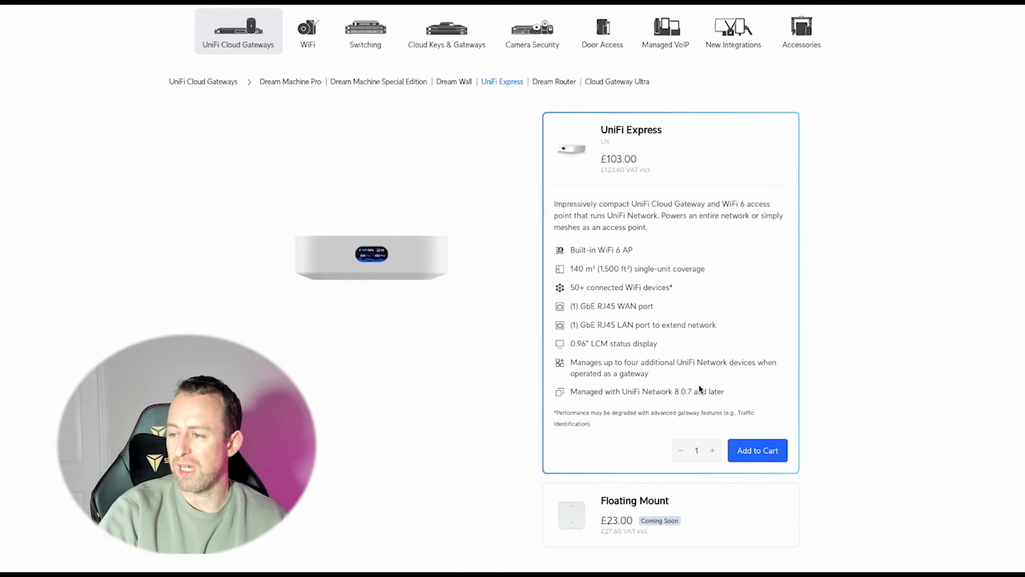
{"action": "mouse_move", "coordinate": [682, 305]}
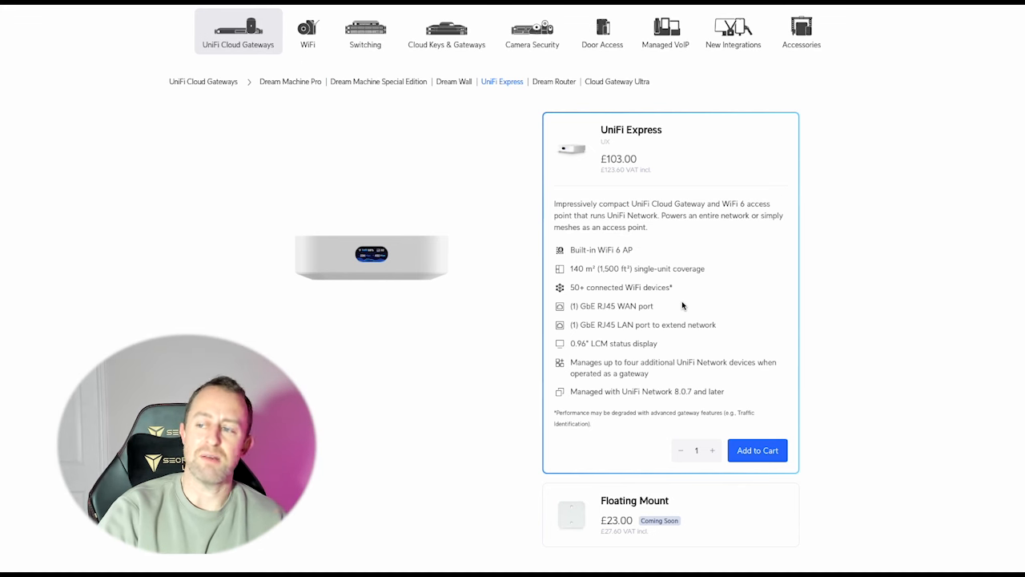
{"action": "mouse_move", "coordinate": [722, 373]}
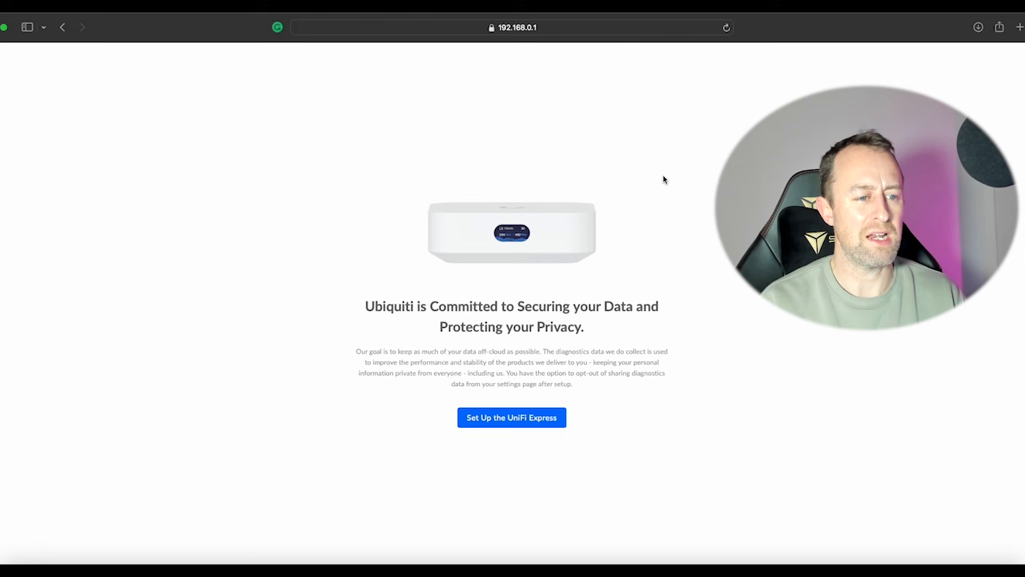
{"action": "mouse_move", "coordinate": [477, 103]}
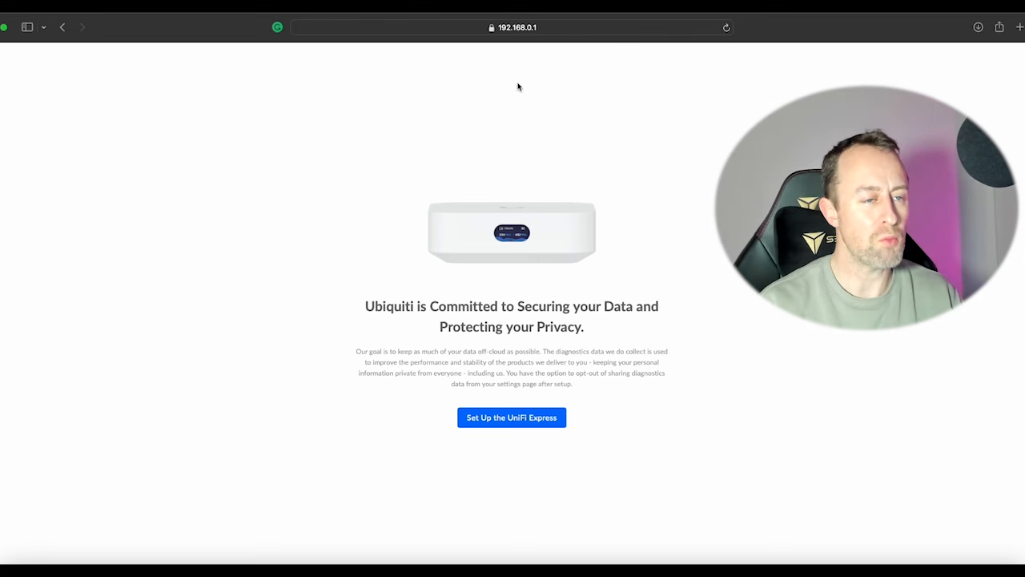
{"action": "mouse_move", "coordinate": [556, 240]}
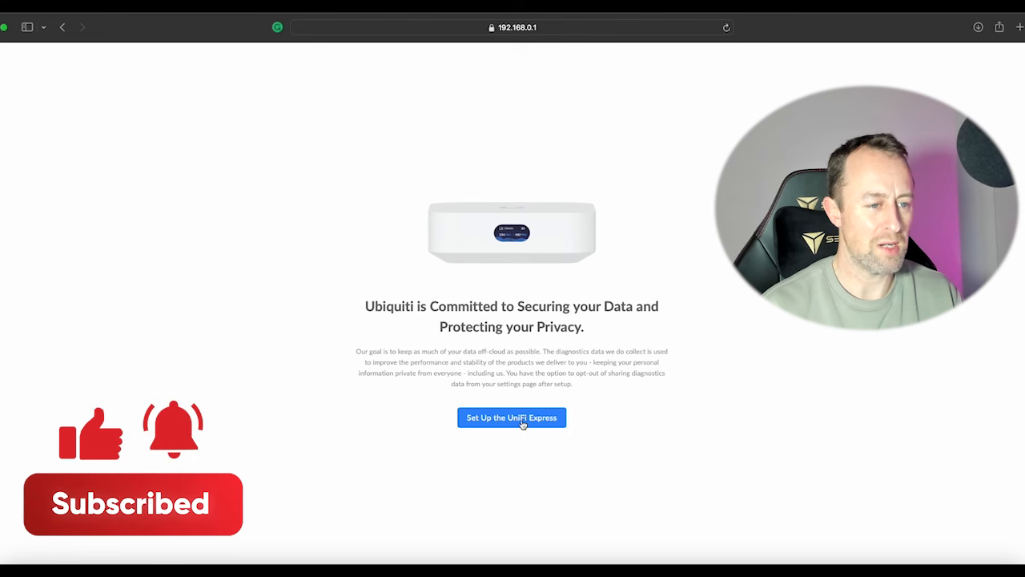
Start setup, name the console 'Youtube Express' and tick the terms of service agreement.
{"action": "left_click", "coordinate": [511, 417]}
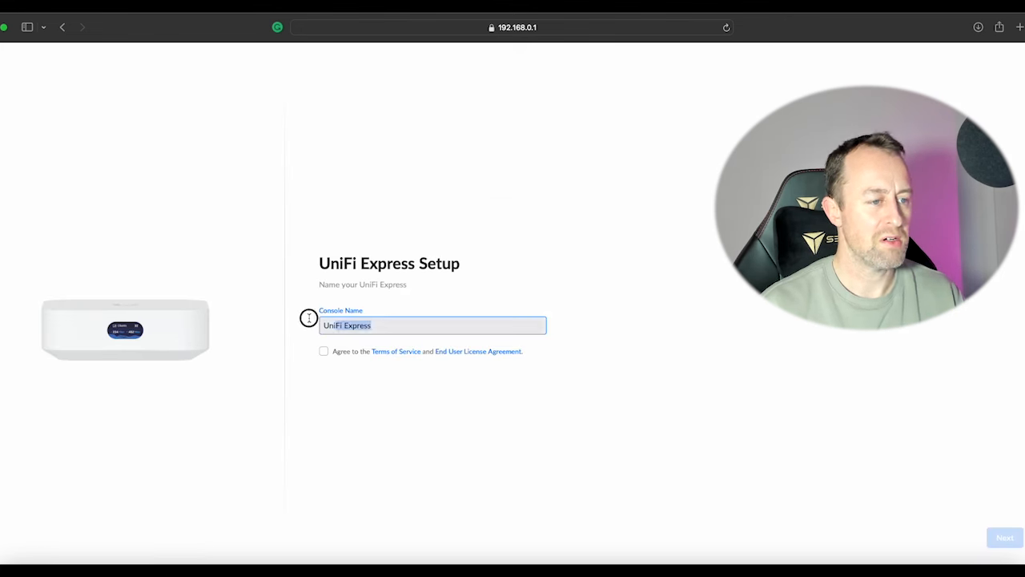
{"action": "type", "text": "U"}
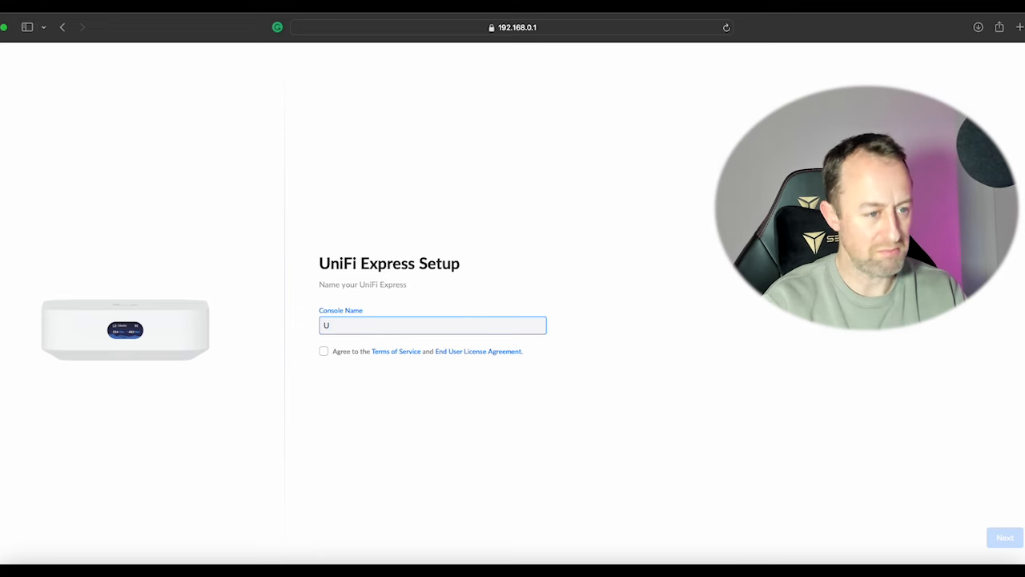
{"action": "type", "text": "Youtube"}
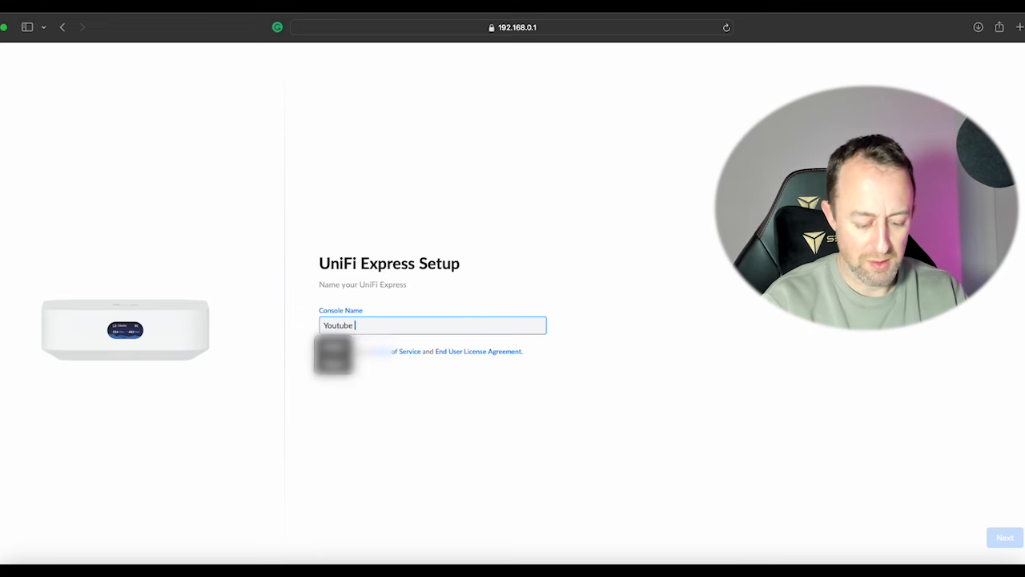
{"action": "type", "text": "Express"}
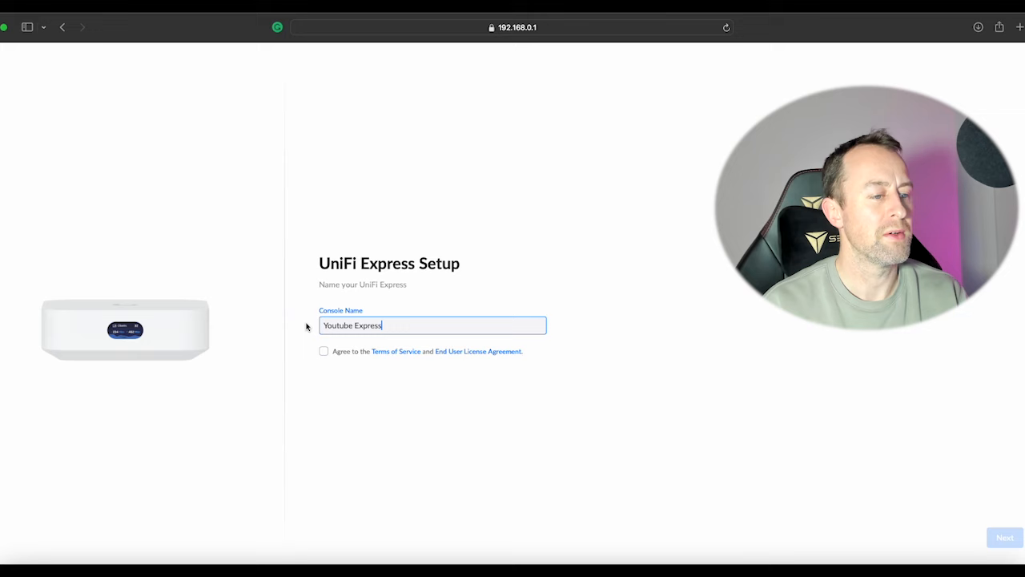
{"action": "left_click", "coordinate": [323, 351]}
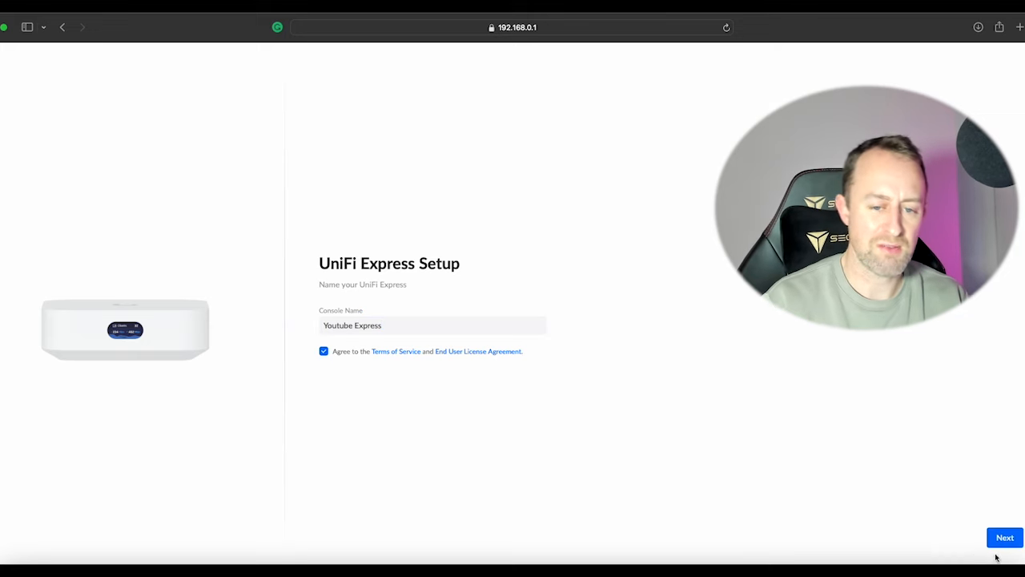
Continue past naming, sign in to the UI.com account and skip restoring from a backup.
{"action": "left_click", "coordinate": [1004, 537]}
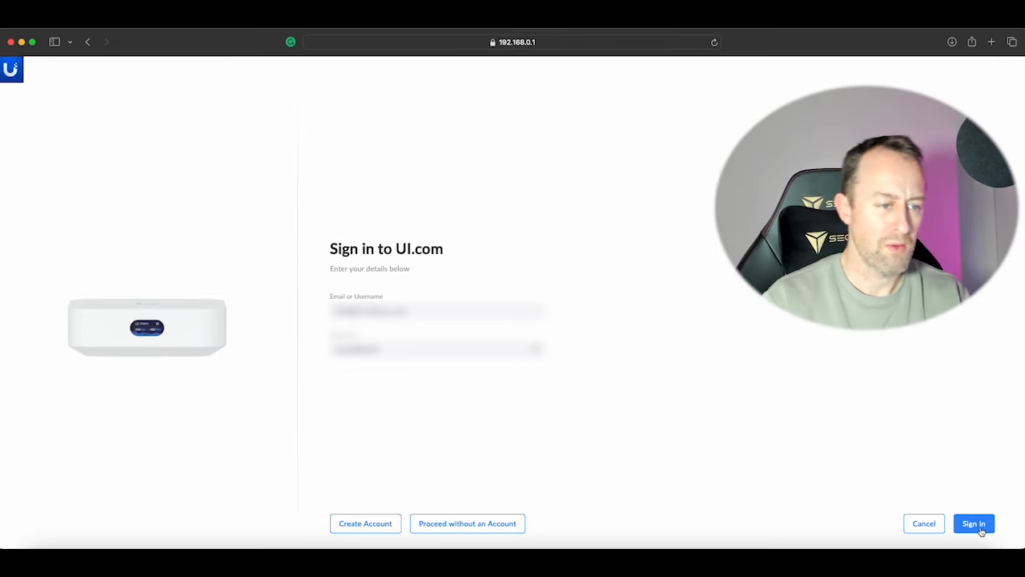
{"action": "left_click", "coordinate": [974, 523]}
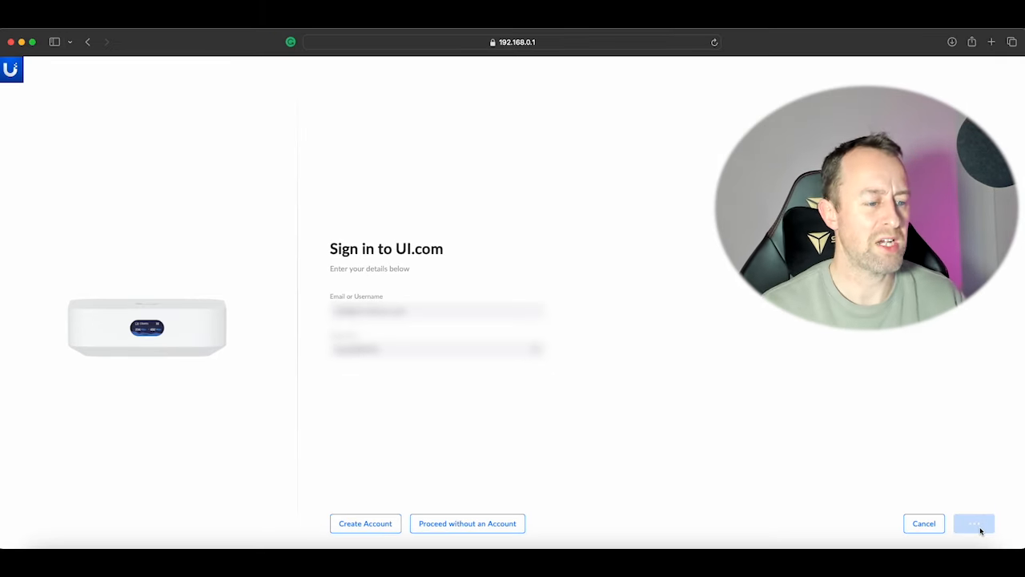
{"action": "left_click", "coordinate": [973, 523]}
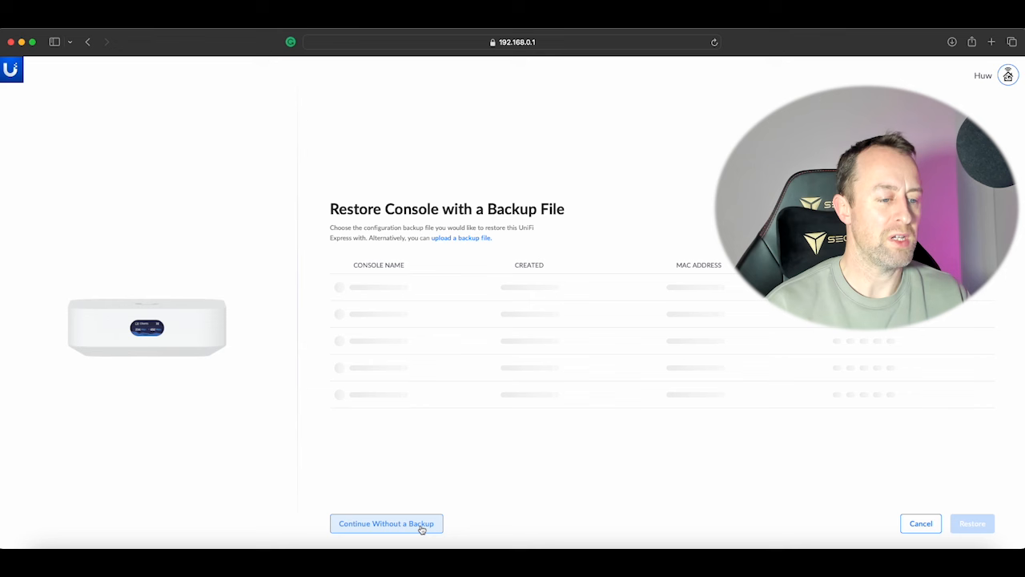
{"action": "left_click", "coordinate": [386, 523]}
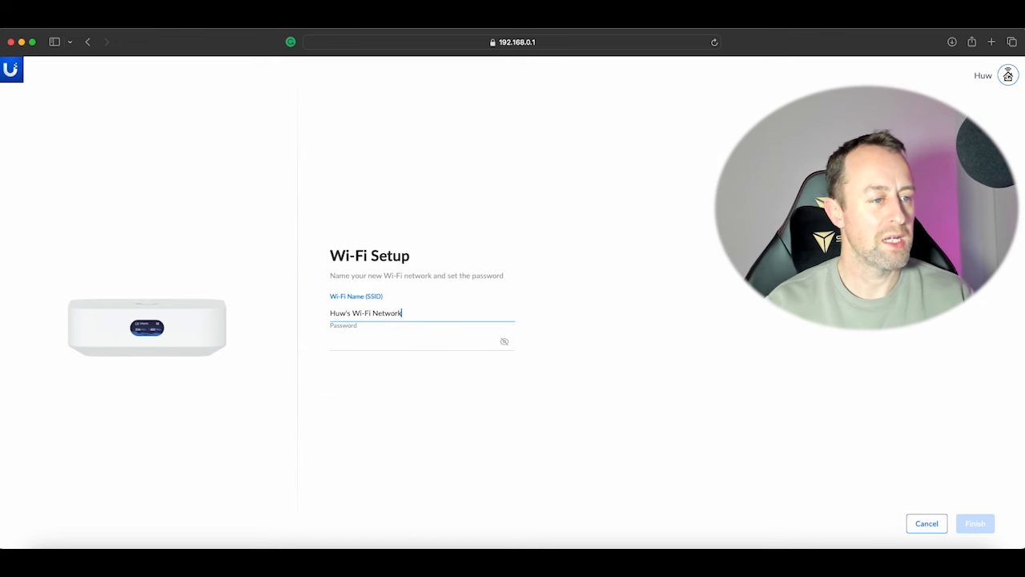
Set the SSID 'WiFi Express' with a password and finish to start the console setup.
{"action": "type", "text": "WiFi"}
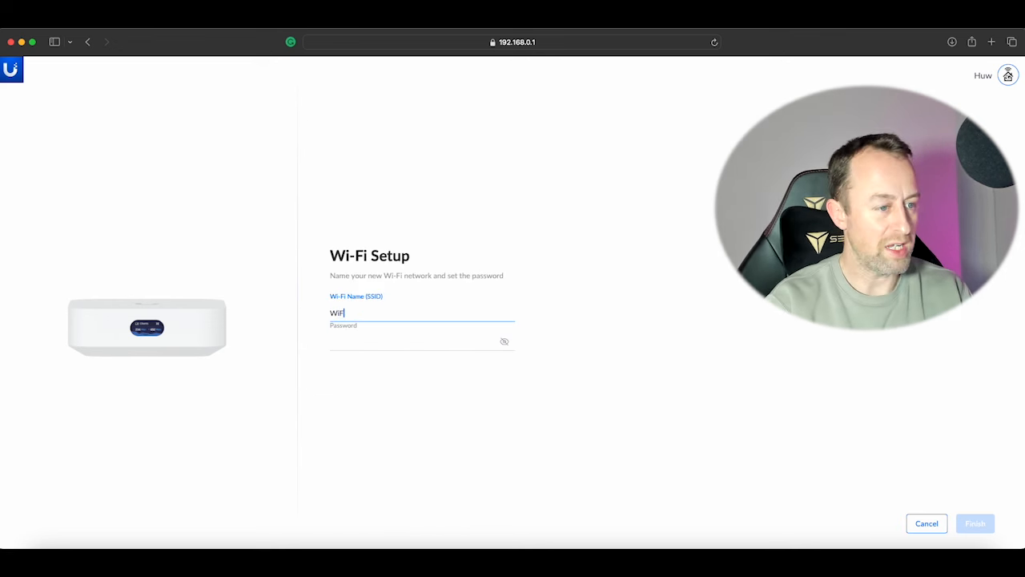
{"action": "type", "text": "Express"}
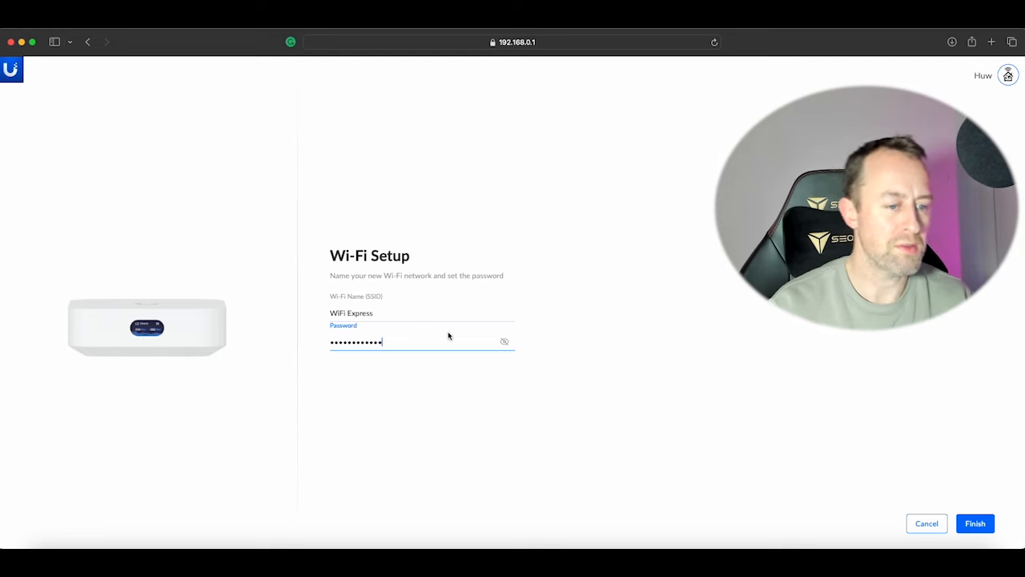
{"action": "left_click", "coordinate": [974, 522]}
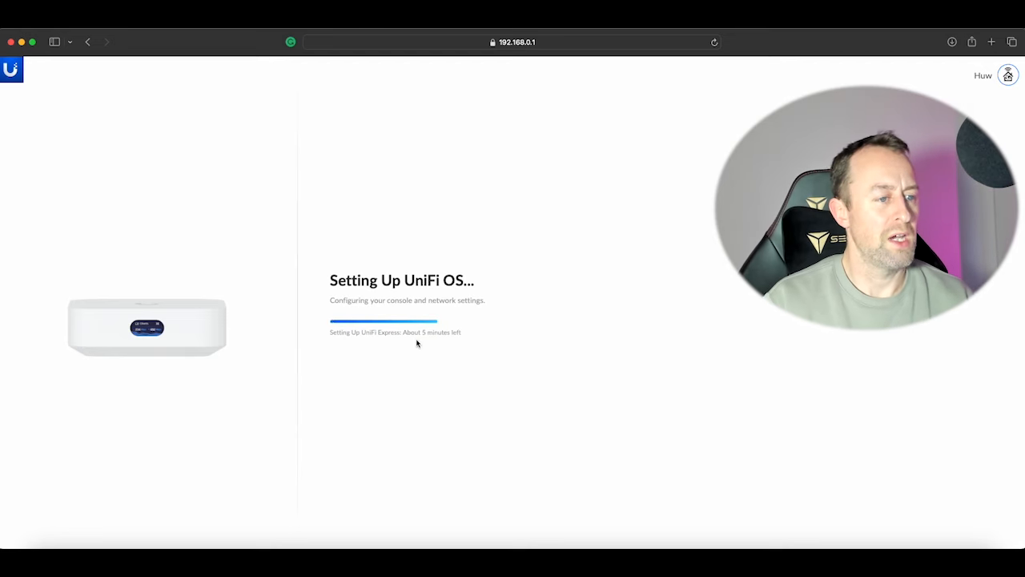
{"action": "mouse_move", "coordinate": [491, 359]}
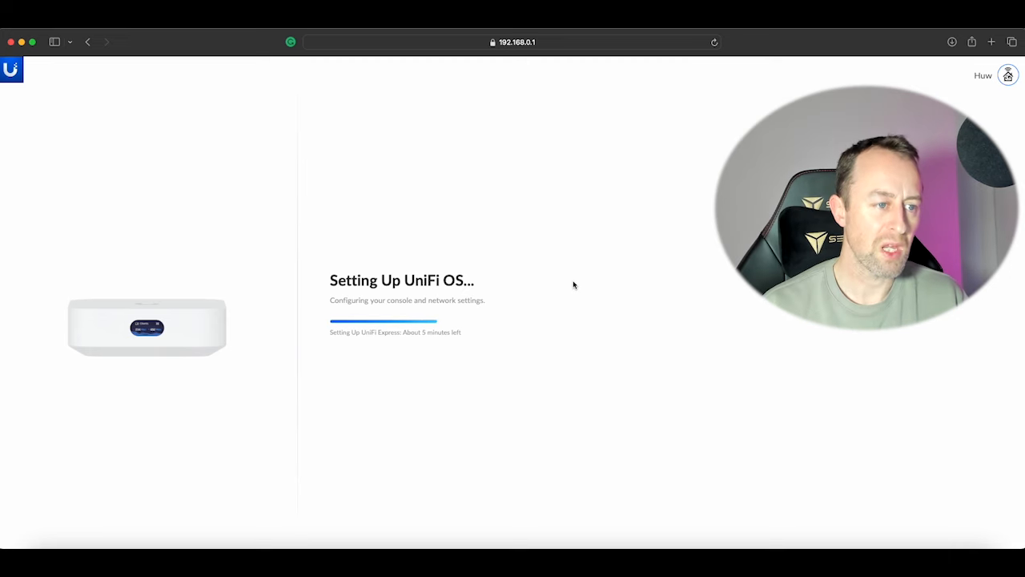
{"action": "mouse_move", "coordinate": [493, 342]}
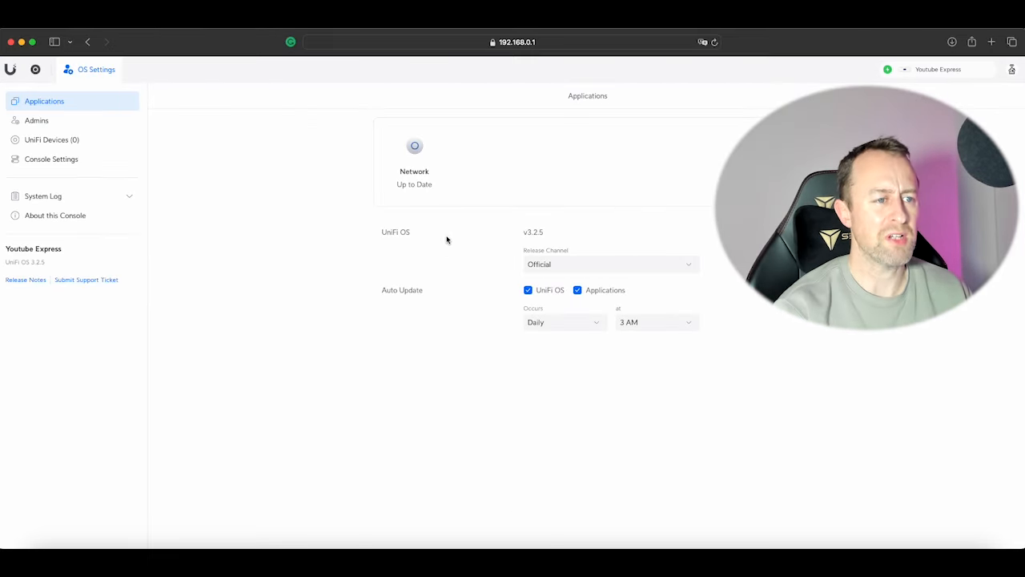
{"action": "mouse_move", "coordinate": [477, 205]}
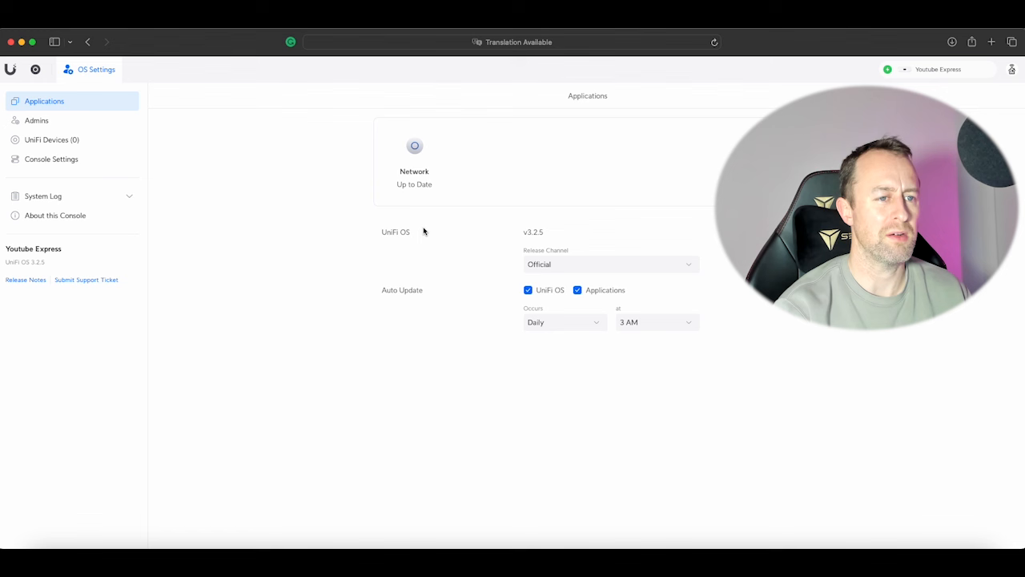
{"action": "mouse_move", "coordinate": [446, 224]}
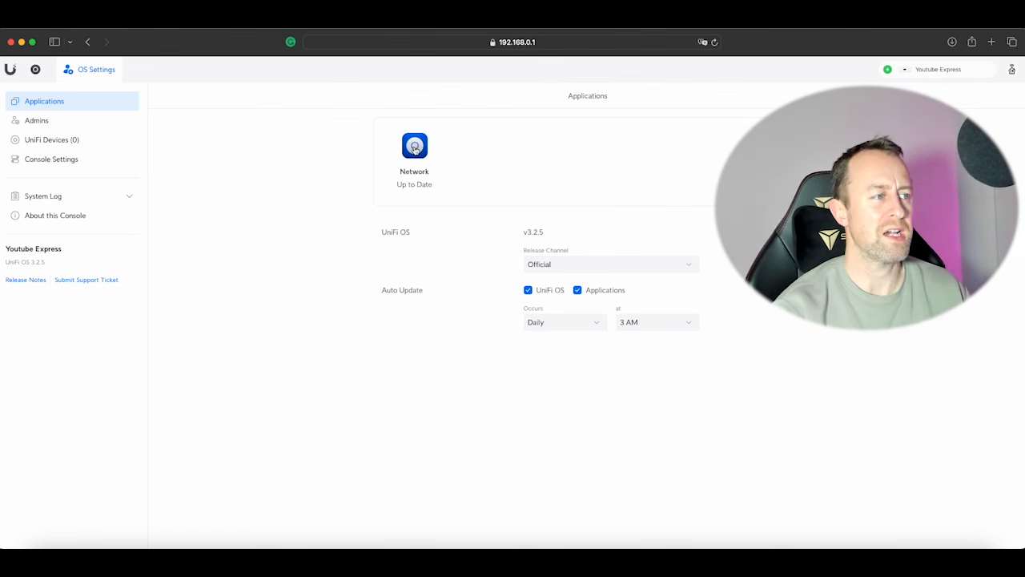
Launch the Network application from the OS Settings Applications page.
{"action": "left_click", "coordinate": [414, 146]}
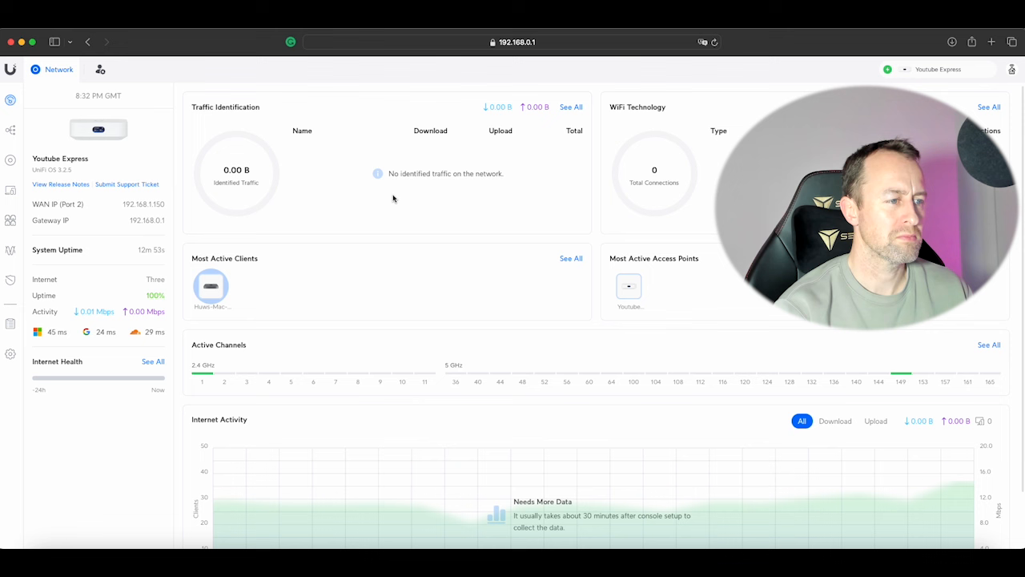
{"action": "mouse_move", "coordinate": [323, 185]}
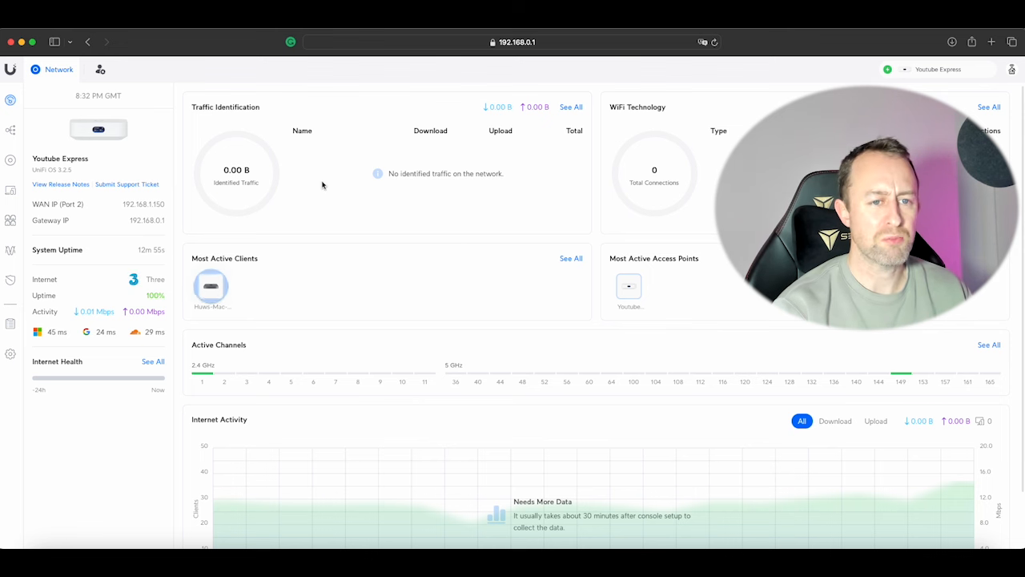
{"action": "mouse_move", "coordinate": [432, 254]}
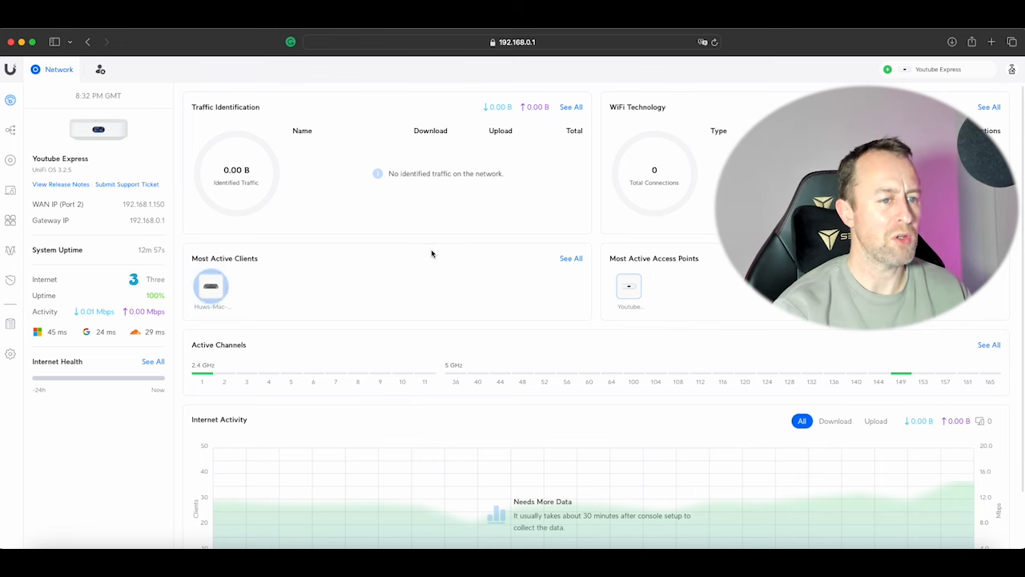
{"action": "mouse_move", "coordinate": [355, 233]}
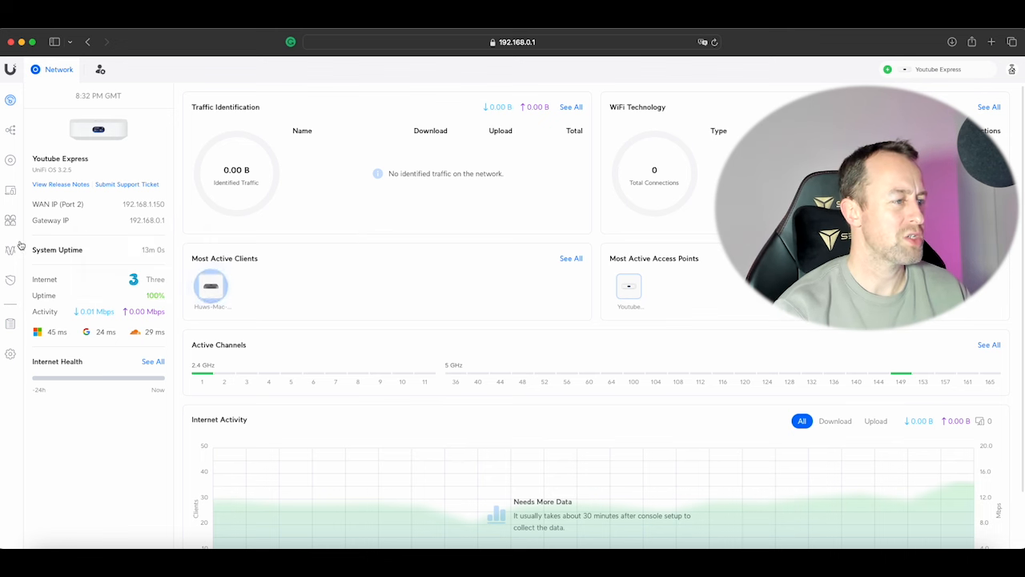
{"action": "mouse_move", "coordinate": [181, 286]}
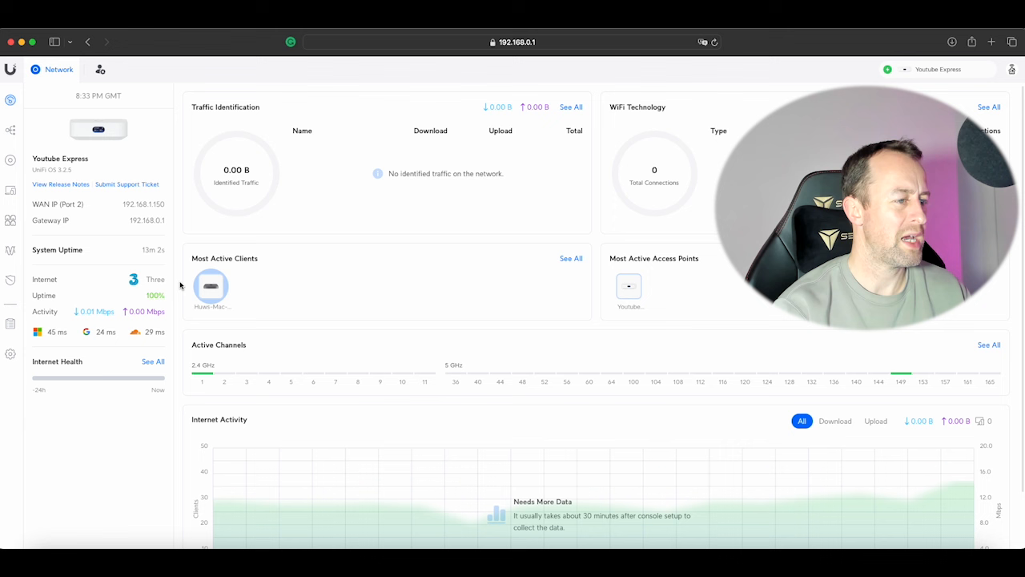
{"action": "mouse_move", "coordinate": [130, 232]}
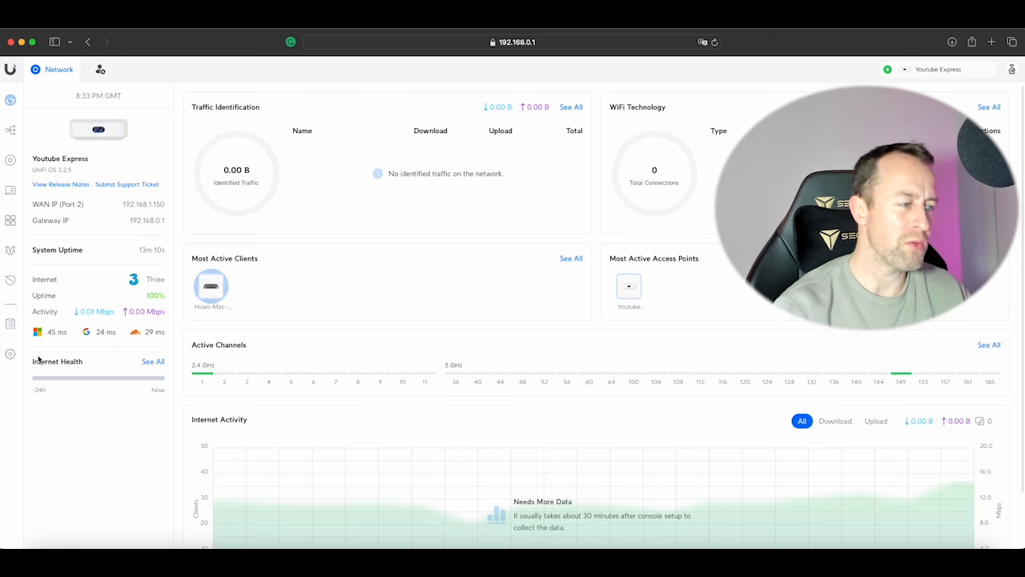
{"action": "mouse_move", "coordinate": [11, 354]}
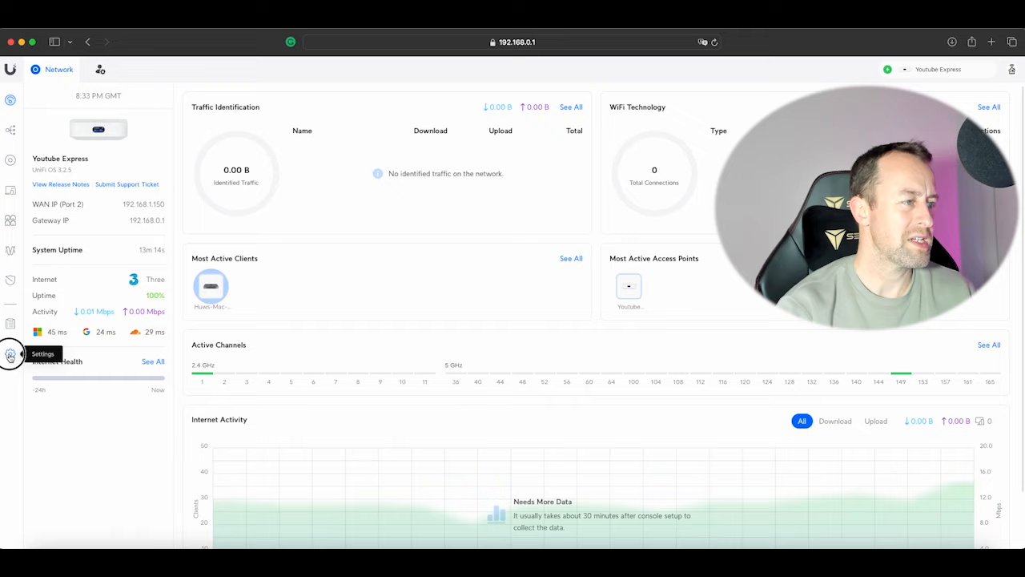
Enter Settings and look through Networks, VPN and Teleport remote access pages.
{"action": "left_click", "coordinate": [10, 353]}
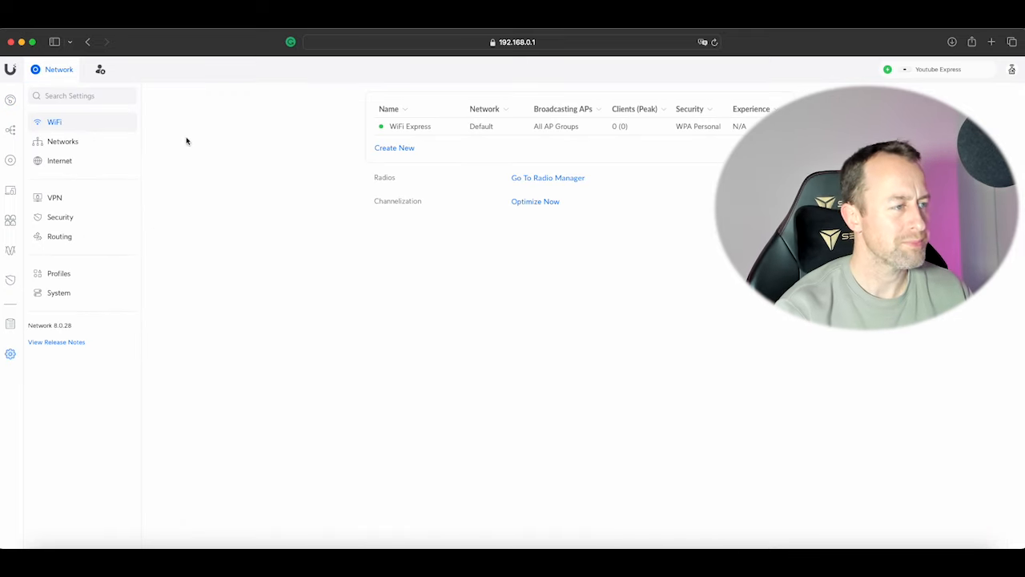
{"action": "mouse_move", "coordinate": [79, 129]}
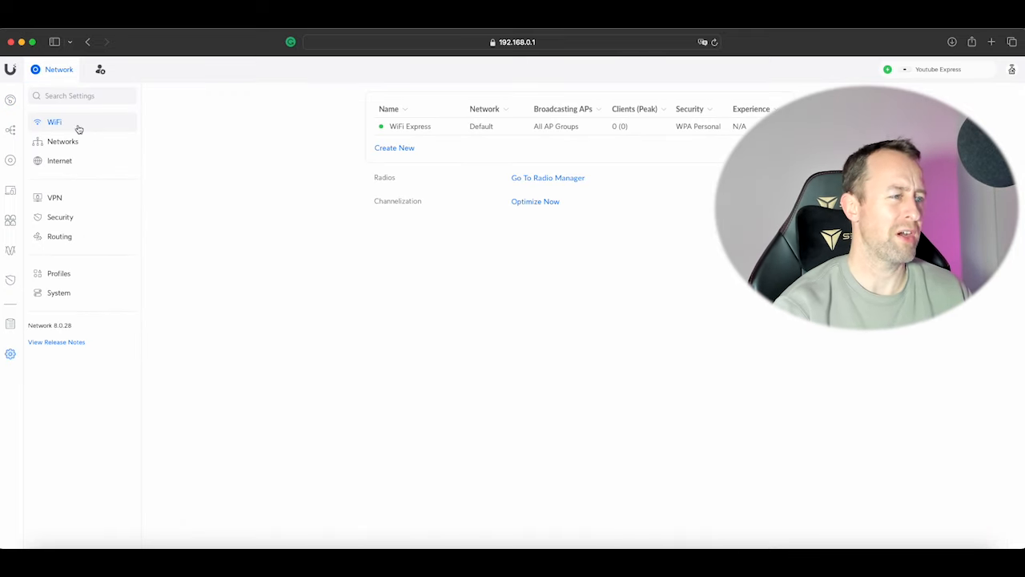
{"action": "left_click", "coordinate": [62, 141]}
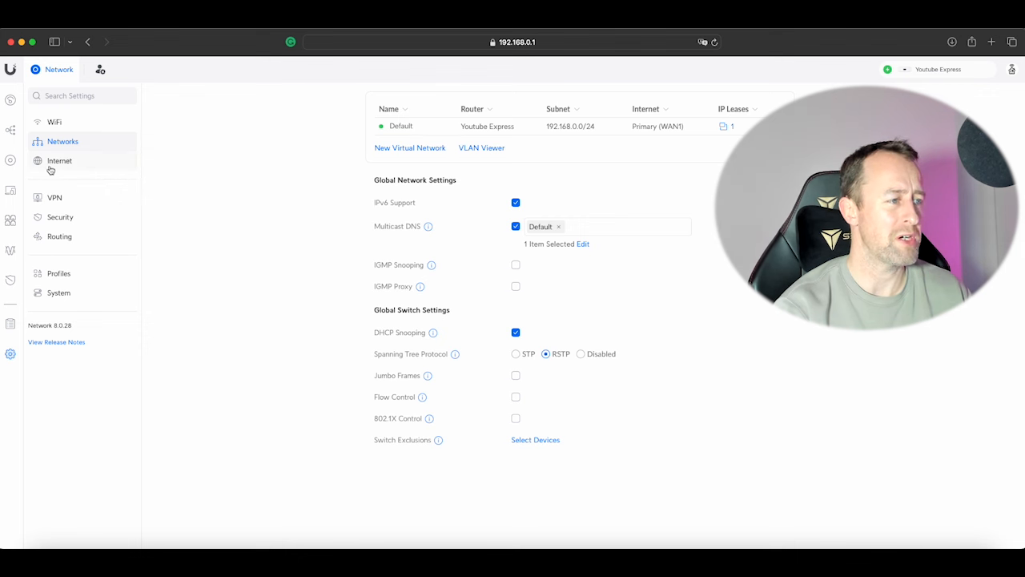
{"action": "mouse_move", "coordinate": [68, 206]}
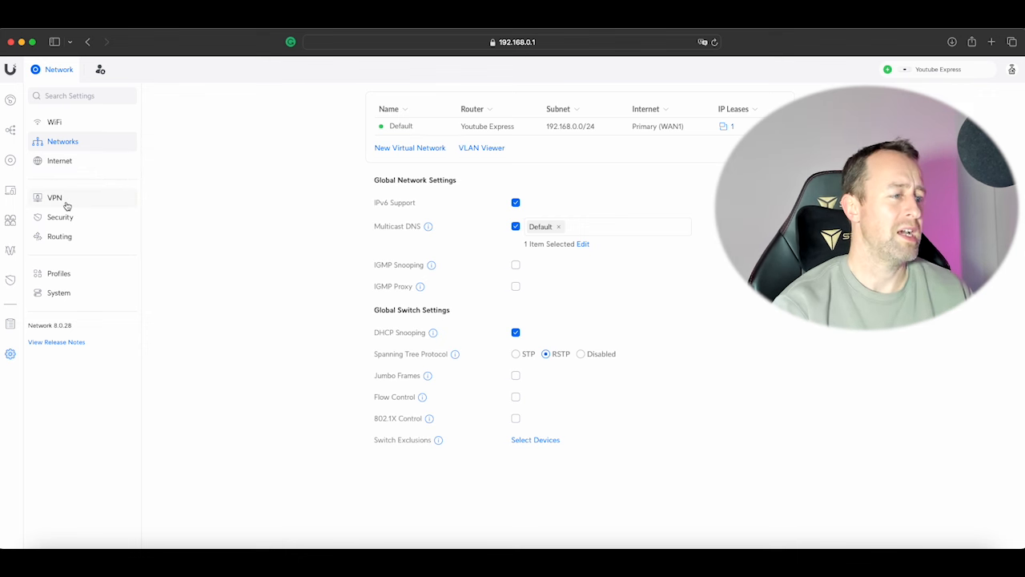
{"action": "left_click", "coordinate": [55, 197]}
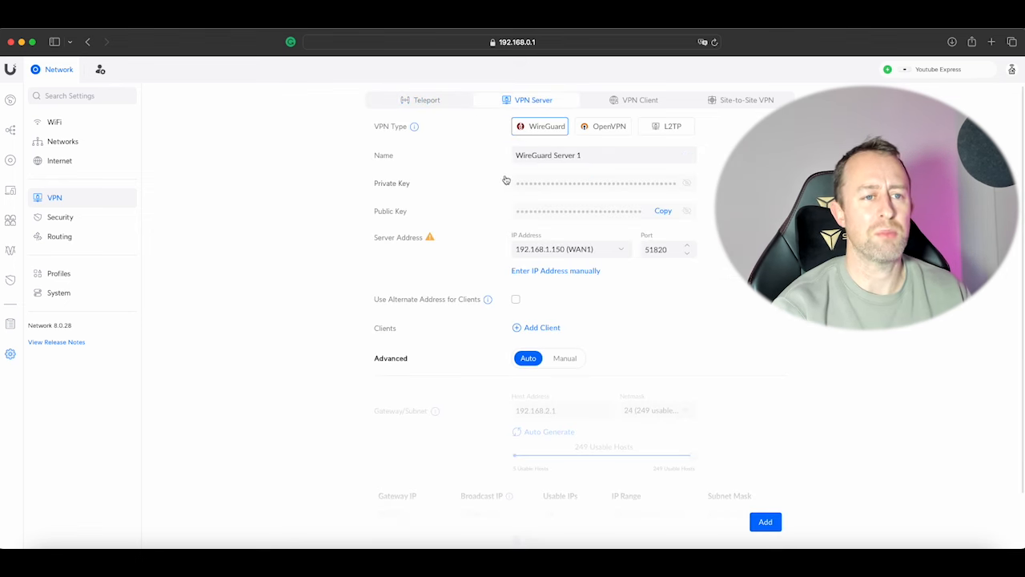
{"action": "mouse_move", "coordinate": [670, 138]}
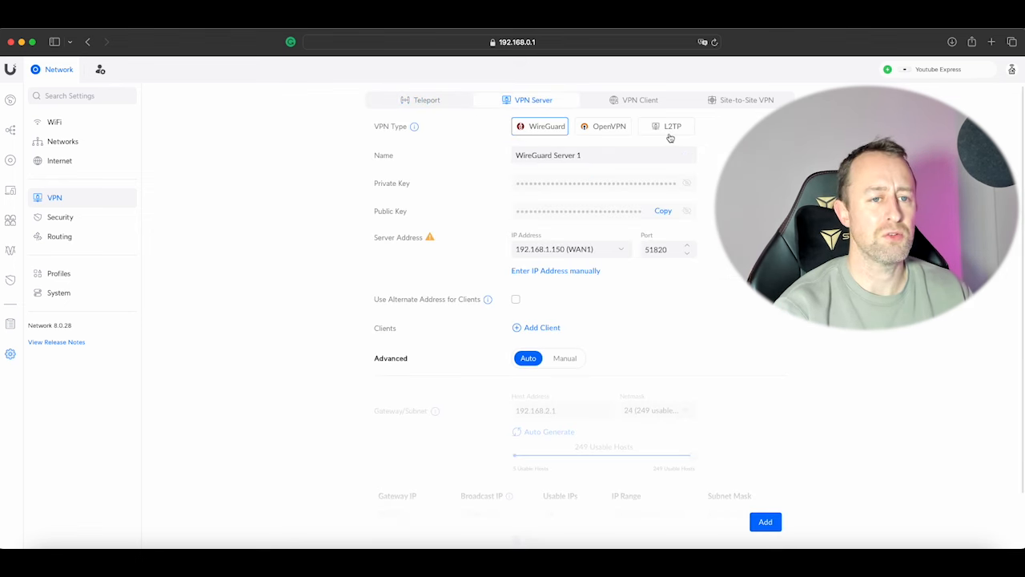
{"action": "mouse_move", "coordinate": [426, 100]}
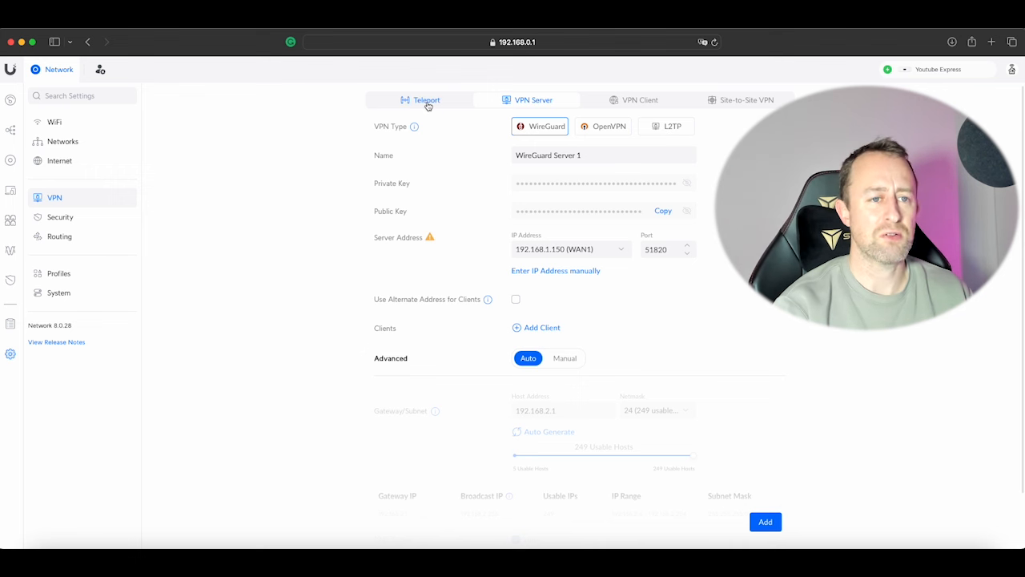
{"action": "left_click", "coordinate": [426, 99]}
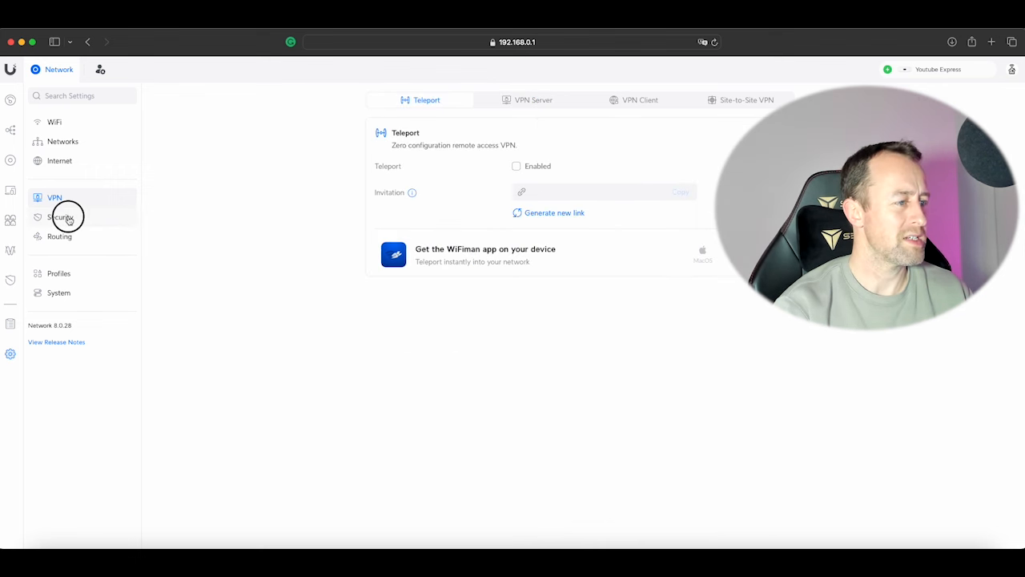
Step through Security, Routing and Profiles to reach the System general settings.
{"action": "left_click", "coordinate": [60, 217]}
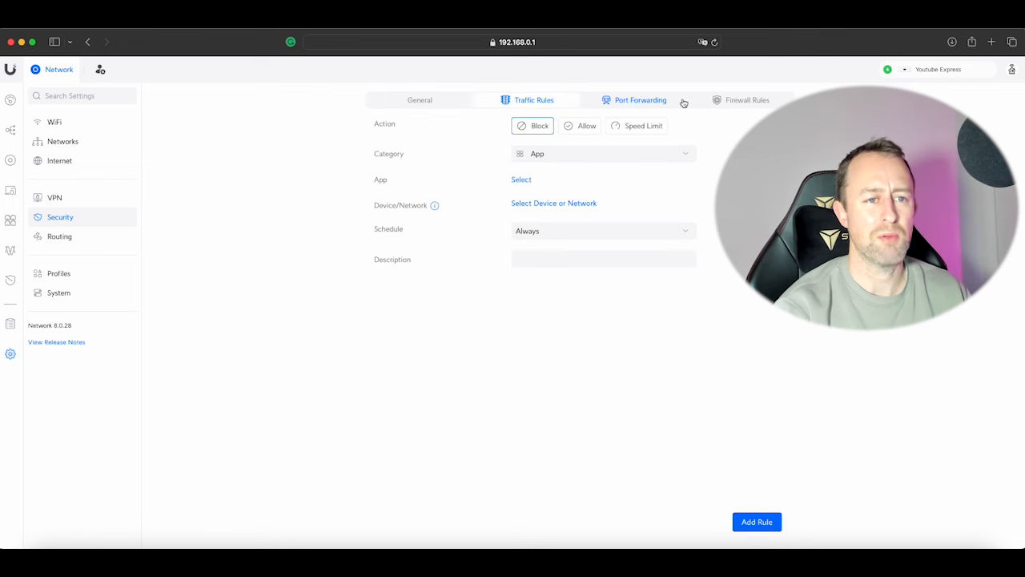
{"action": "mouse_move", "coordinate": [67, 242]}
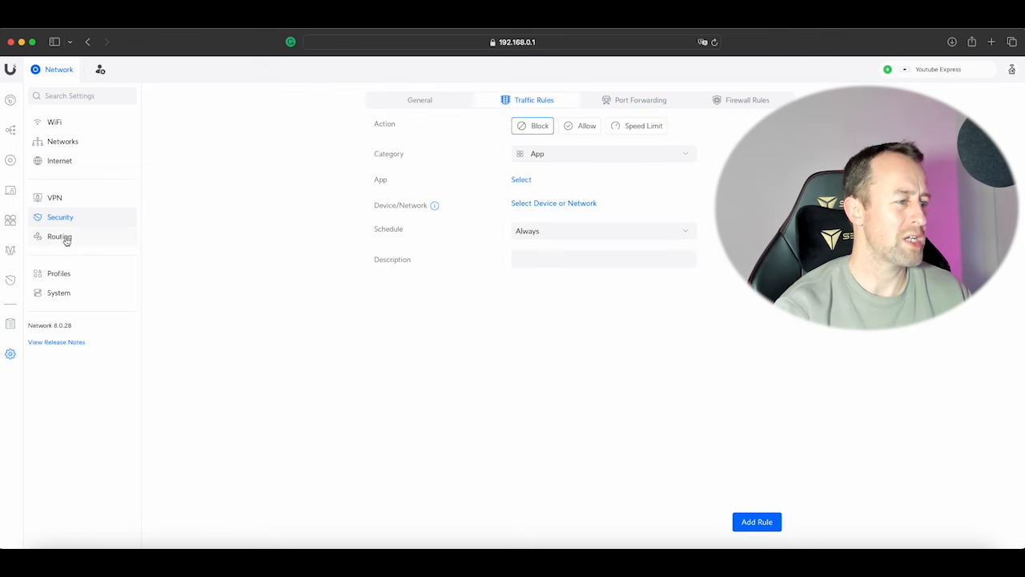
{"action": "left_click", "coordinate": [60, 235]}
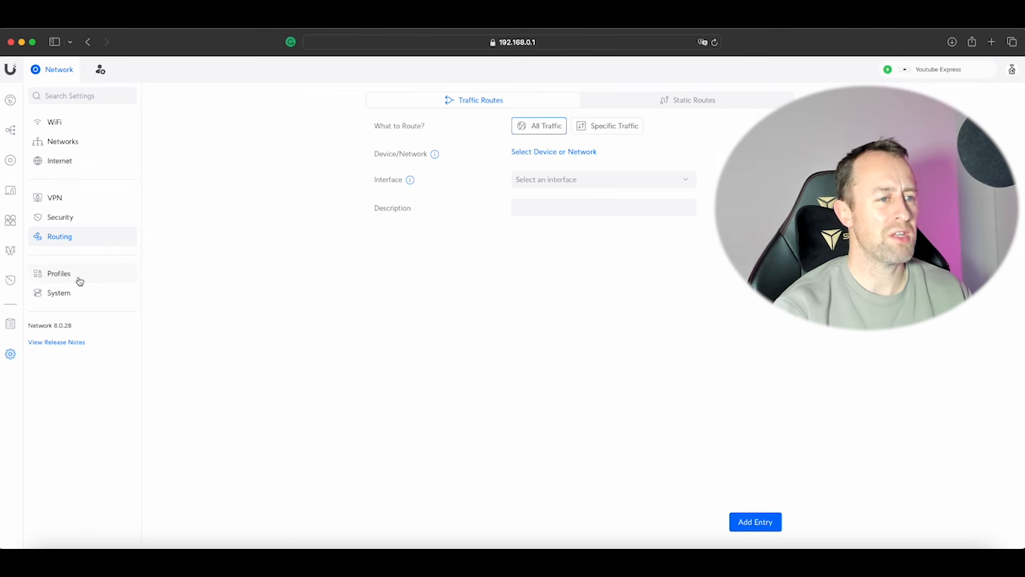
{"action": "left_click", "coordinate": [58, 273]}
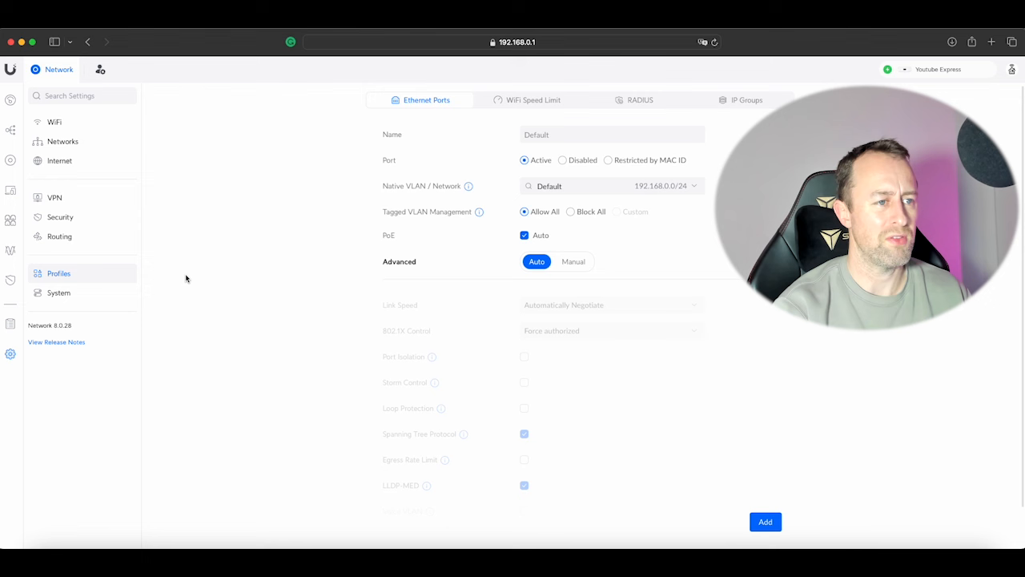
{"action": "left_click", "coordinate": [58, 292]}
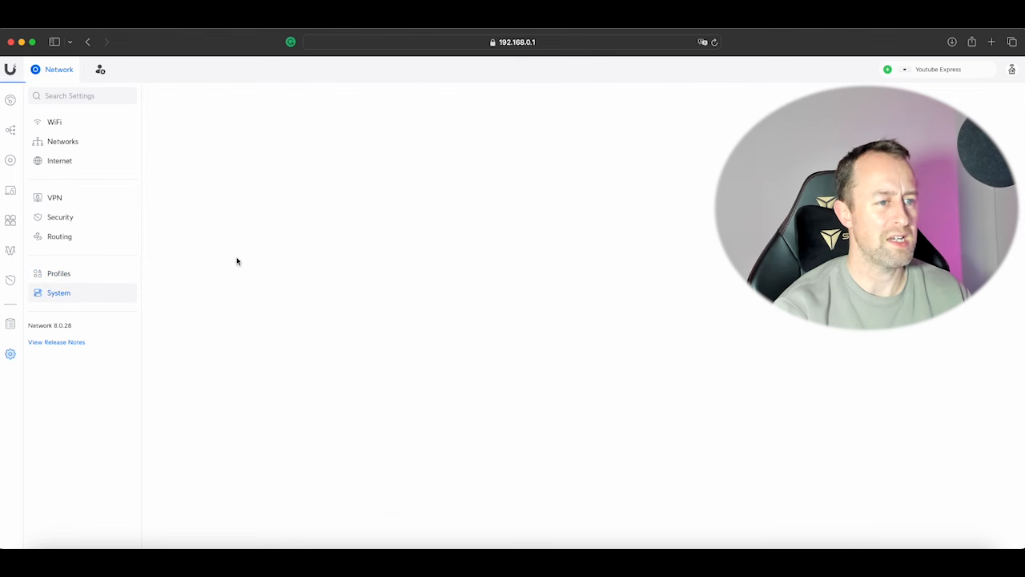
{"action": "left_click", "coordinate": [58, 292]}
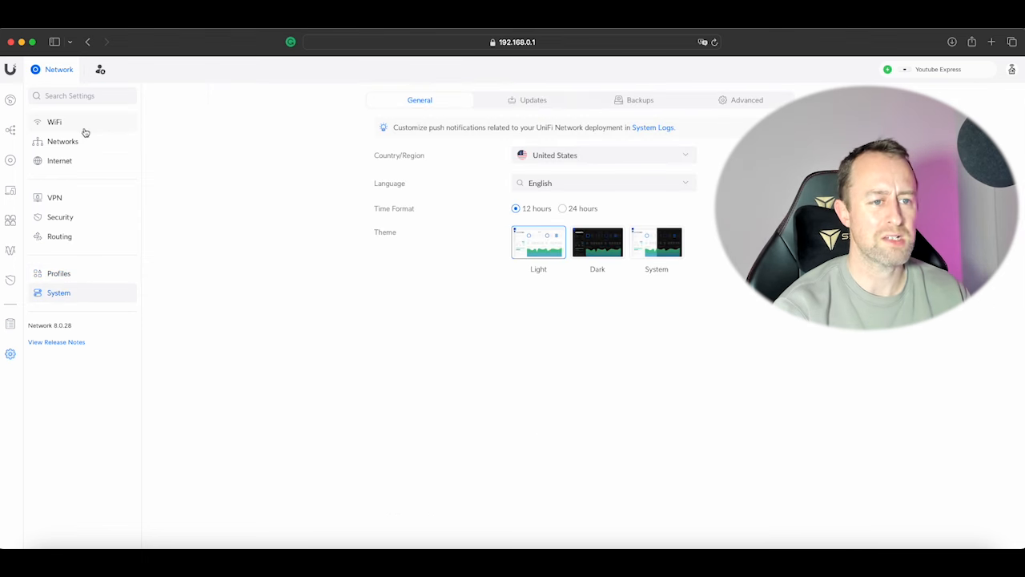
Set country/region to United Kingdom, apply the change and return to the dashboard.
{"action": "left_click", "coordinate": [602, 154]}
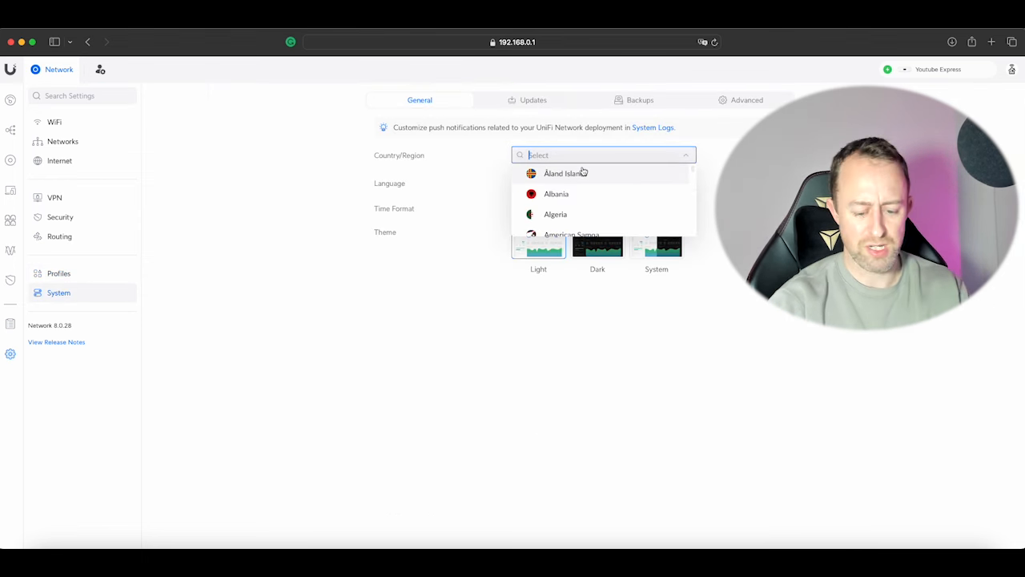
{"action": "type", "text": "unit"}
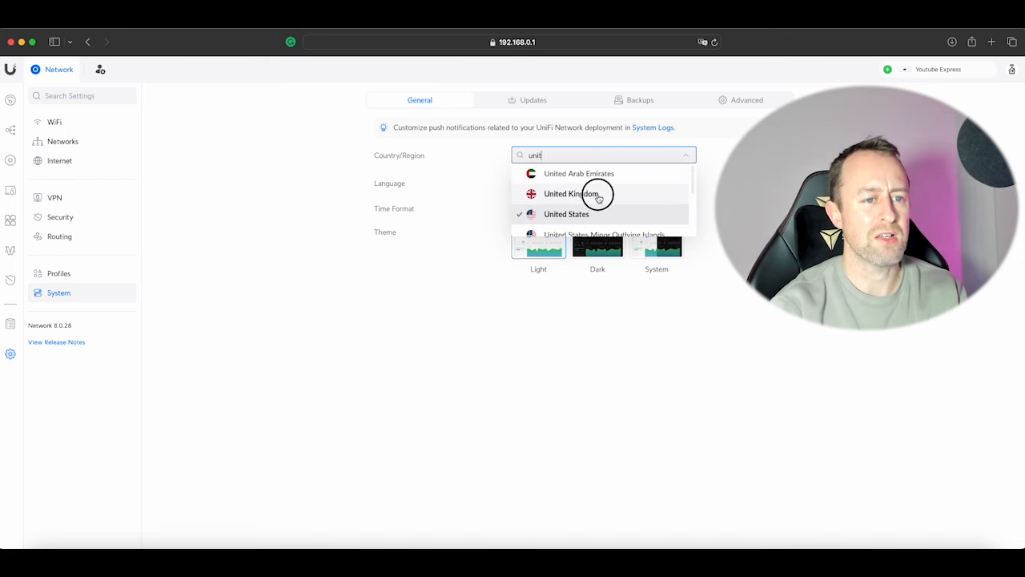
{"action": "left_click", "coordinate": [571, 193]}
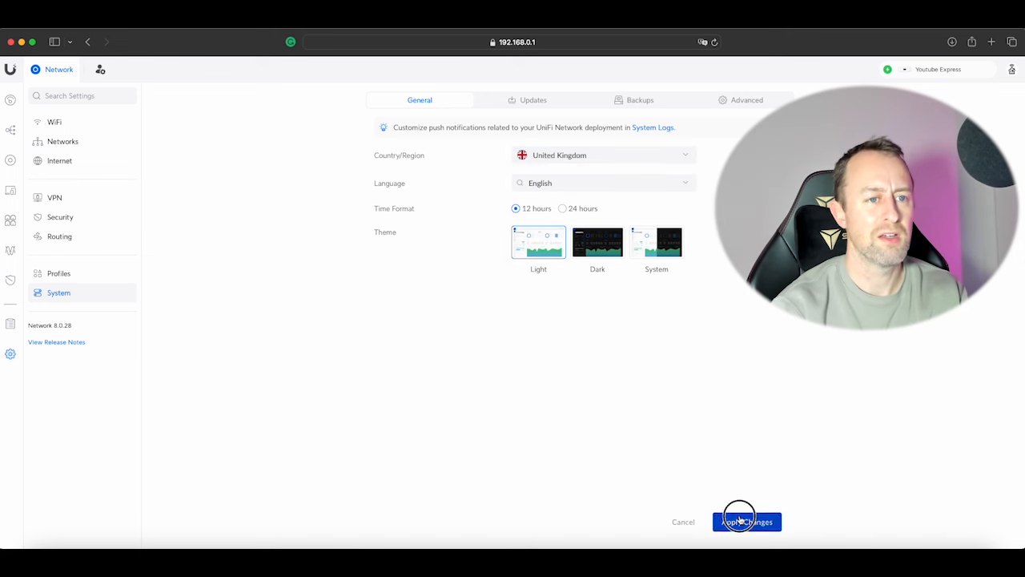
{"action": "left_click", "coordinate": [746, 521]}
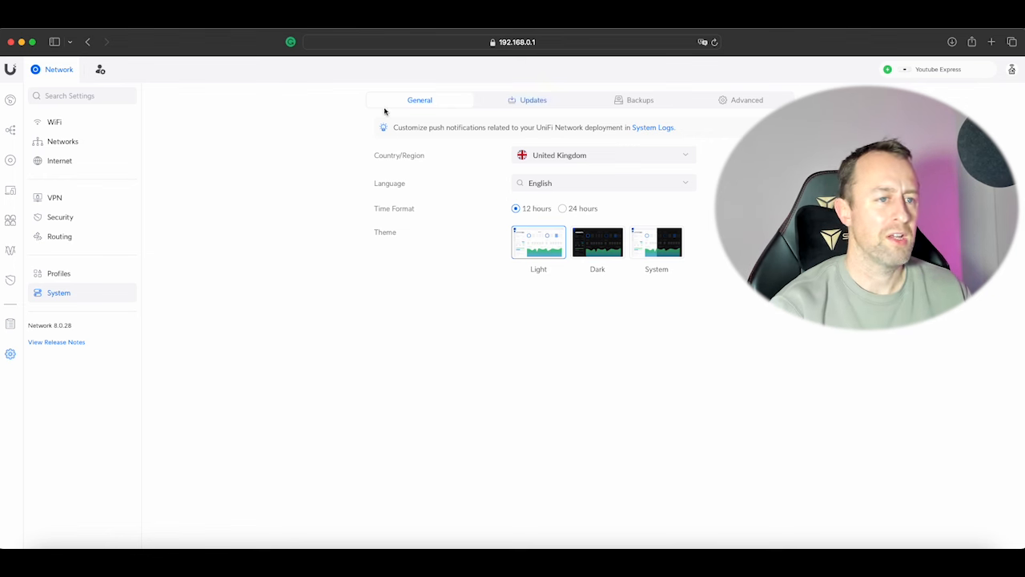
{"action": "mouse_move", "coordinate": [127, 345]}
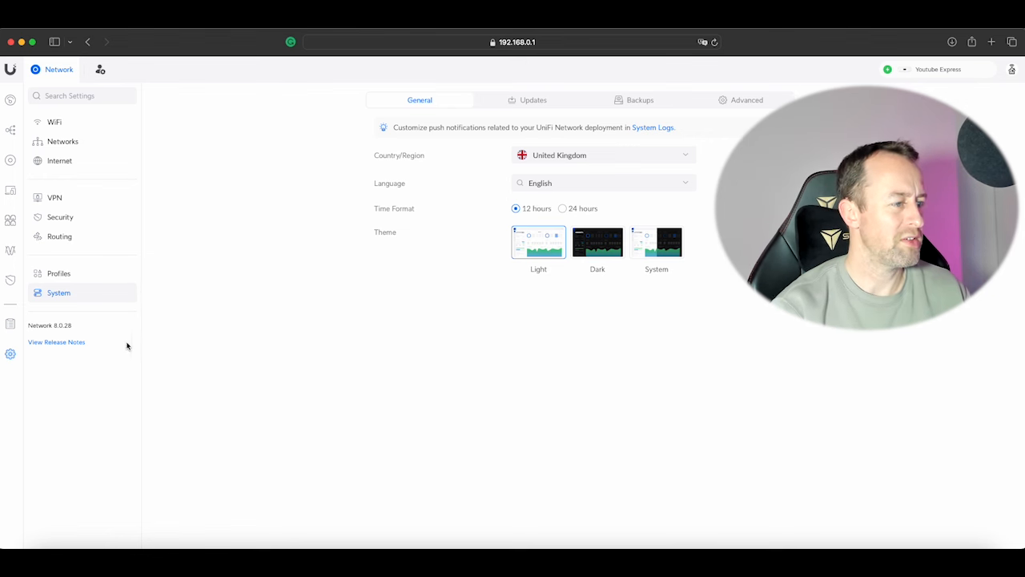
{"action": "mouse_move", "coordinate": [11, 129]}
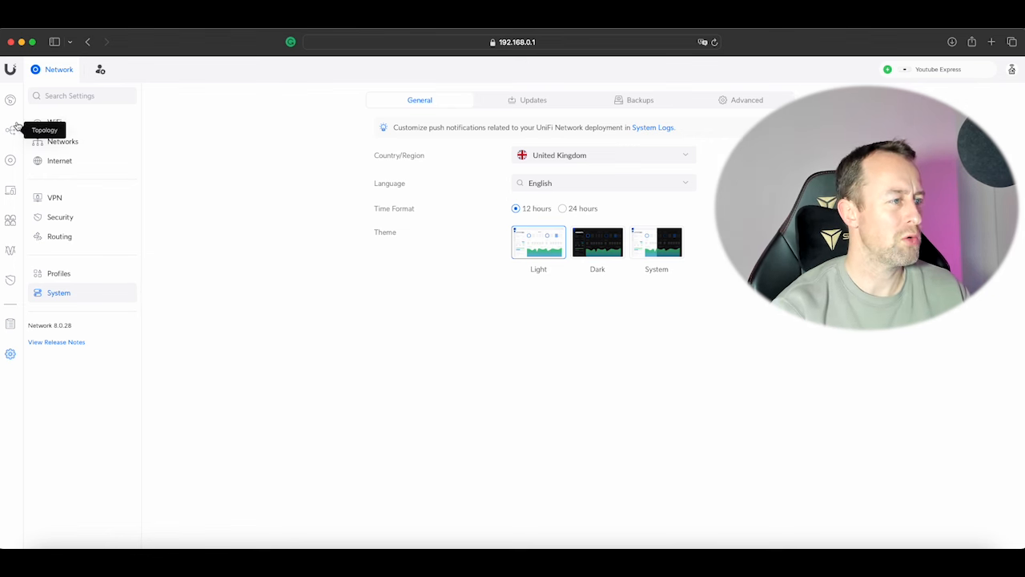
{"action": "left_click", "coordinate": [11, 102]}
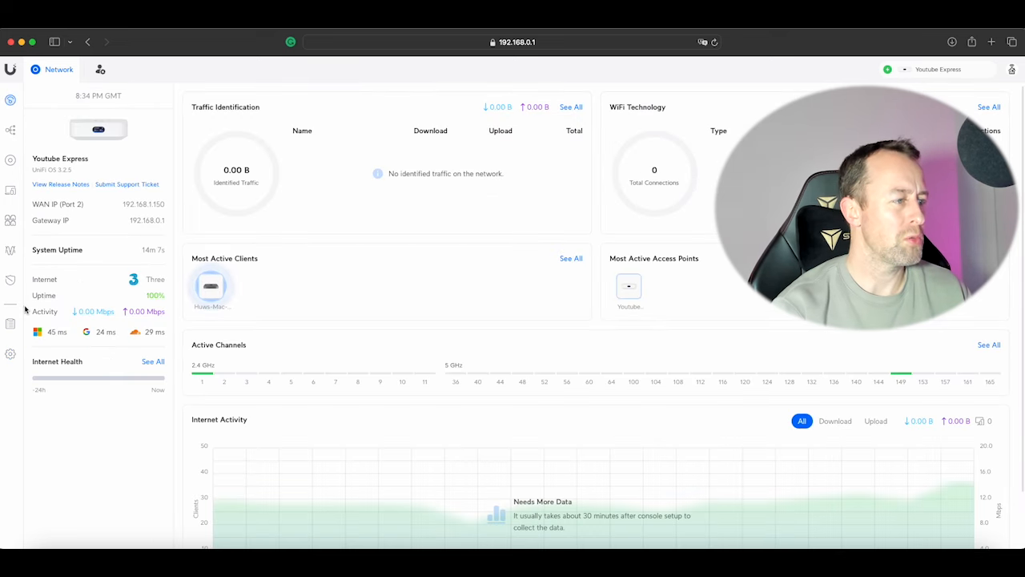
{"action": "mouse_move", "coordinate": [11, 280]}
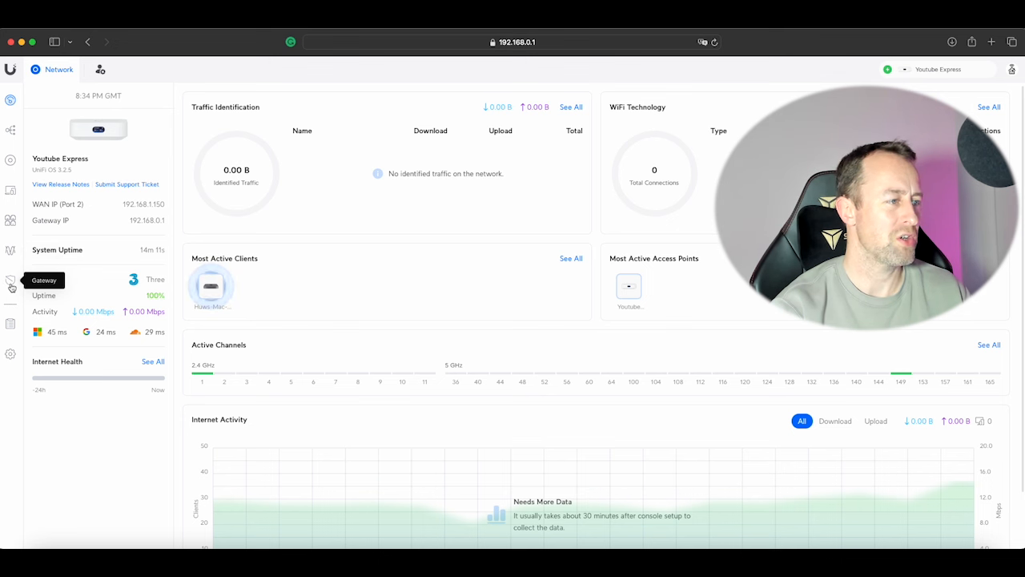
{"action": "mouse_move", "coordinate": [388, 278]}
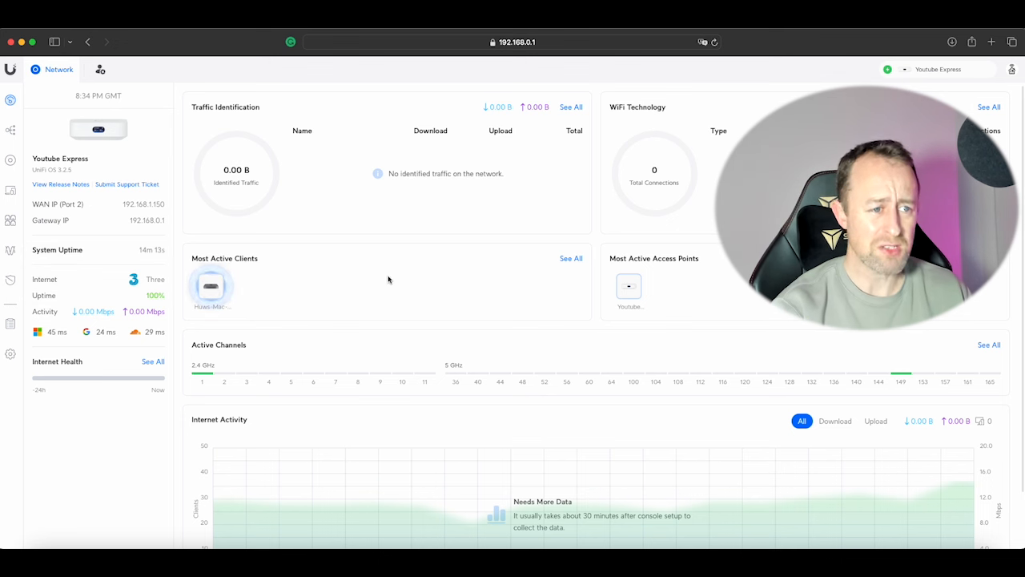
{"action": "mouse_move", "coordinate": [361, 254]}
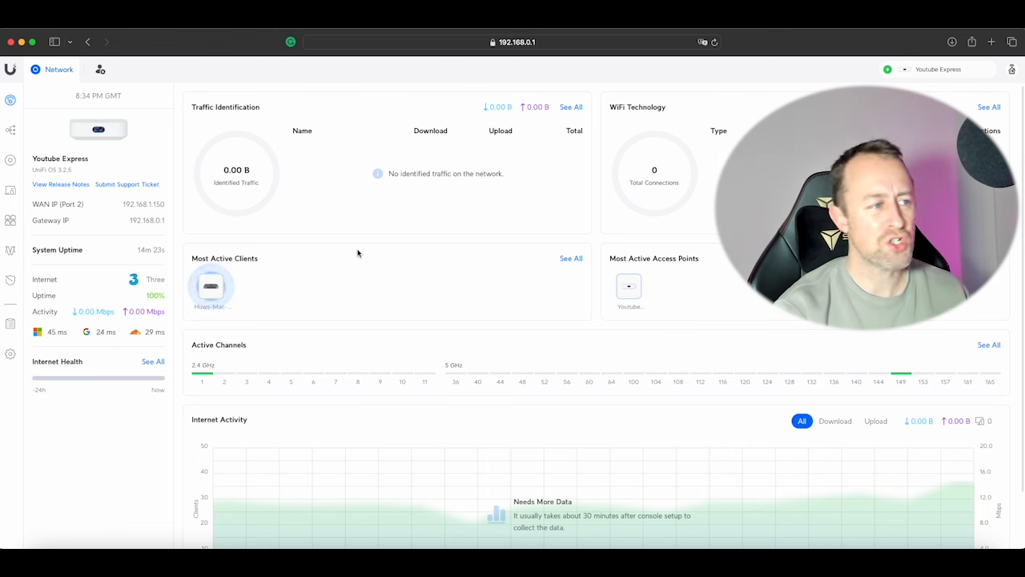
{"action": "mouse_move", "coordinate": [426, 255]}
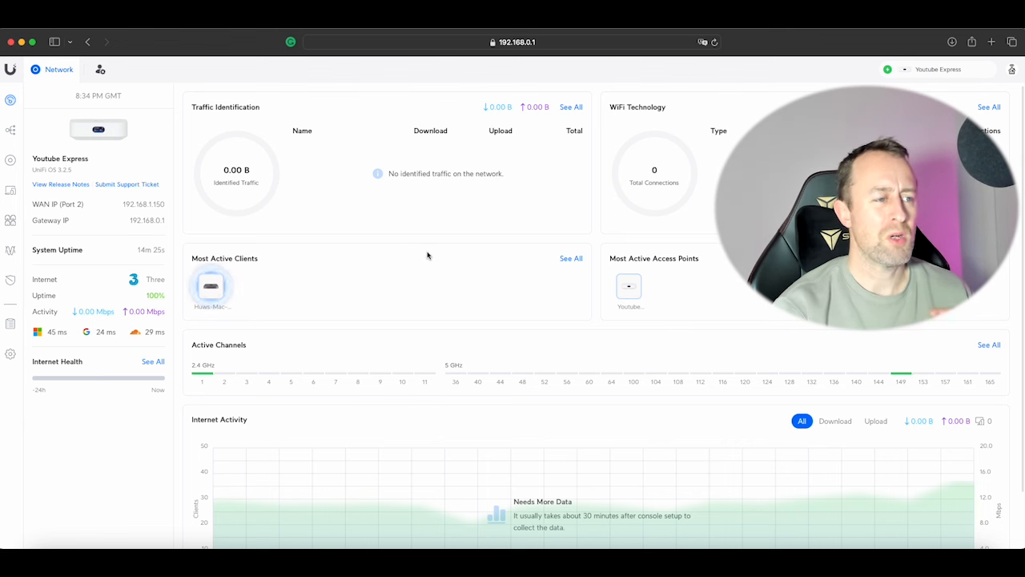
{"action": "mouse_move", "coordinate": [415, 256]}
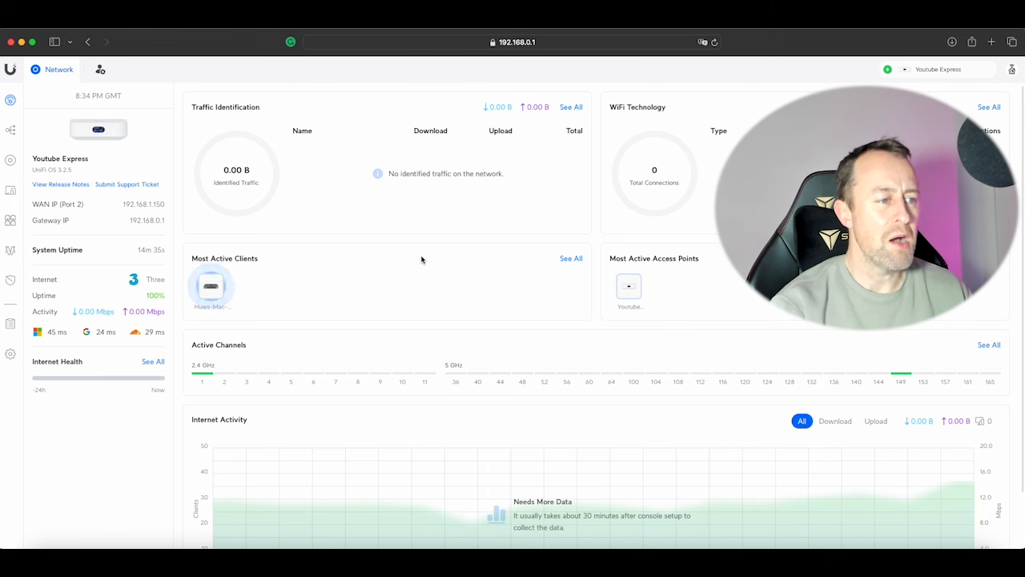
{"action": "mouse_move", "coordinate": [328, 281]}
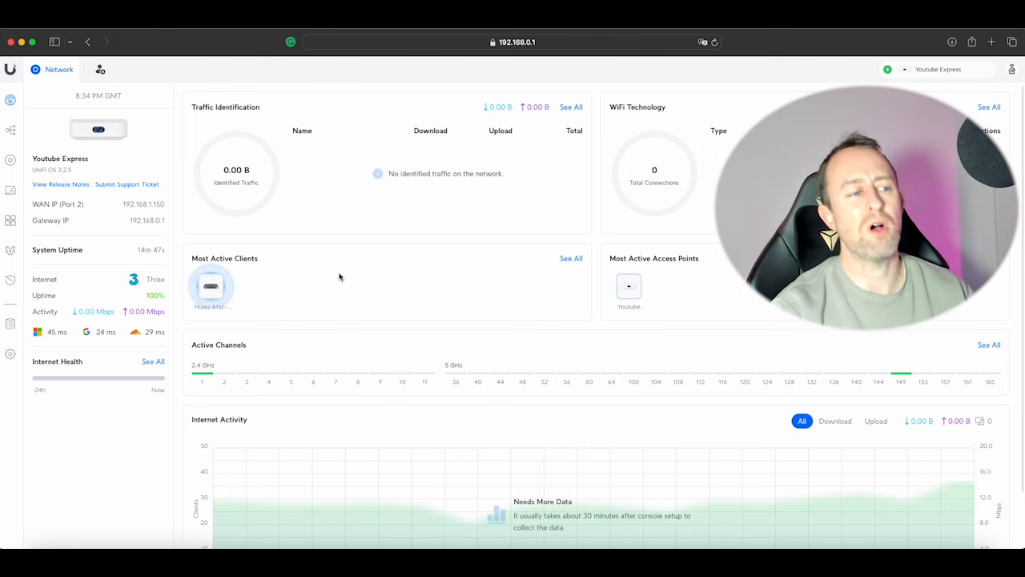
{"action": "mouse_move", "coordinate": [370, 290]}
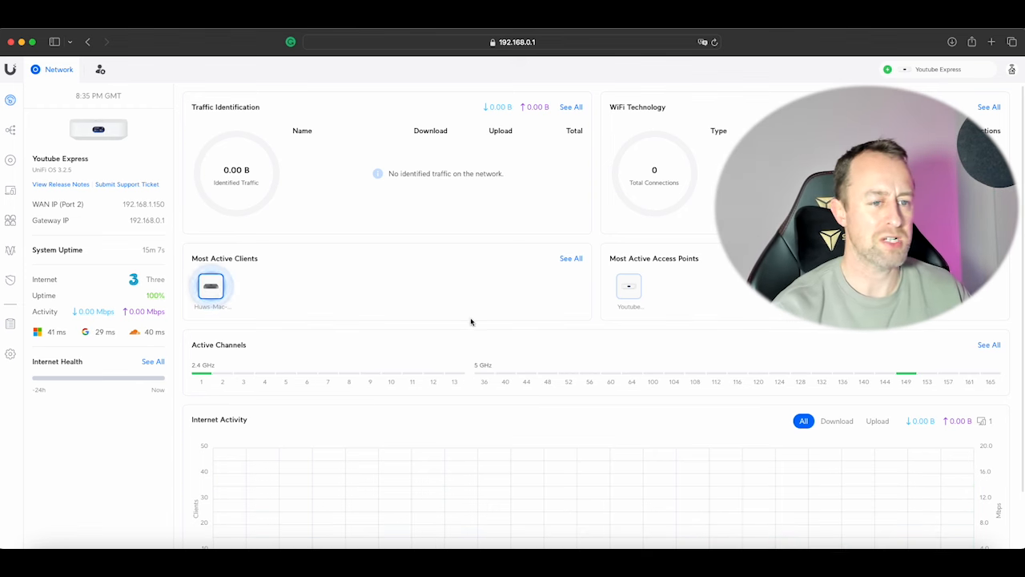
{"action": "mouse_move", "coordinate": [382, 318]}
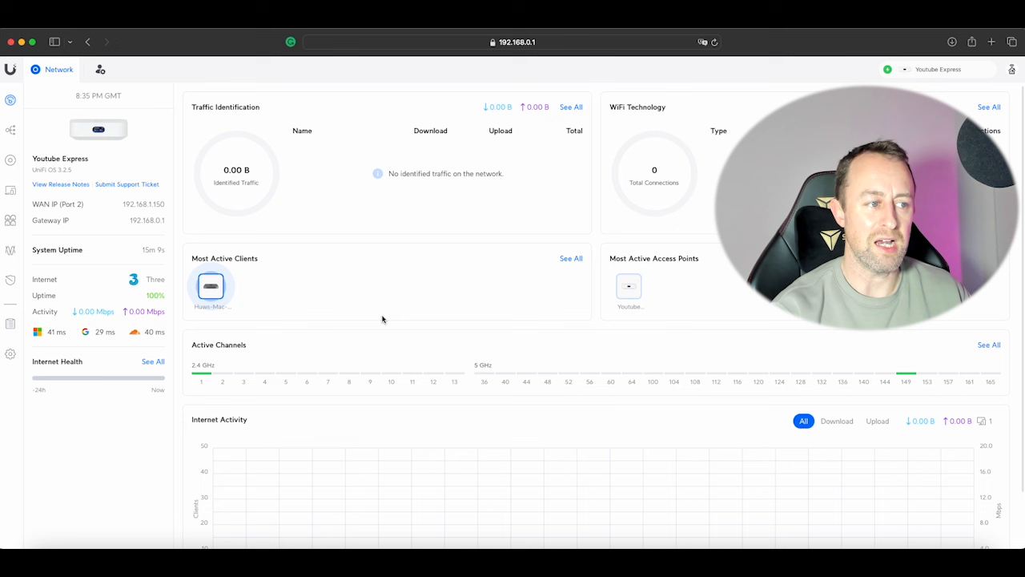
{"action": "mouse_move", "coordinate": [734, 301]}
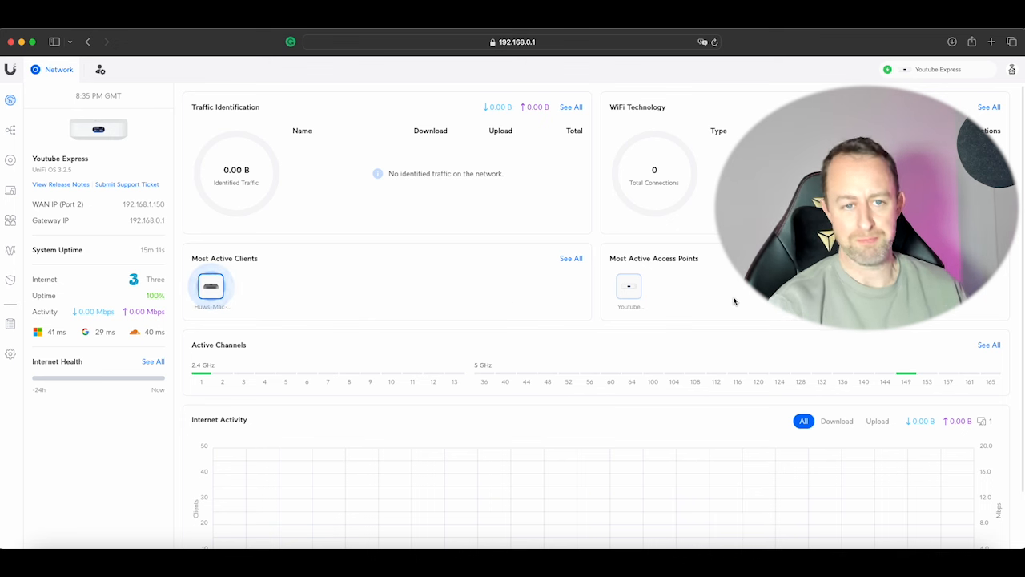
{"action": "mouse_move", "coordinate": [702, 270]}
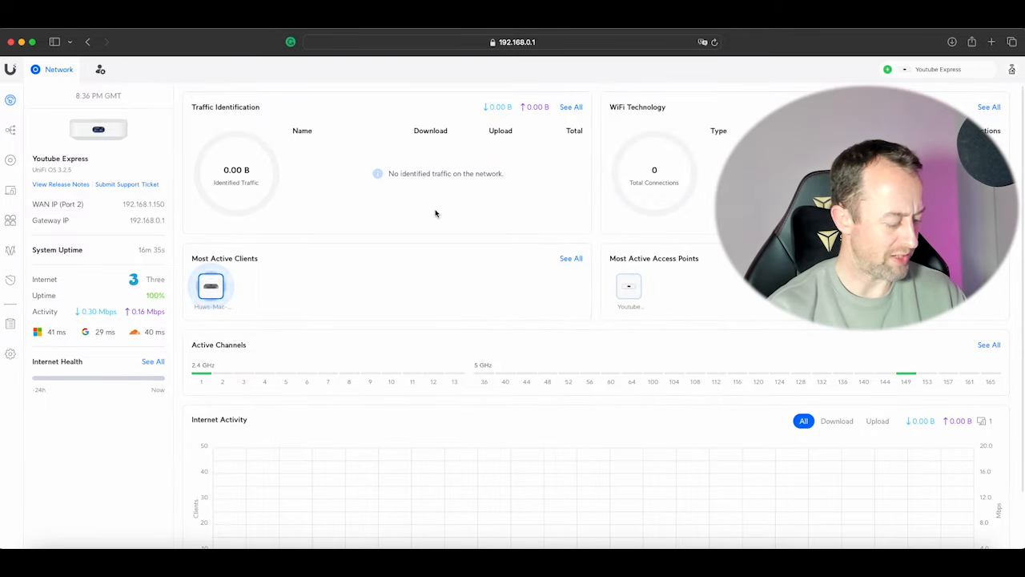
{"action": "mouse_move", "coordinate": [538, 222]}
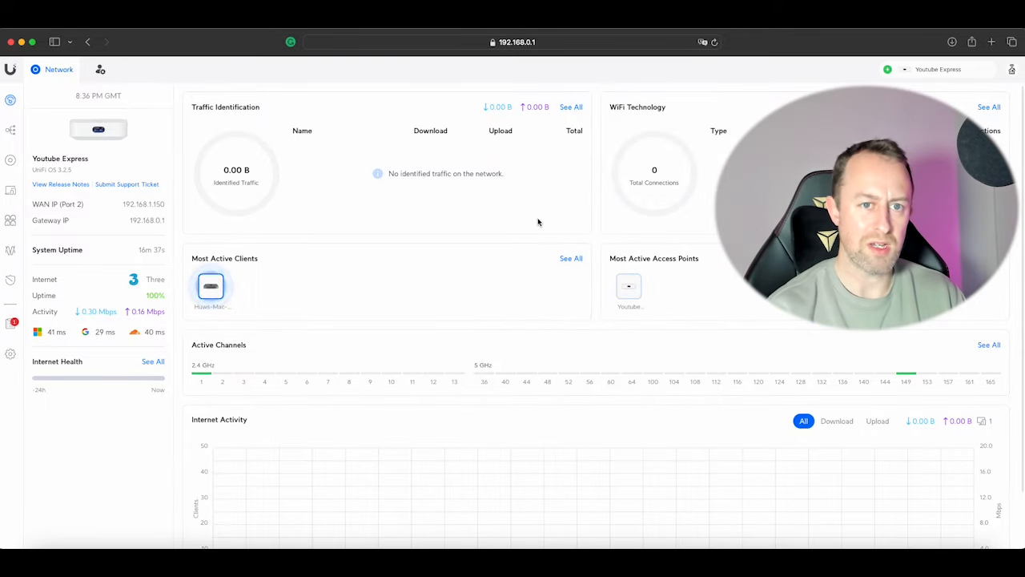
{"action": "mouse_move", "coordinate": [352, 217]}
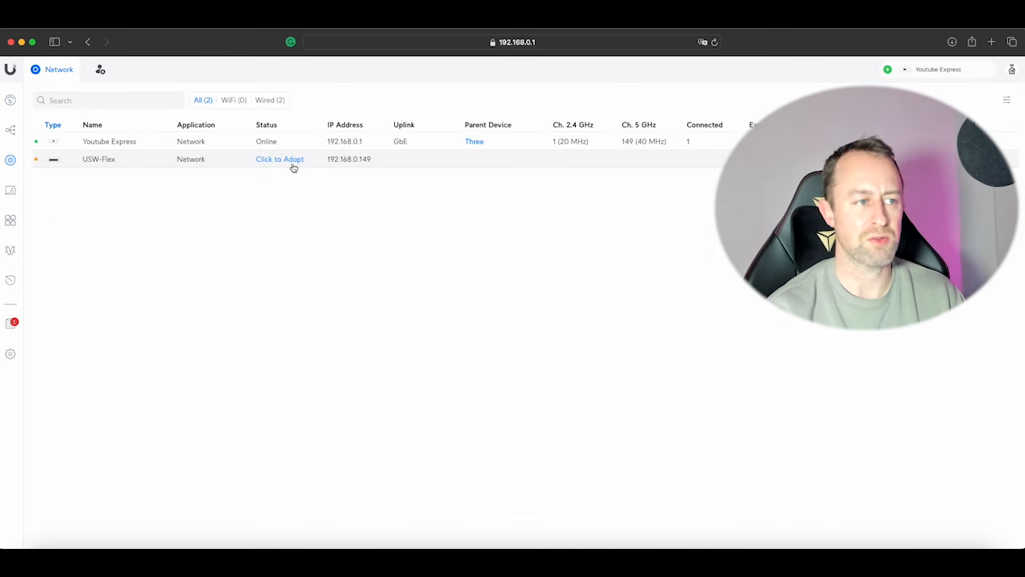
Adopt the USW-Flex switch so it and both U6+ access points come up to date.
{"action": "left_click", "coordinate": [280, 159]}
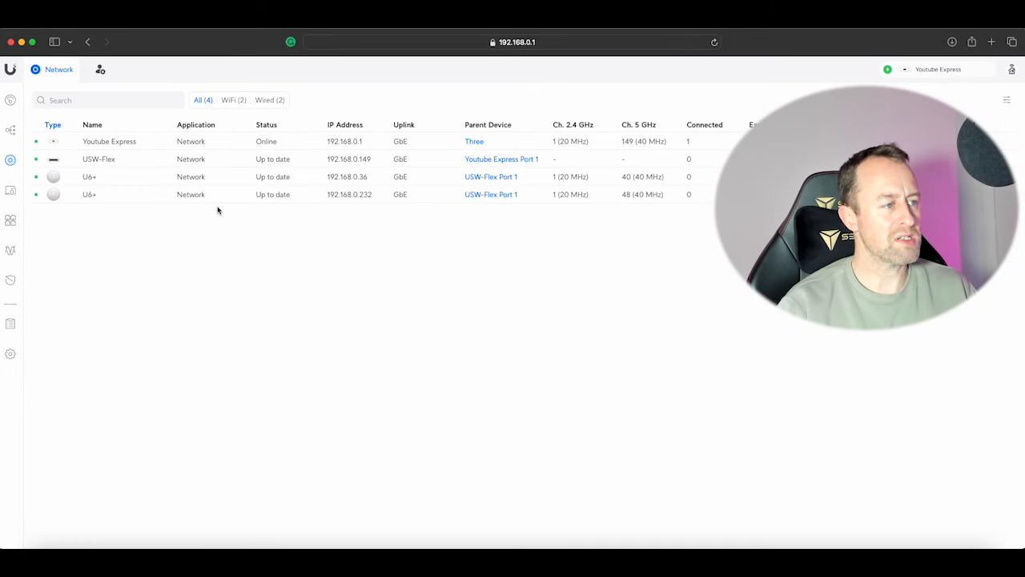
{"action": "mouse_move", "coordinate": [236, 214]}
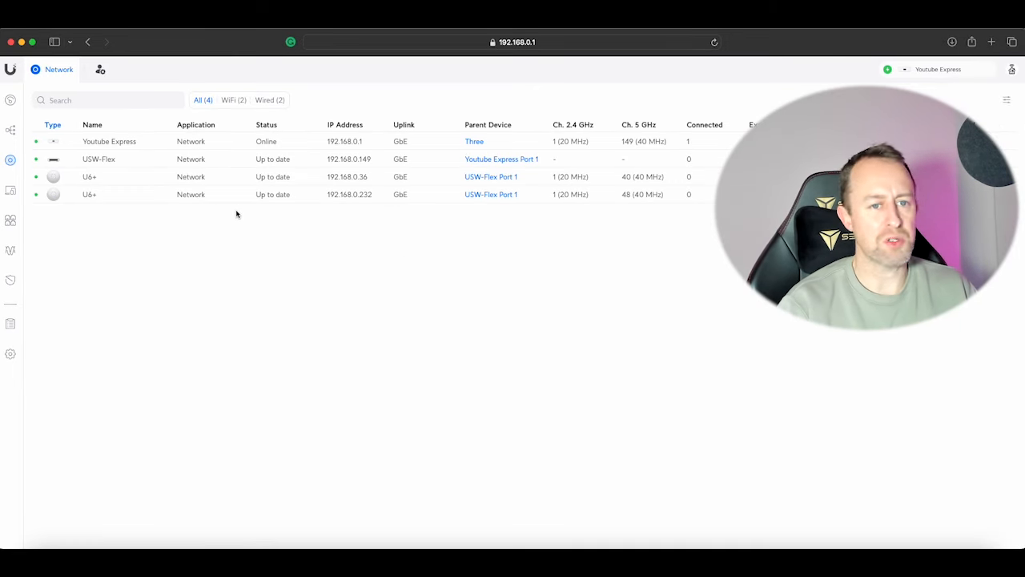
{"action": "mouse_move", "coordinate": [448, 214]}
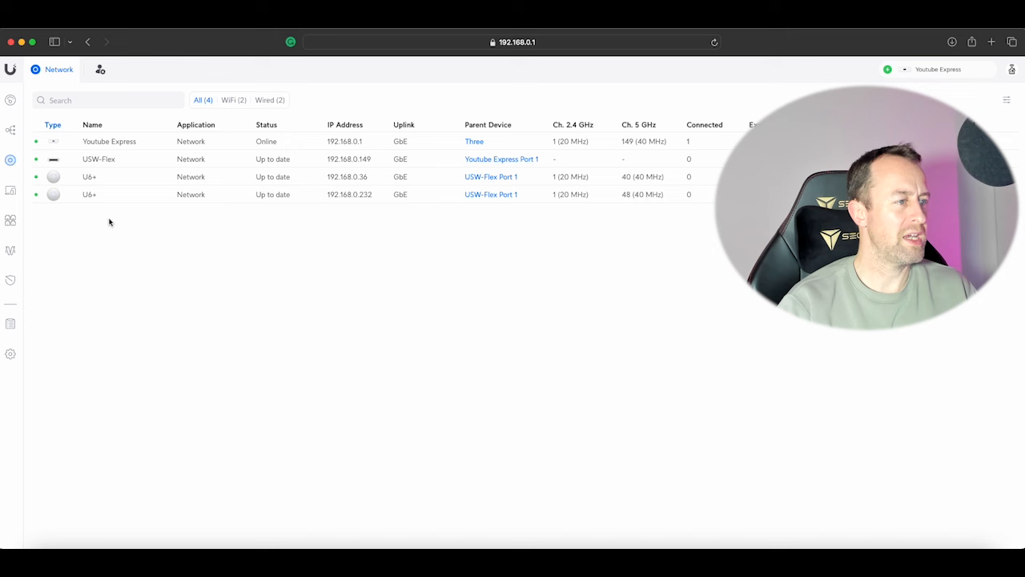
{"action": "mouse_move", "coordinate": [51, 211]}
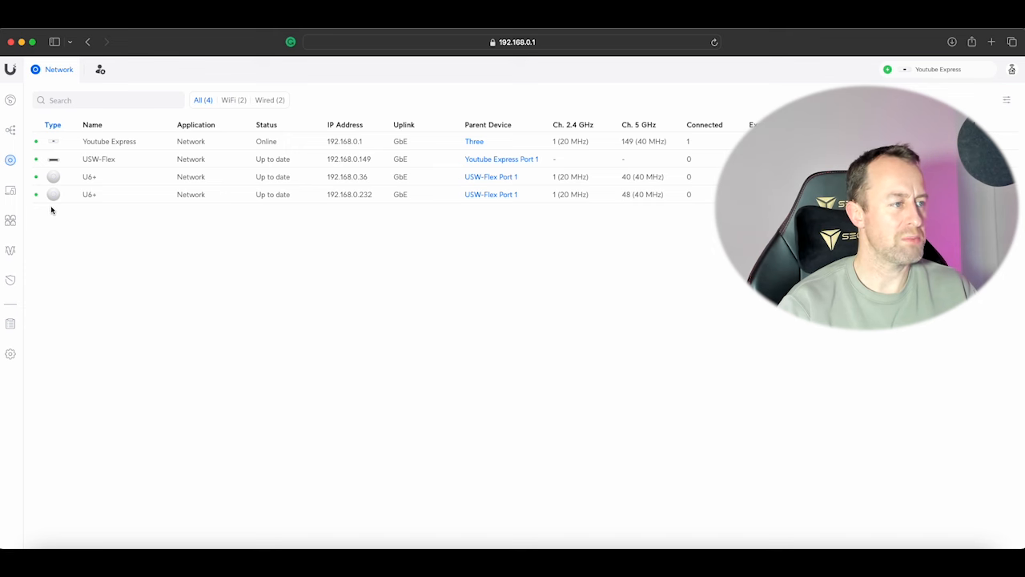
{"action": "mouse_move", "coordinate": [64, 213]}
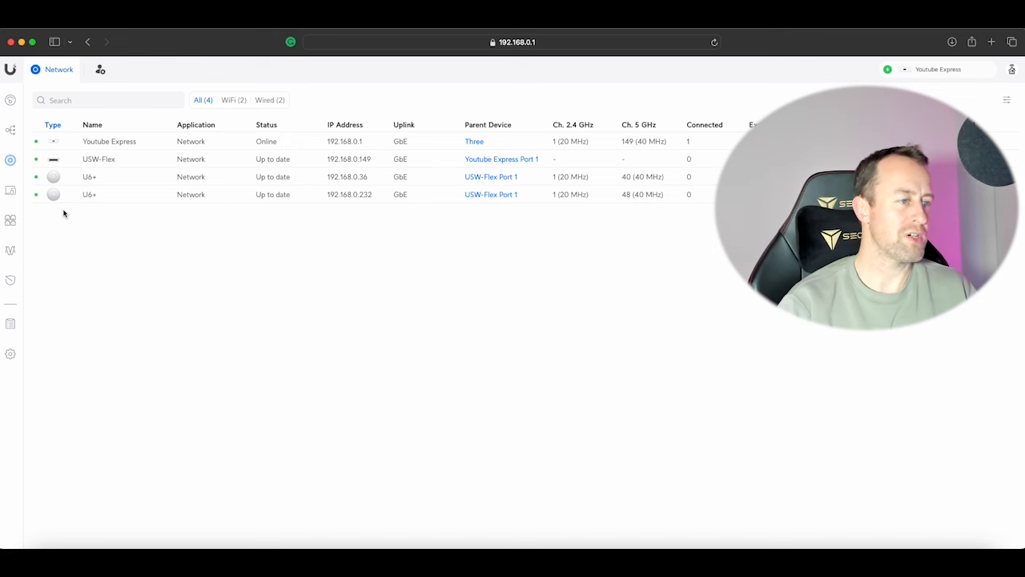
{"action": "mouse_move", "coordinate": [90, 214]}
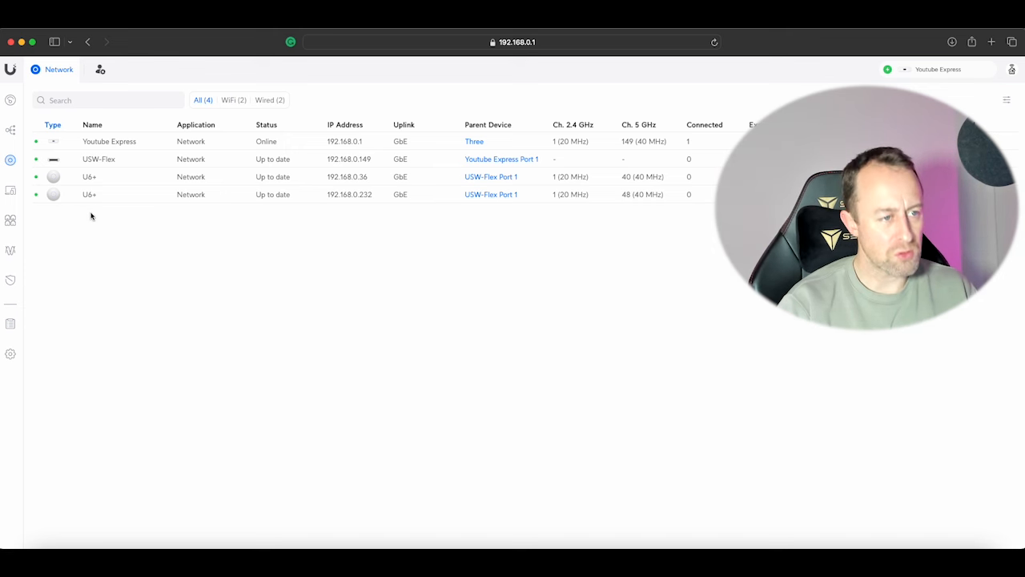
{"action": "mouse_move", "coordinate": [108, 214]}
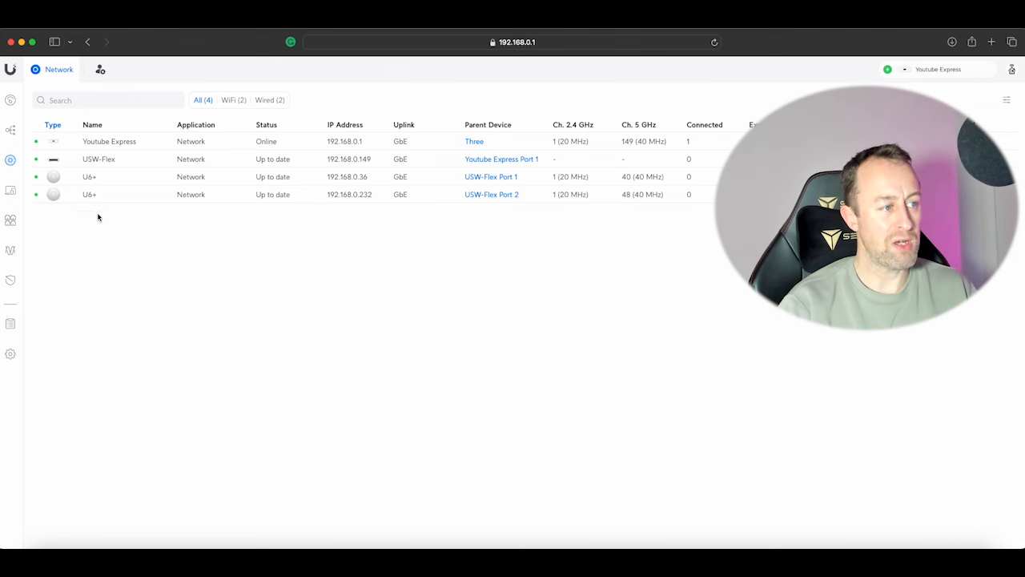
{"action": "mouse_move", "coordinate": [200, 230]}
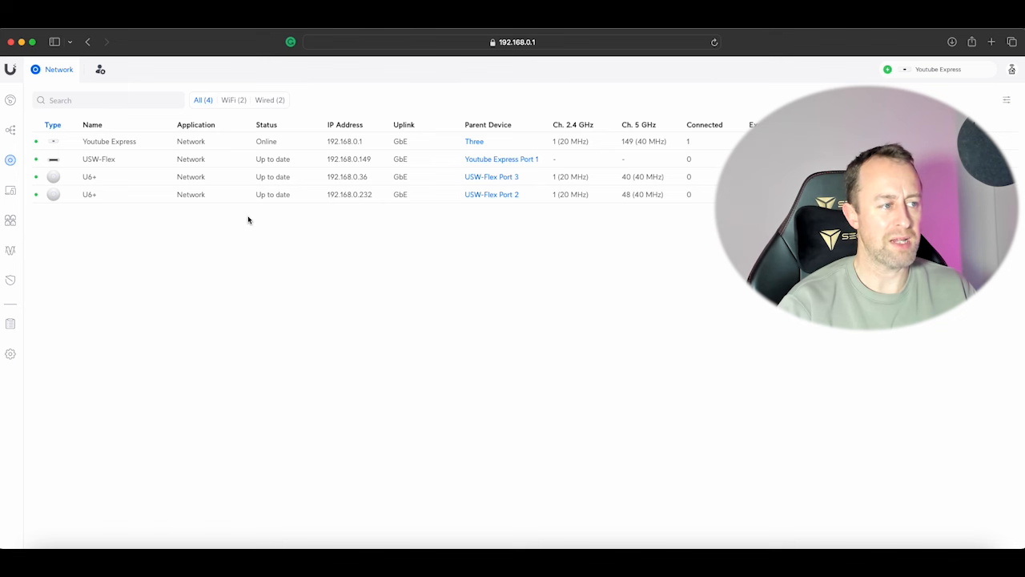
{"action": "mouse_move", "coordinate": [304, 225]}
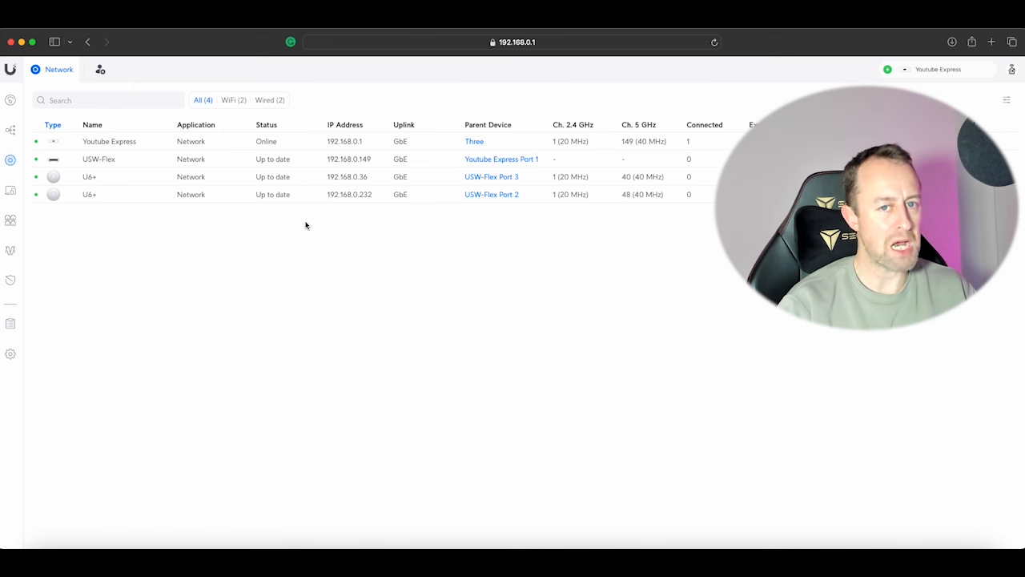
{"action": "mouse_move", "coordinate": [143, 254]}
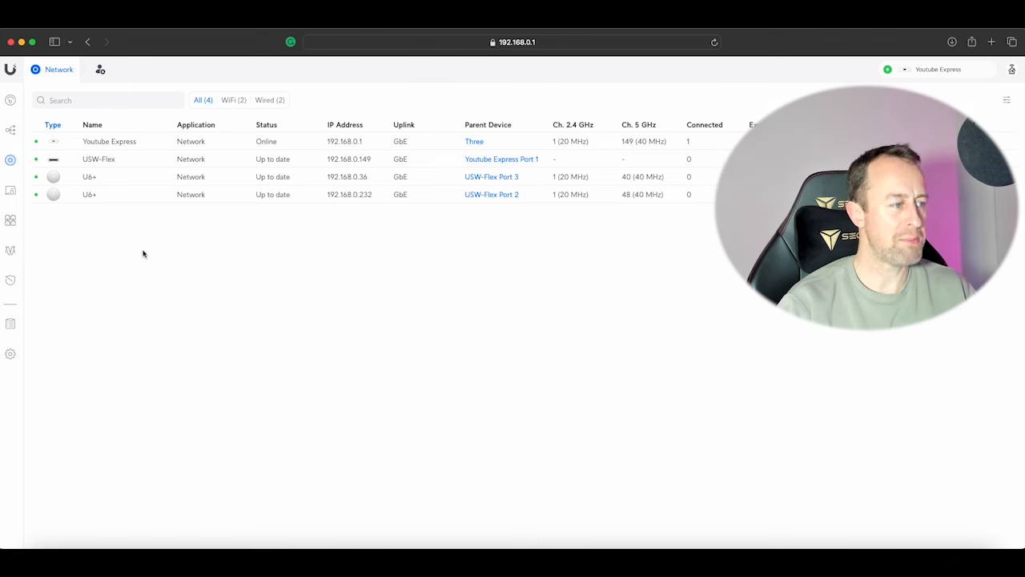
{"action": "mouse_move", "coordinate": [162, 255]}
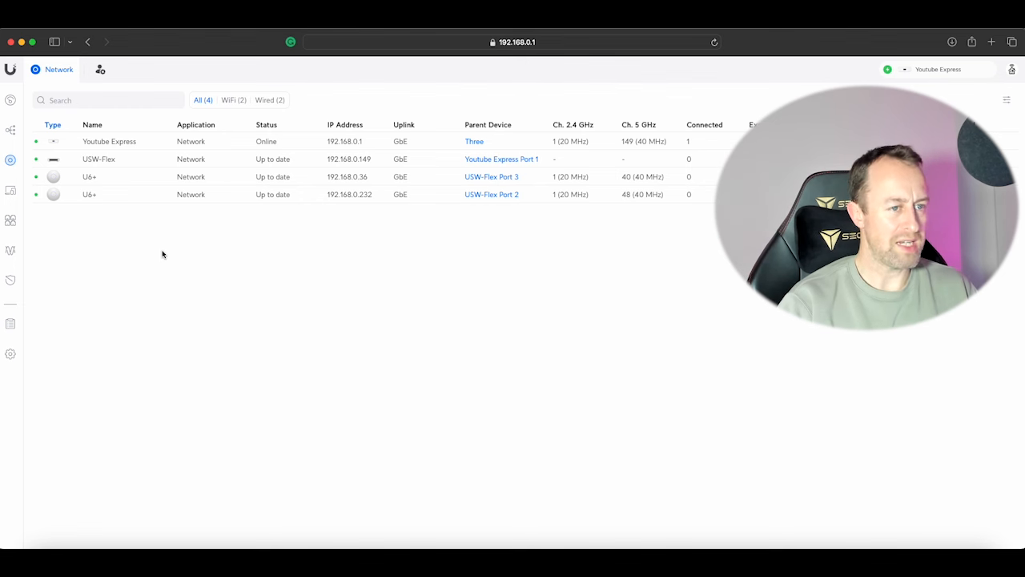
{"action": "mouse_move", "coordinate": [168, 233]}
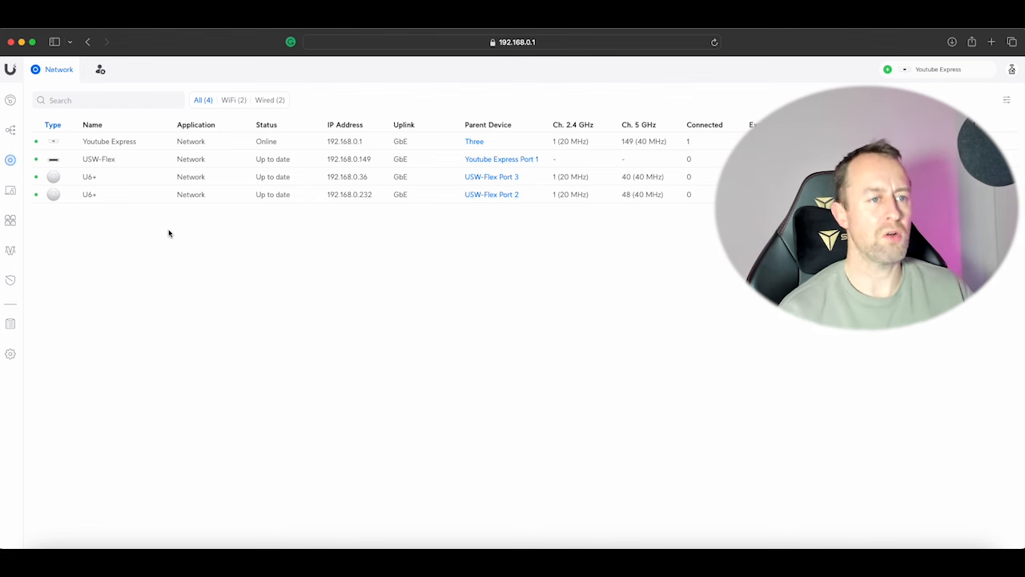